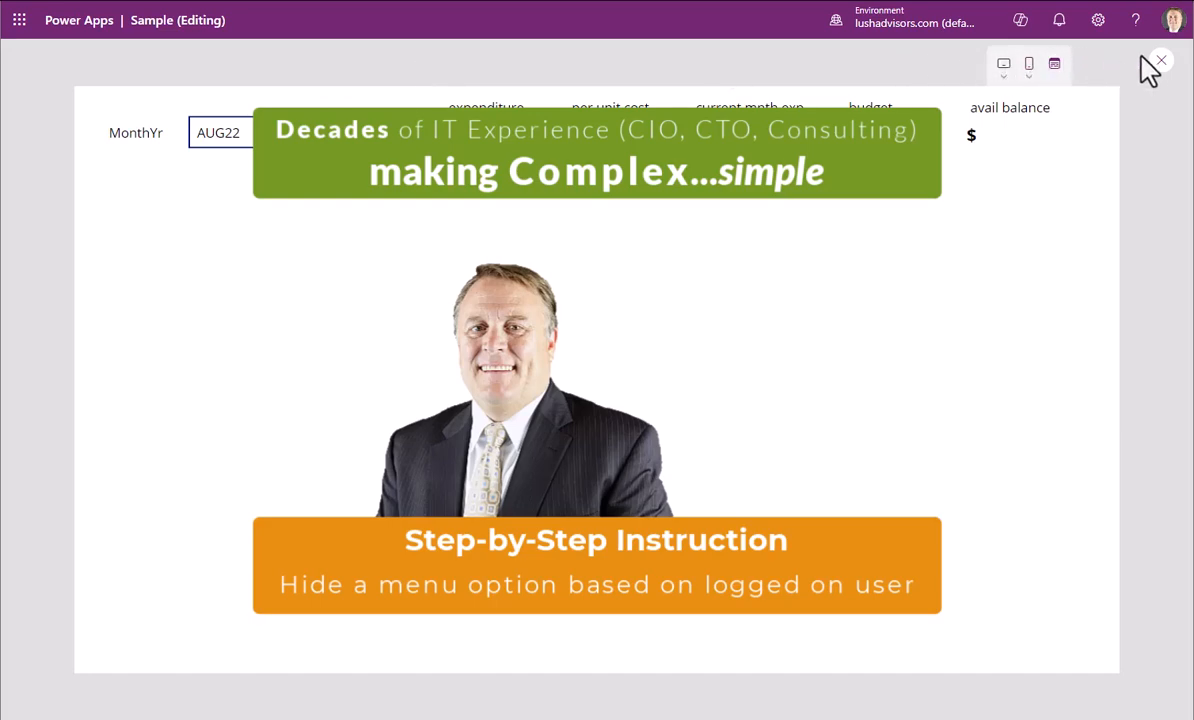
- Switch to the 'data table management' screen via Tree view and collapse the pane
{"action": "left_click", "coordinate": [1160, 60]}
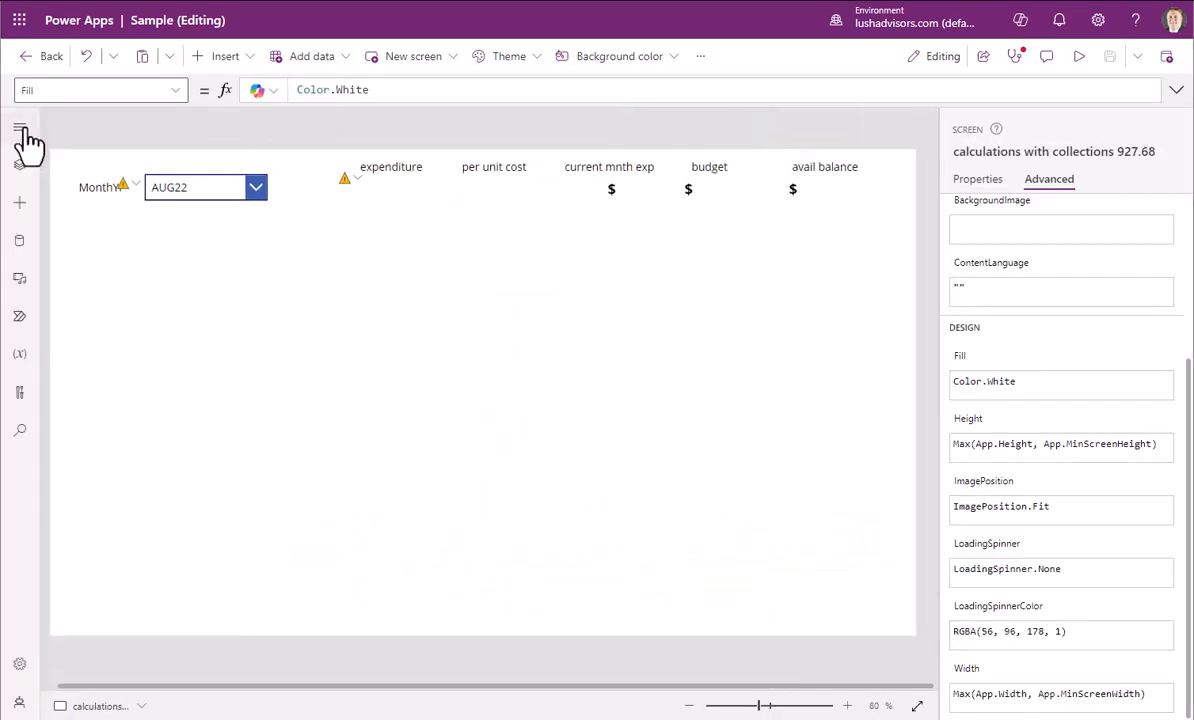
{"action": "left_click", "coordinate": [20, 128]}
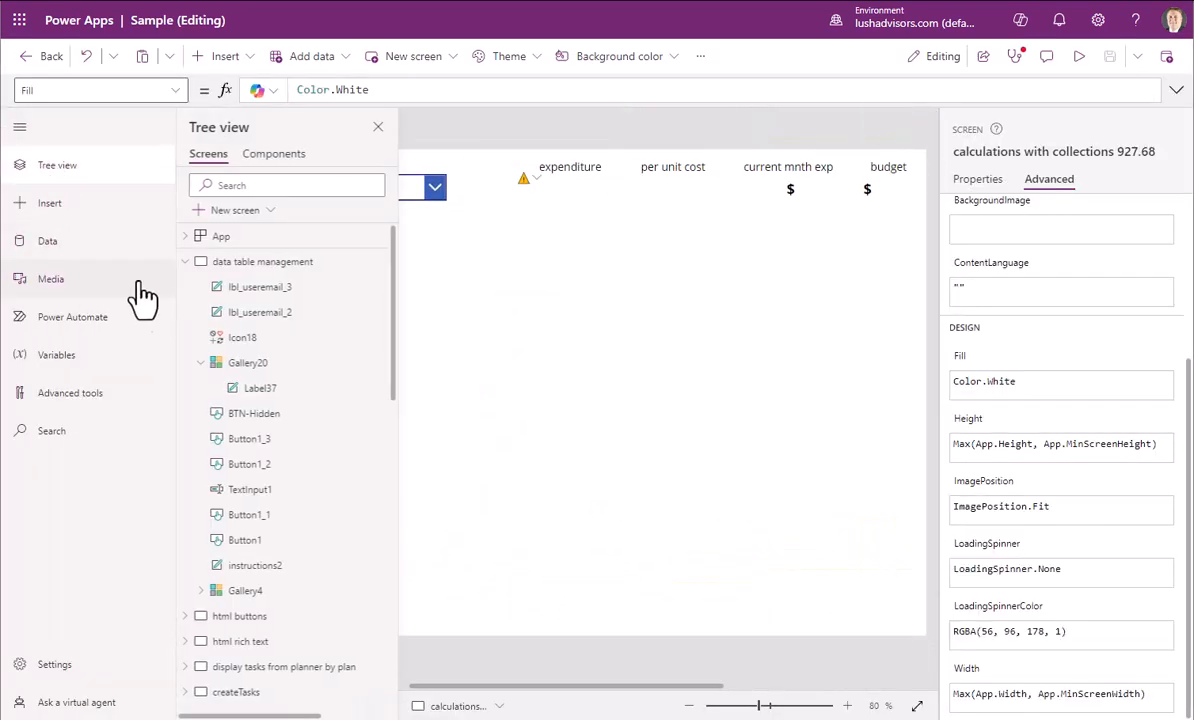
{"action": "left_click", "coordinate": [264, 260]}
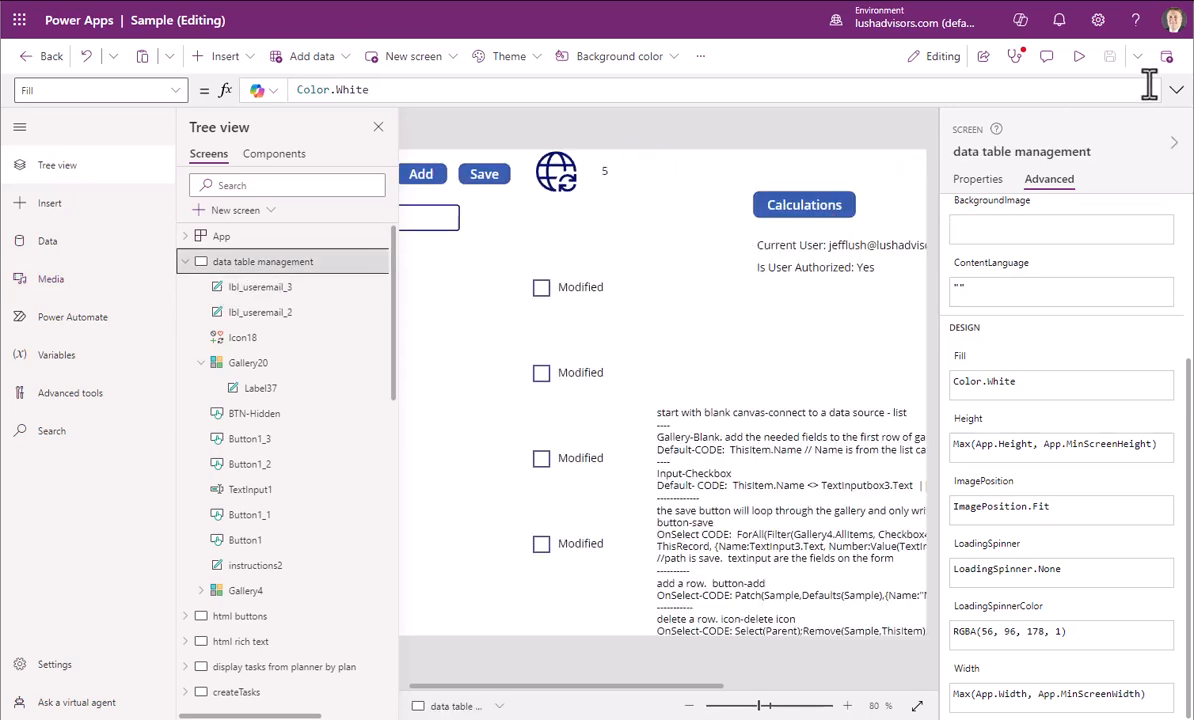
{"action": "left_click", "coordinate": [378, 126]}
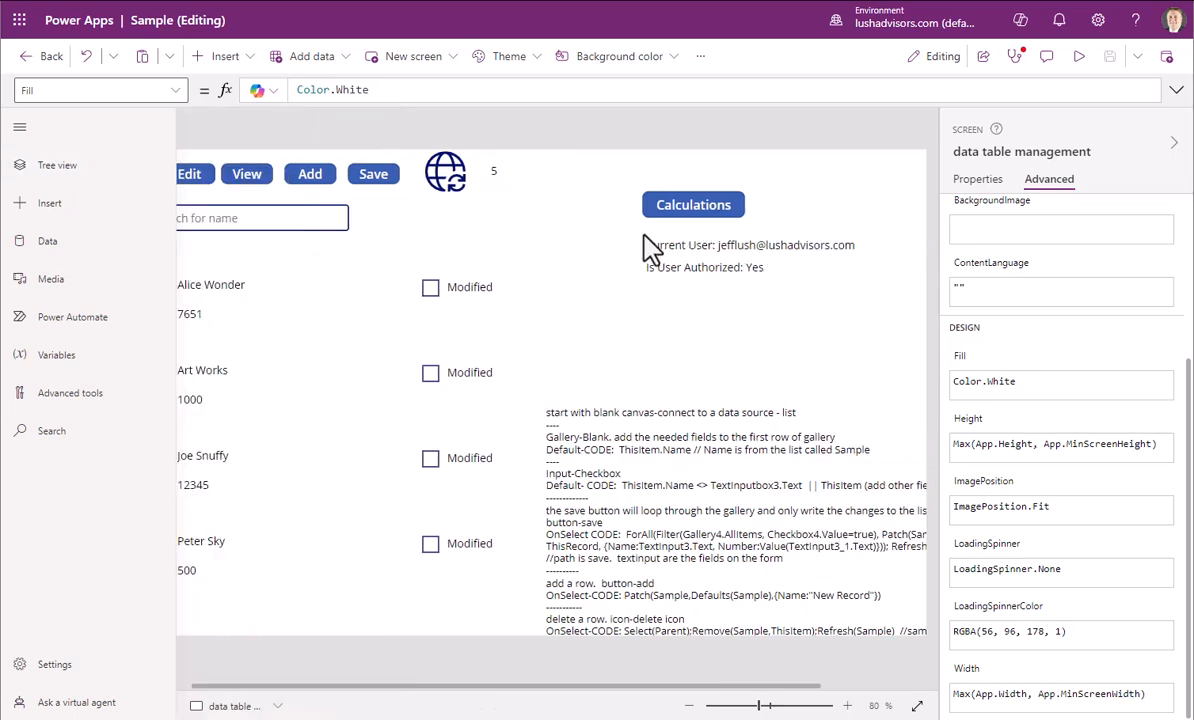
{"action": "mouse_move", "coordinate": [650, 250]}
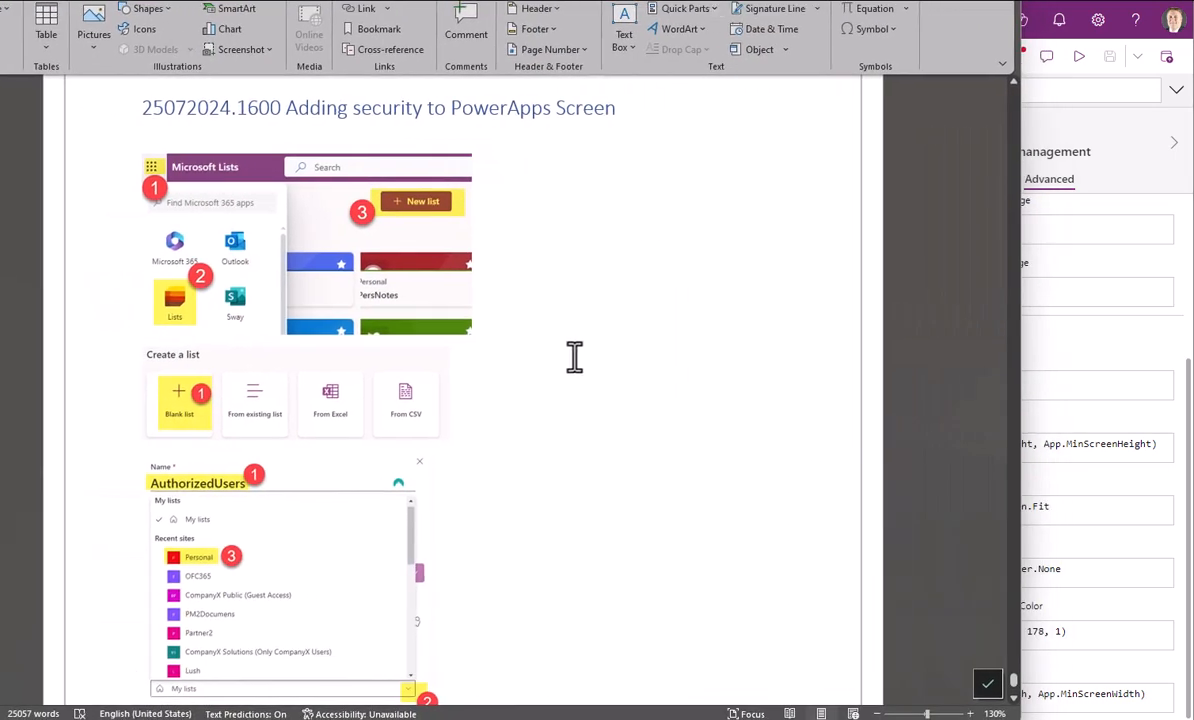
{"action": "mouse_move", "coordinate": [472, 390]}
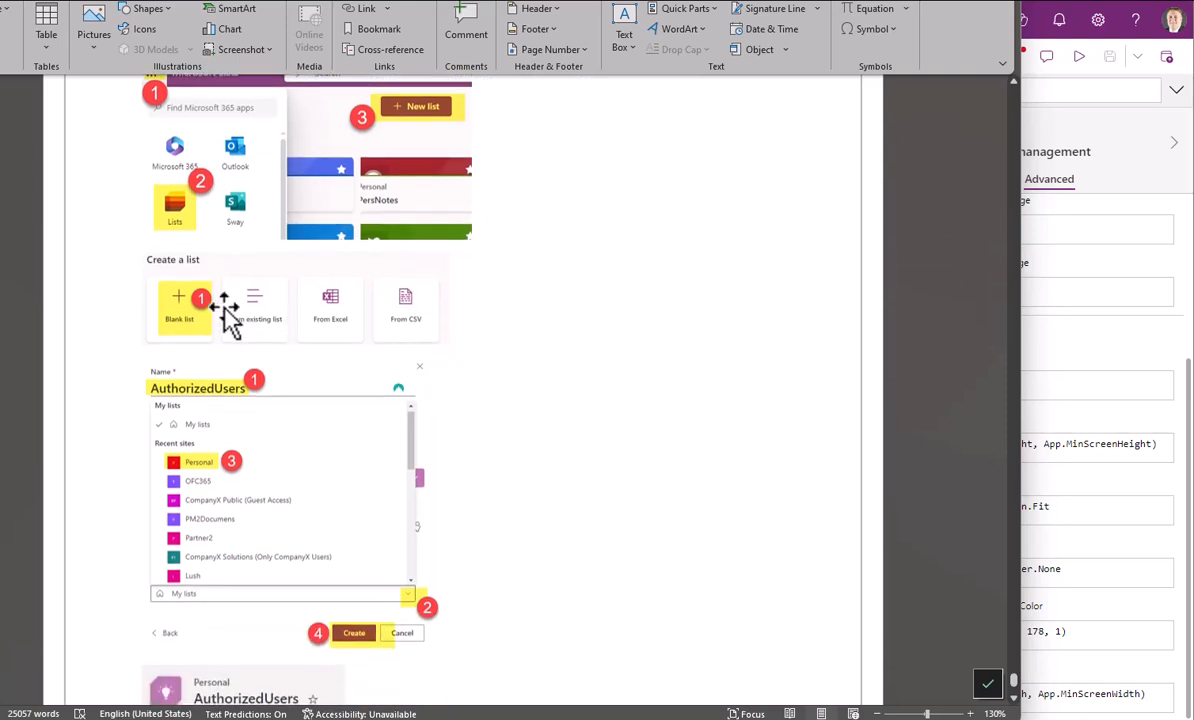
- Scroll through the Word guide's step-by-step screenshots on securing a PowerApps screen
{"action": "scroll", "scroll_direction": "down", "scroll_amount": 3}
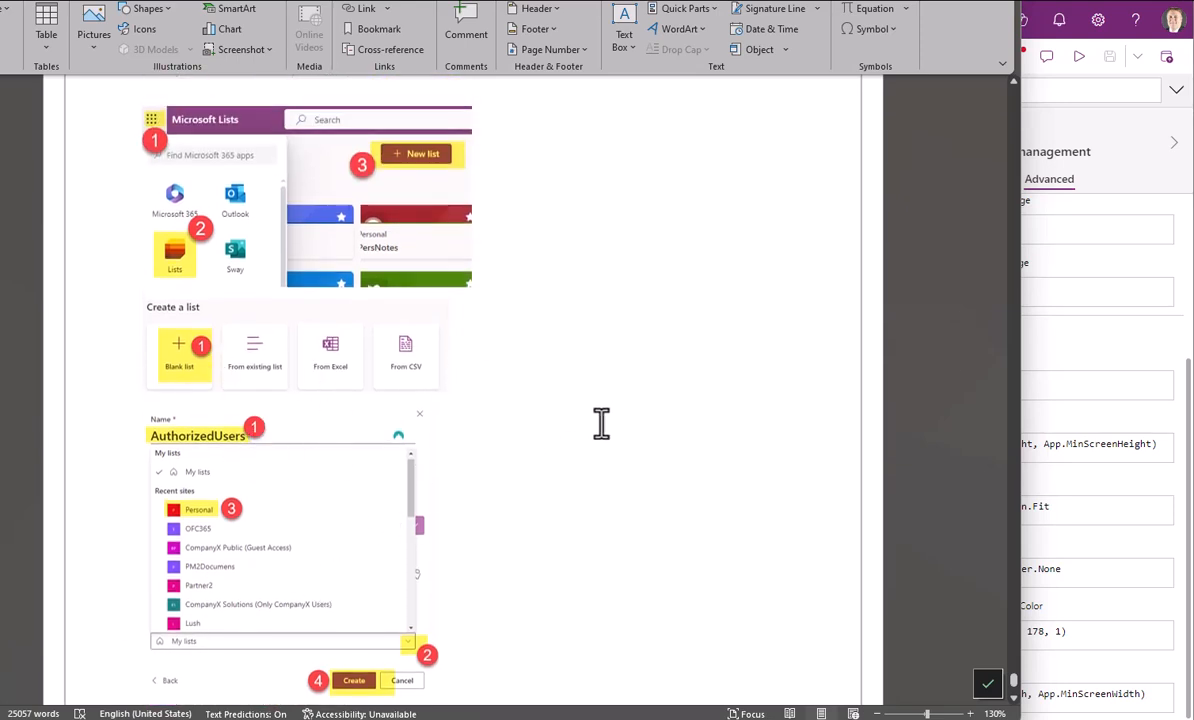
{"action": "scroll", "scroll_direction": "down", "scroll_amount": 3}
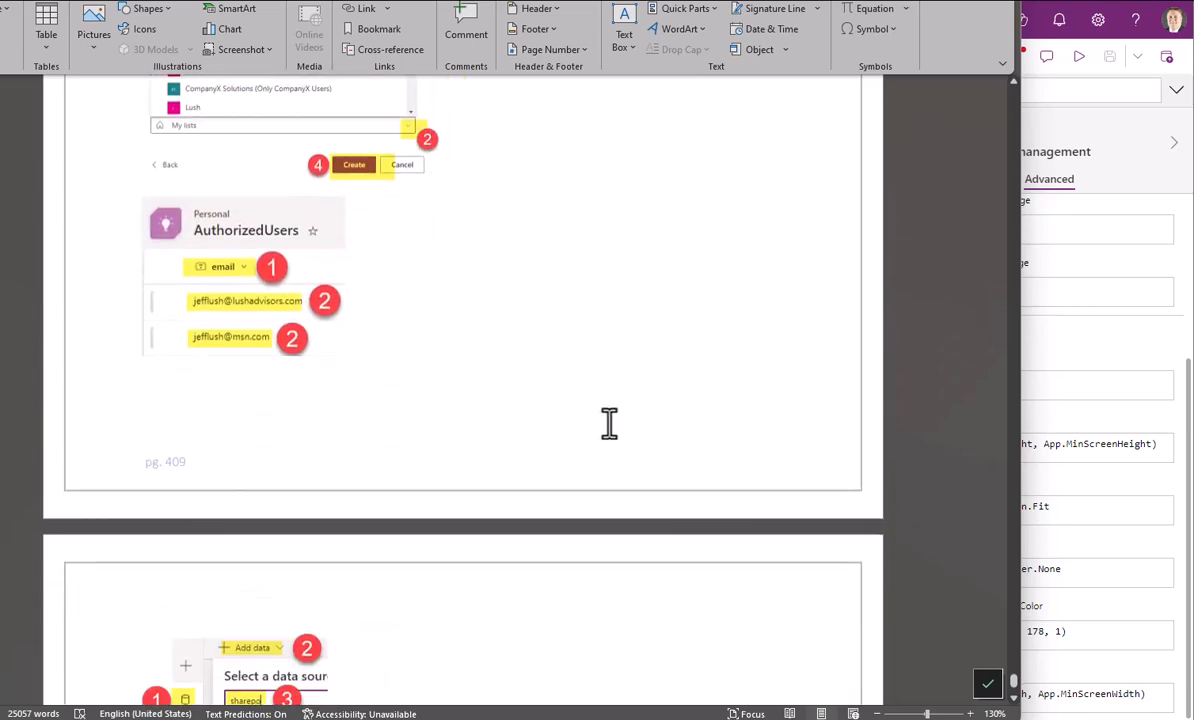
{"action": "scroll", "scroll_direction": "down", "scroll_amount": 3}
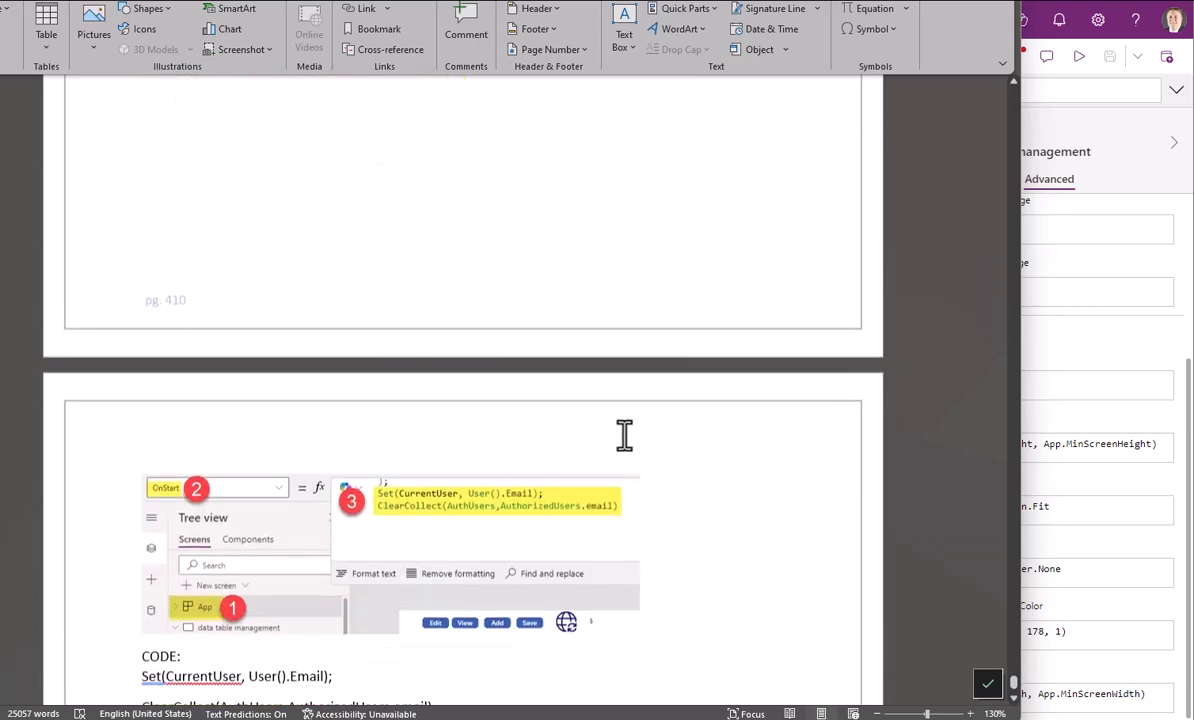
{"action": "scroll", "scroll_direction": "down", "scroll_amount": 3}
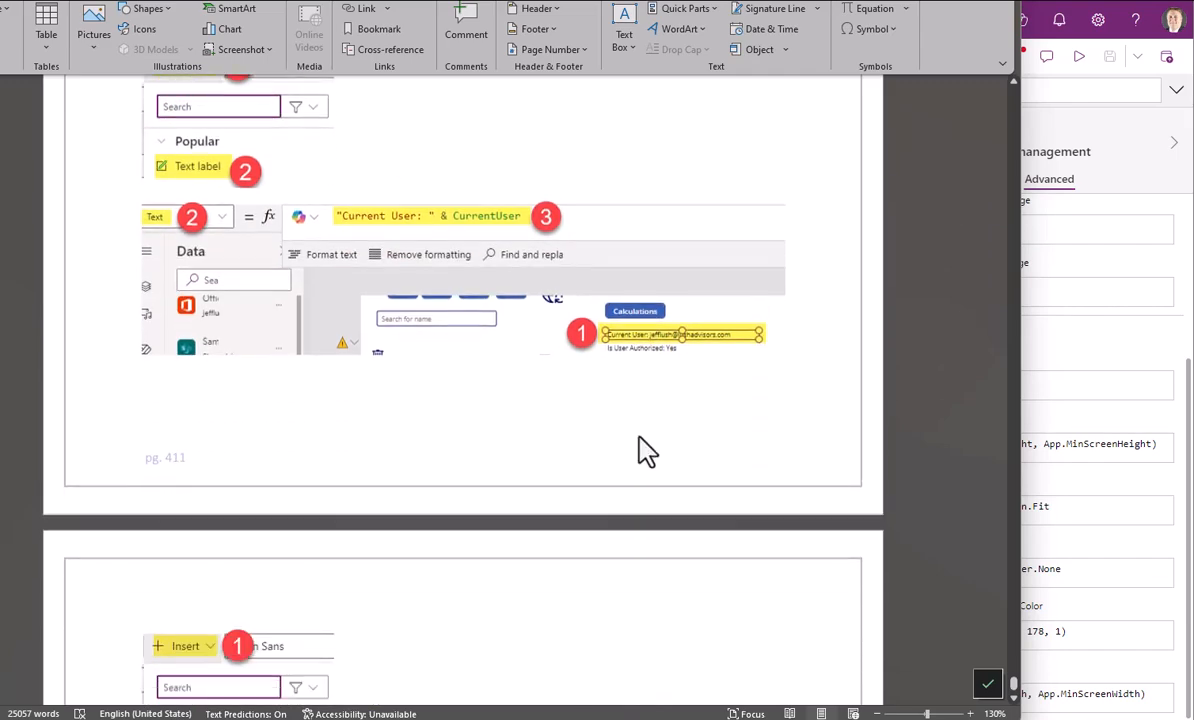
{"action": "scroll", "scroll_direction": "down", "scroll_amount": 3}
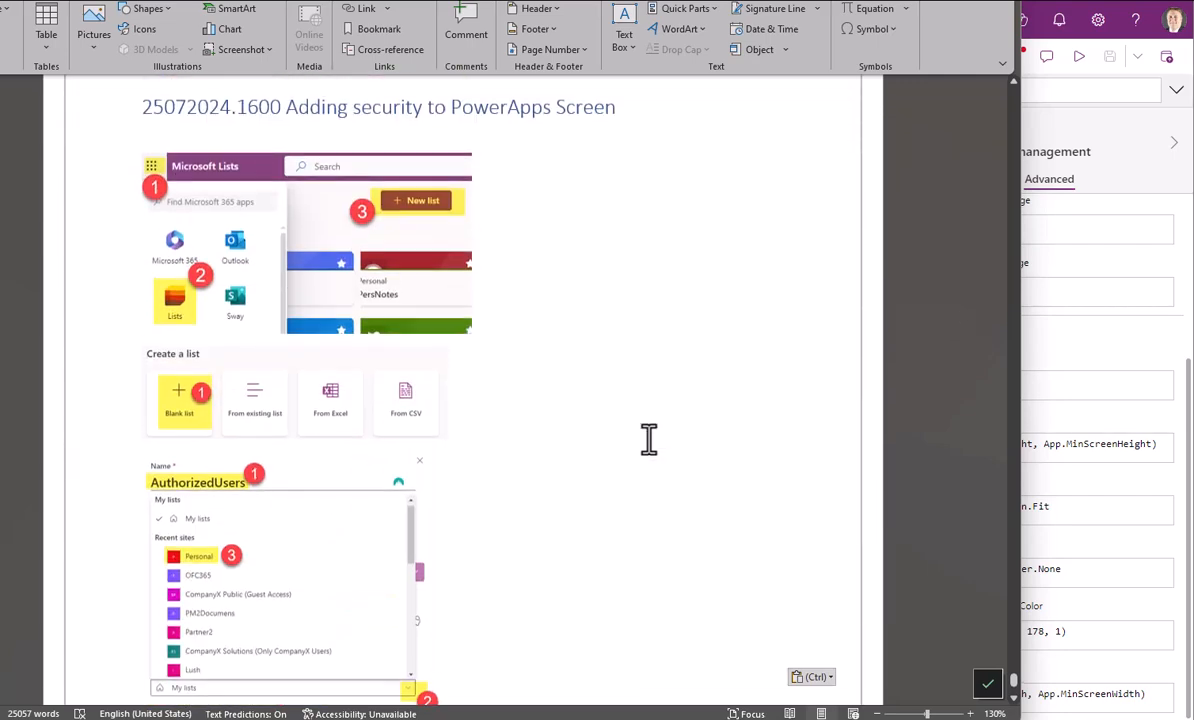
{"action": "scroll", "scroll_direction": "down", "scroll_amount": 3}
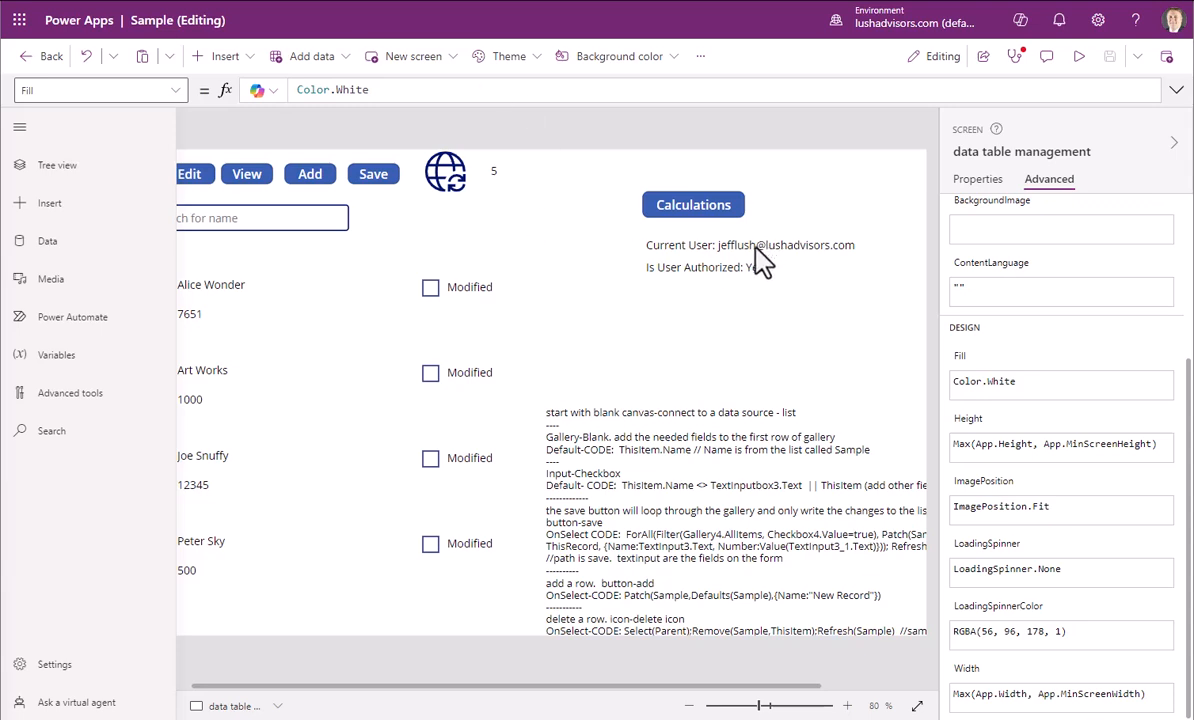
{"action": "mouse_move", "coordinate": [748, 262]}
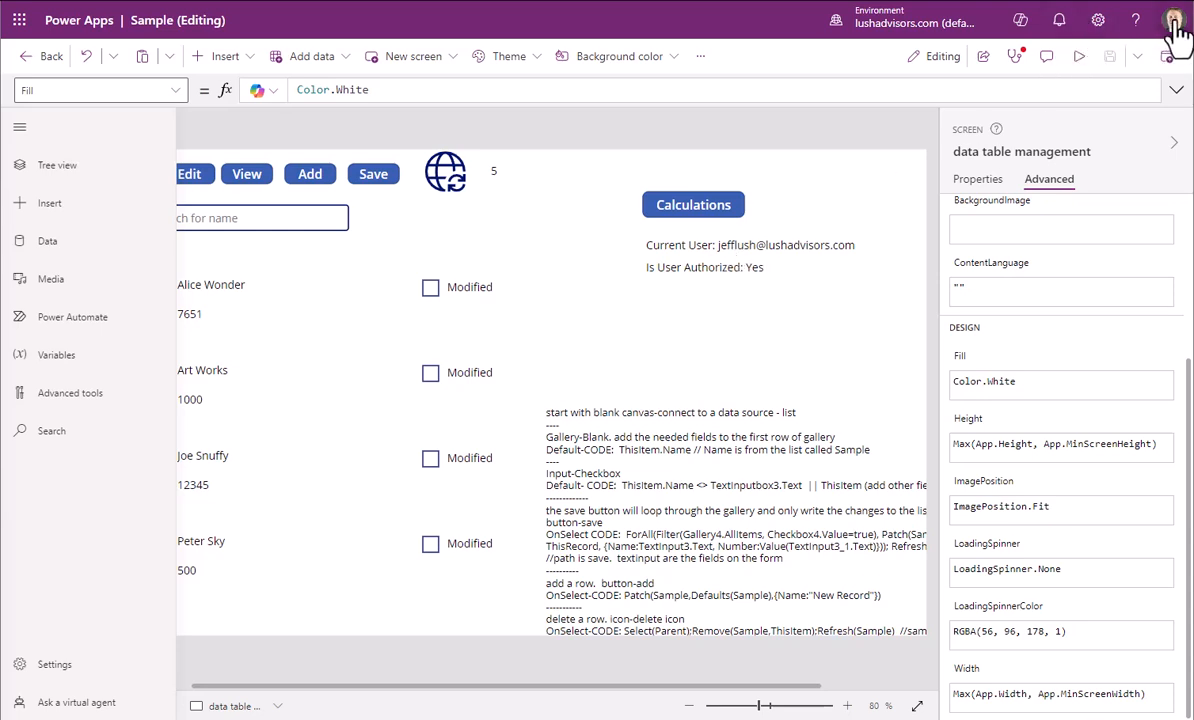
{"action": "mouse_move", "coordinate": [1178, 44]}
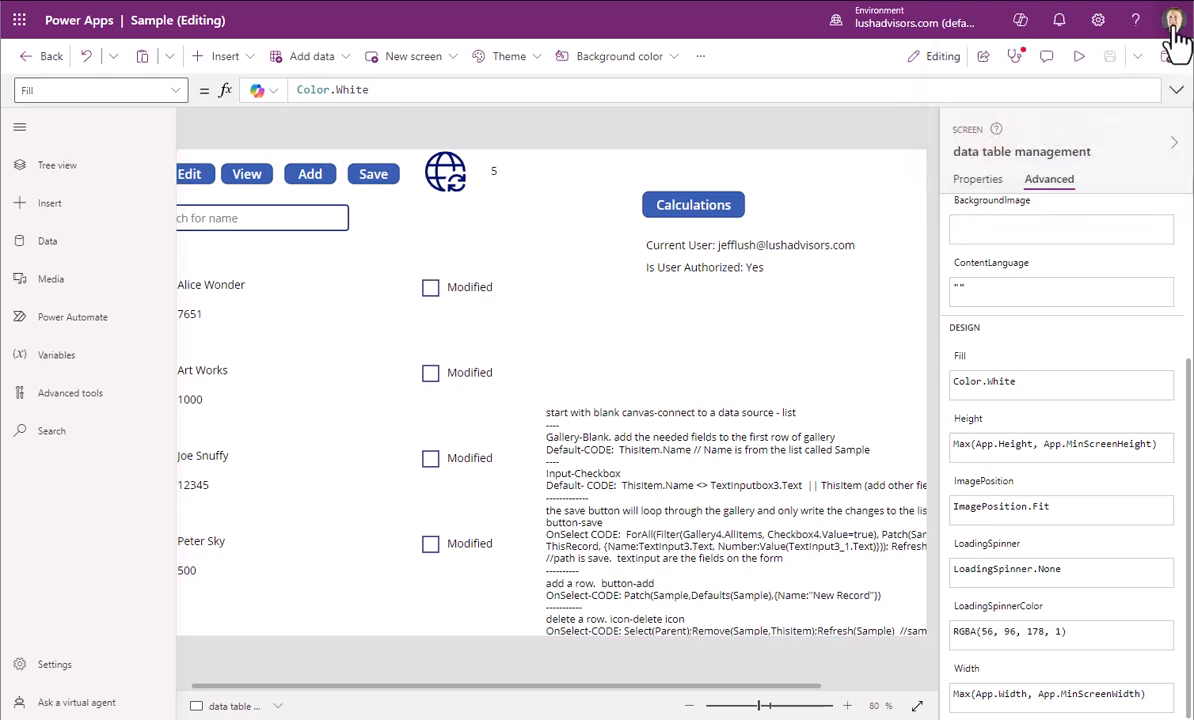
{"action": "left_click", "coordinate": [1174, 20]}
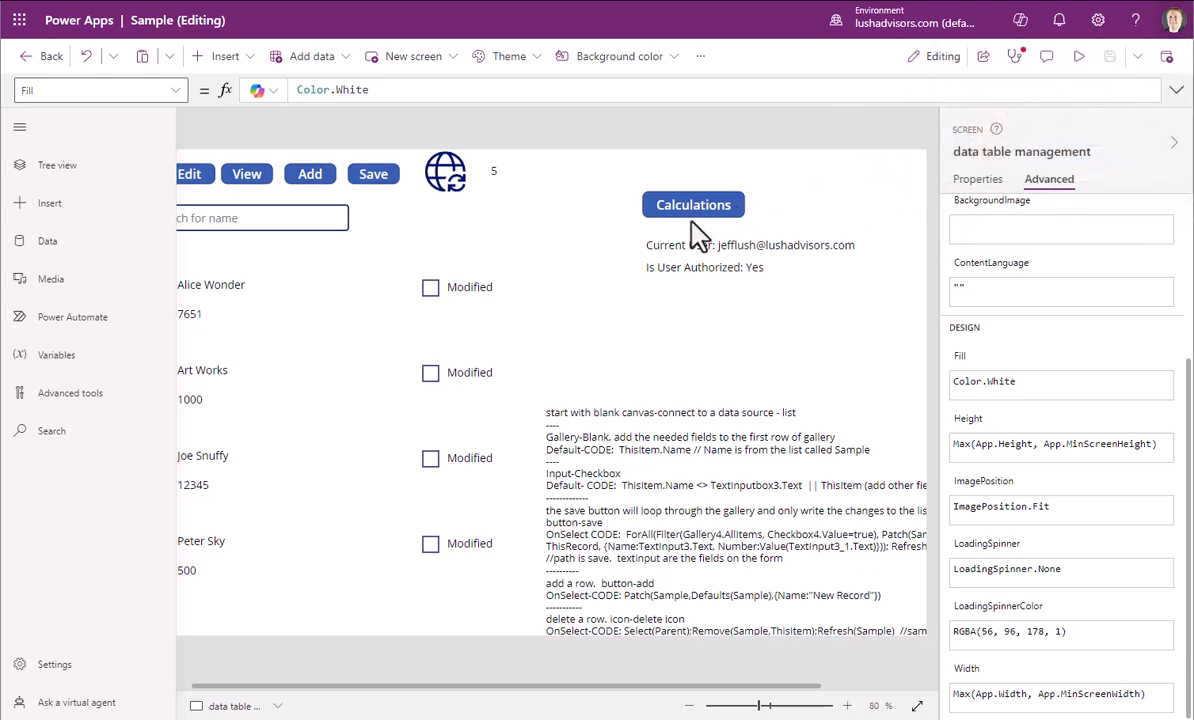
{"action": "mouse_move", "coordinate": [684, 284]}
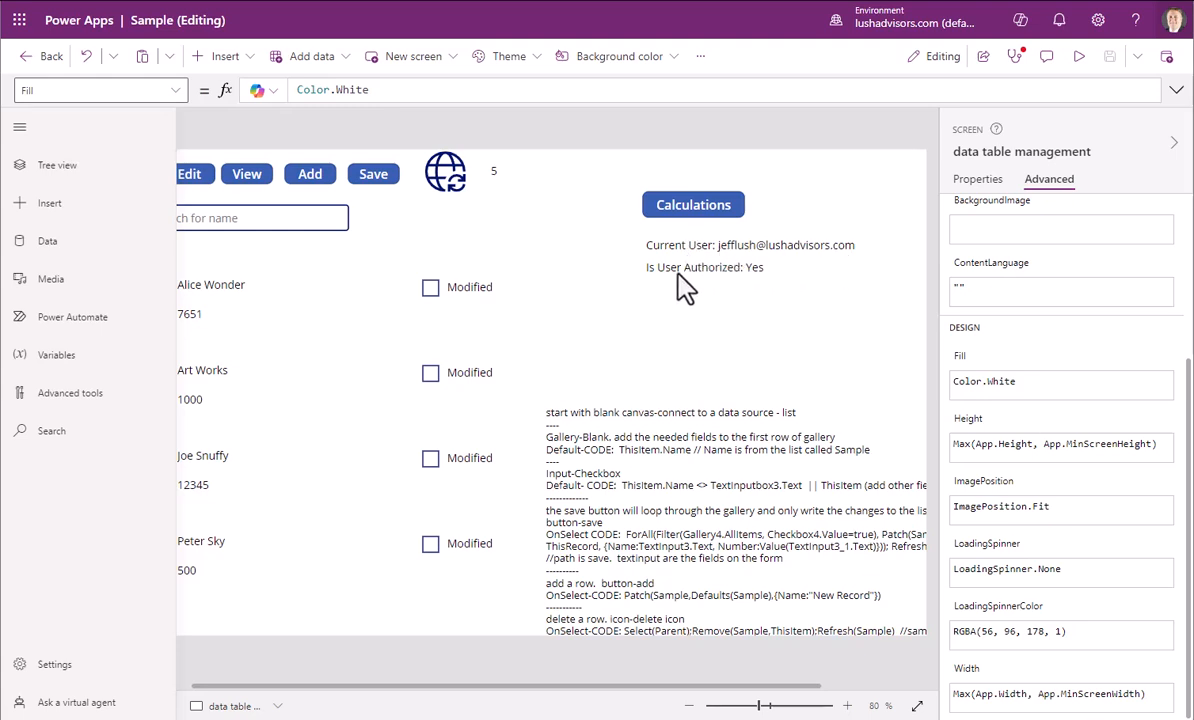
{"action": "mouse_move", "coordinate": [764, 290]}
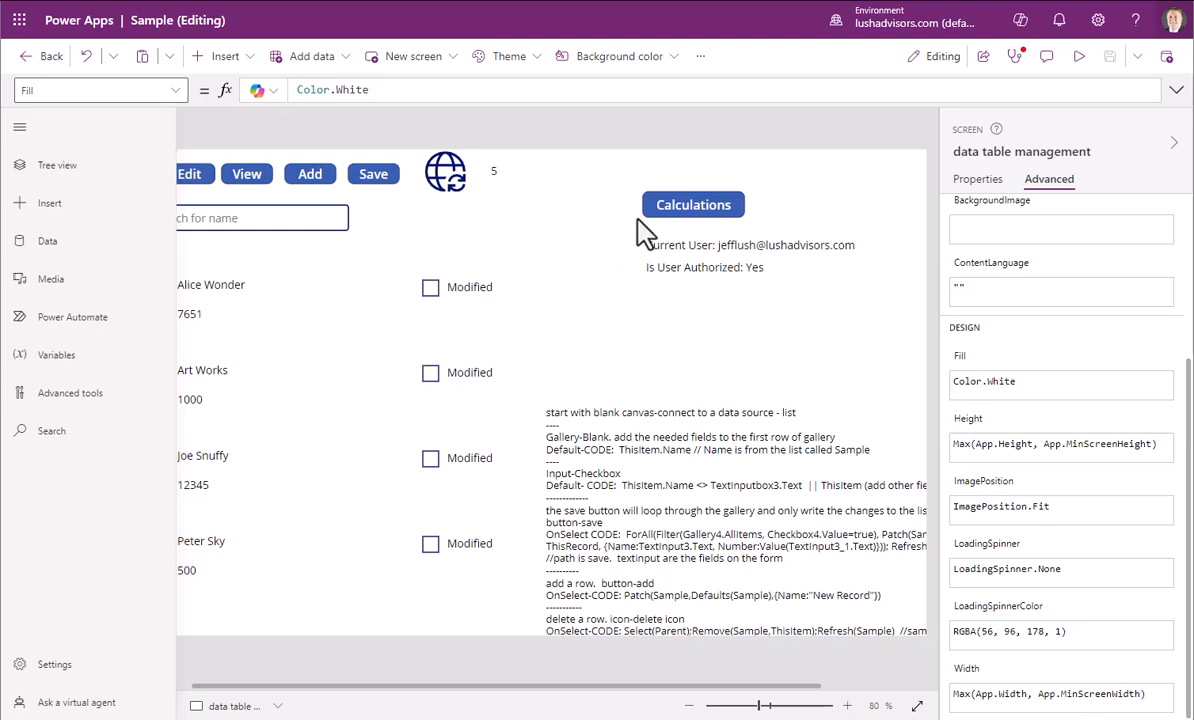
{"action": "mouse_move", "coordinate": [692, 204]}
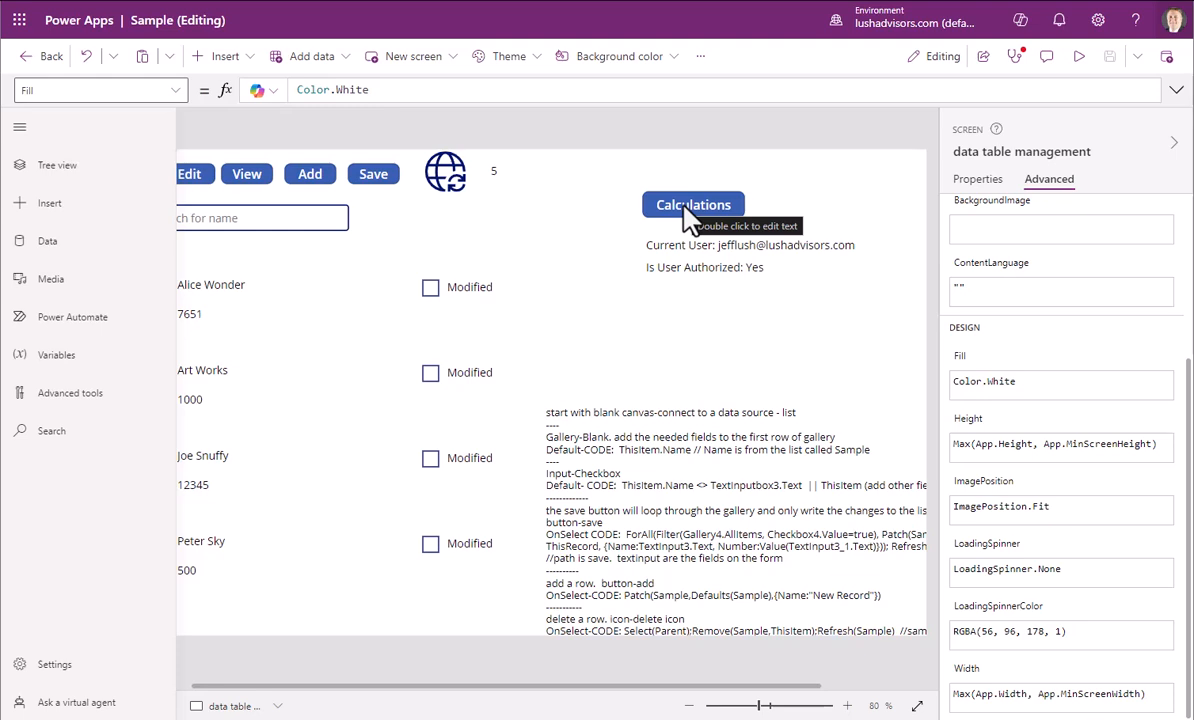
{"action": "mouse_move", "coordinate": [344, 204]}
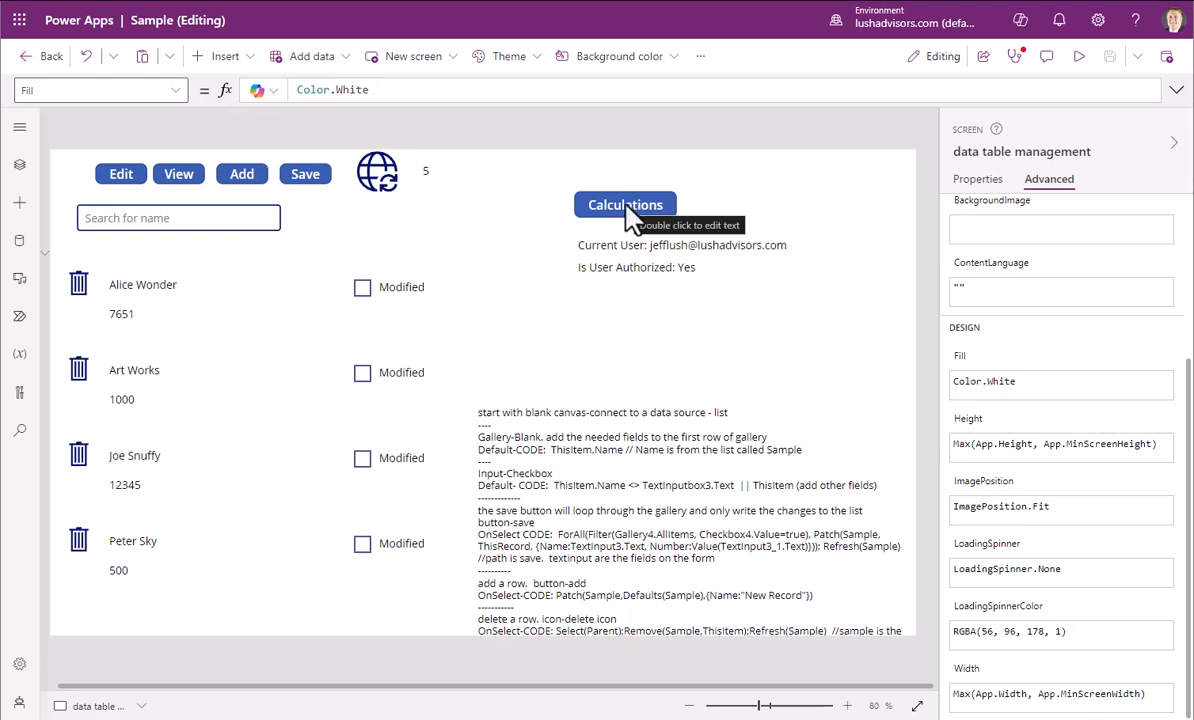
{"action": "mouse_move", "coordinate": [654, 222]}
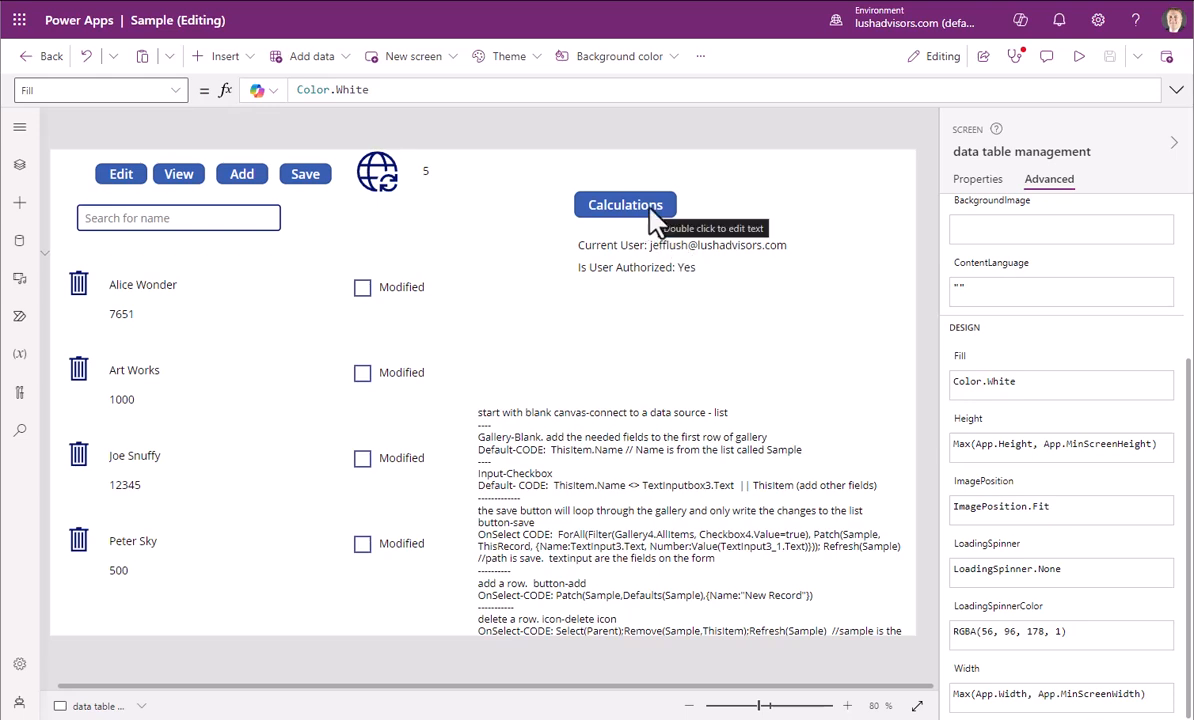
{"action": "mouse_move", "coordinate": [608, 308]}
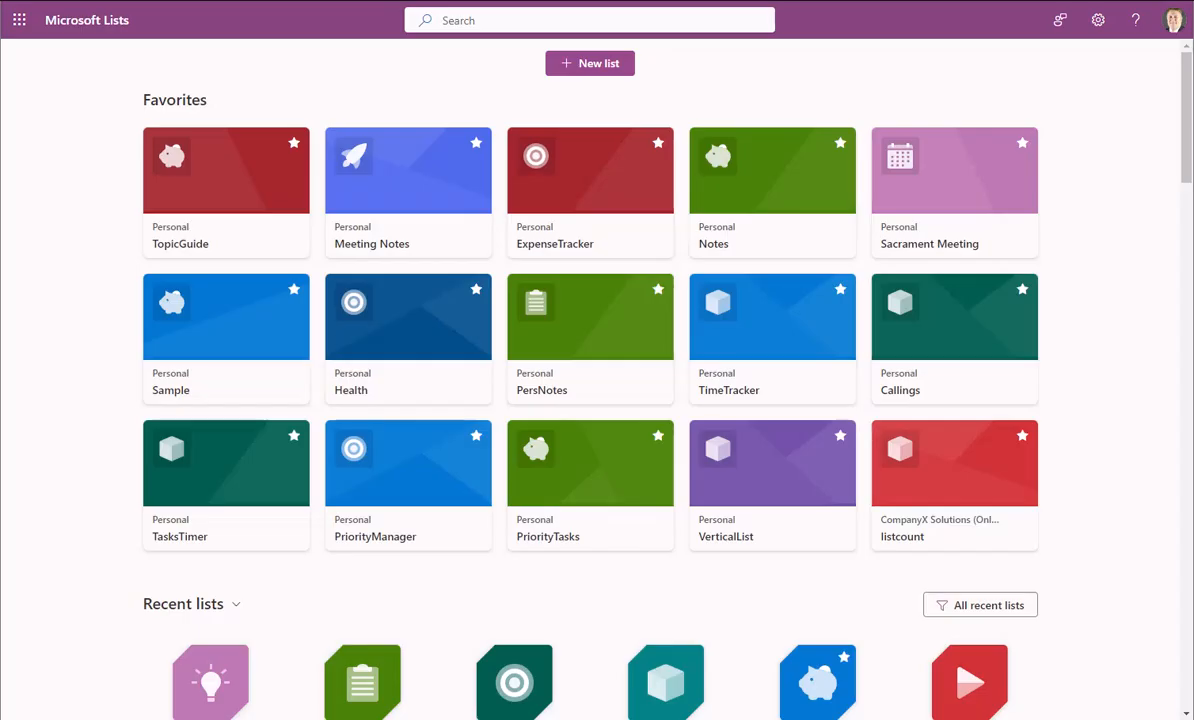
- Open the AuthorizedUsers list from Recent lists in Microsoft Lists
{"action": "scroll", "scroll_direction": "down", "scroll_amount": 3}
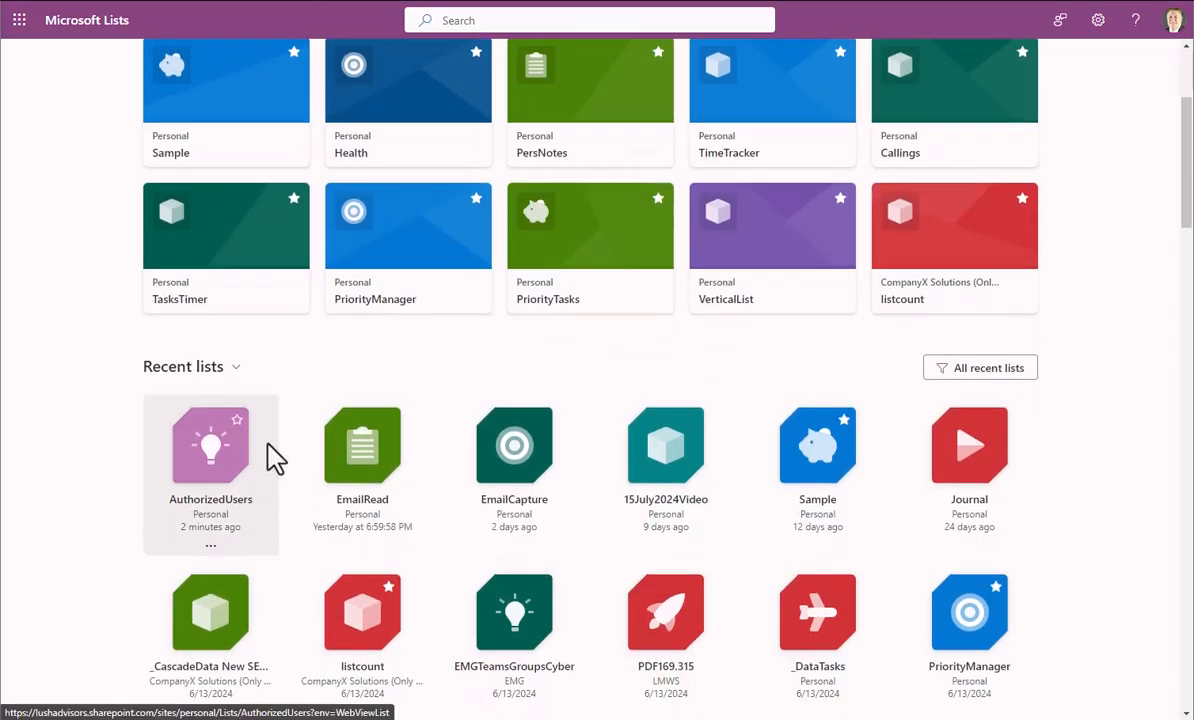
{"action": "left_click", "coordinate": [210, 444]}
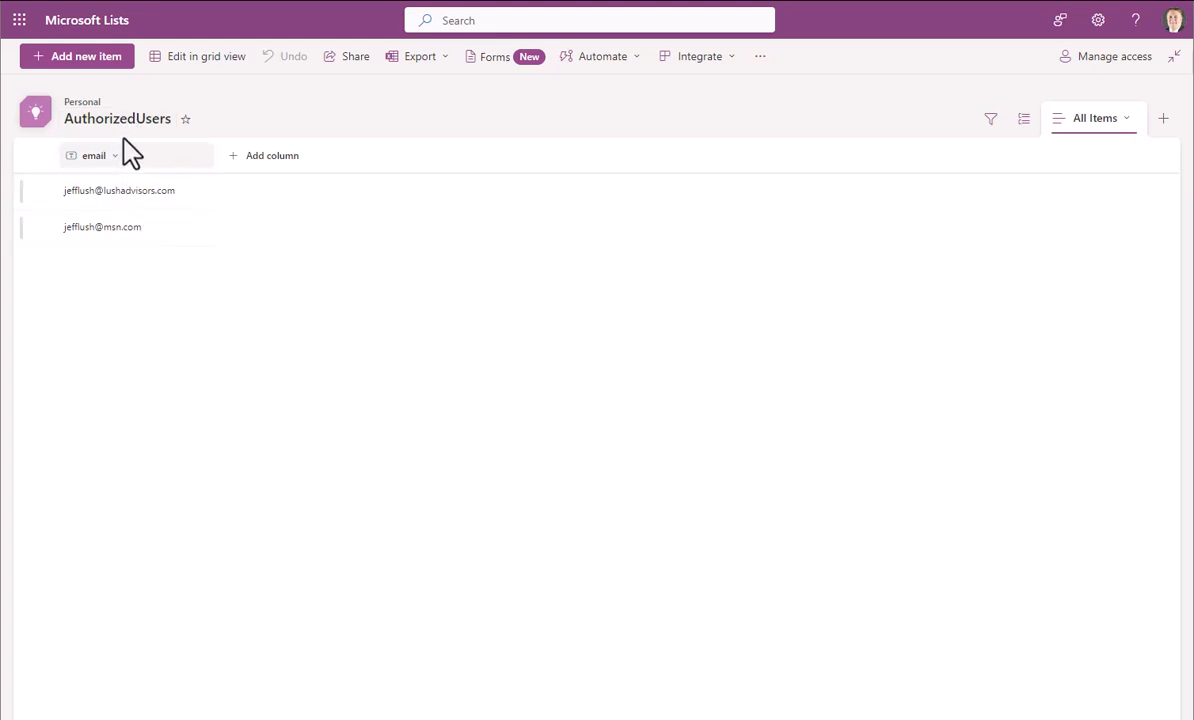
{"action": "mouse_move", "coordinate": [102, 228]}
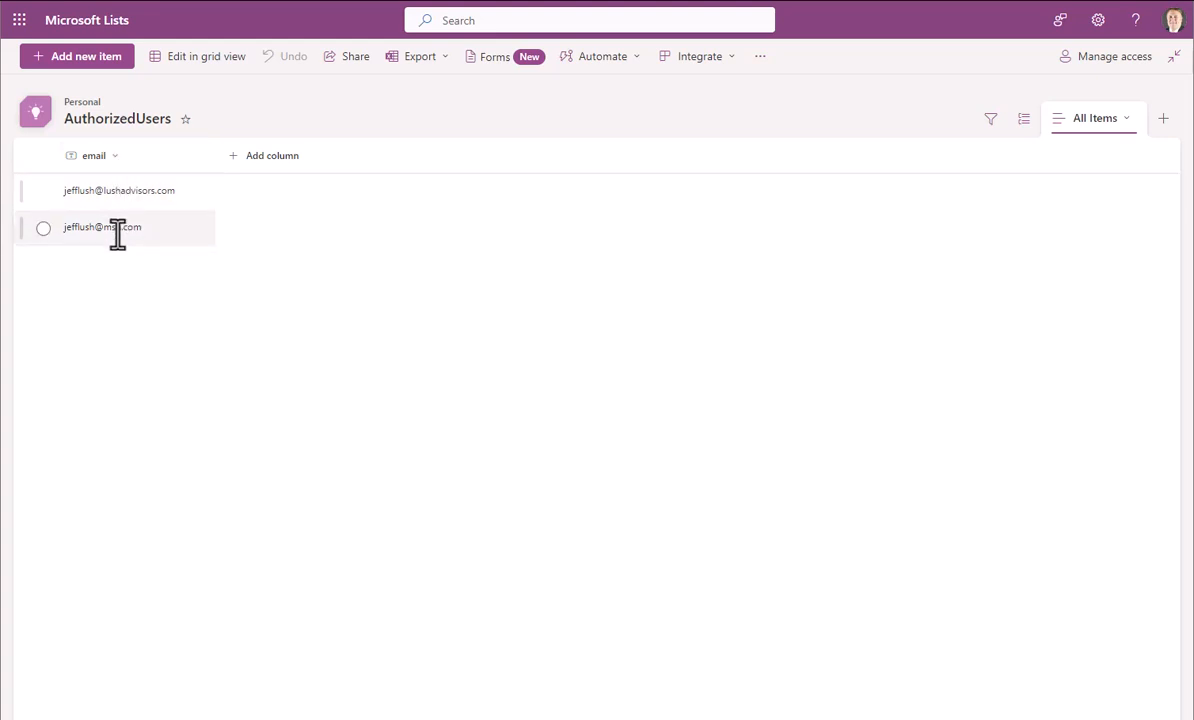
{"action": "mouse_move", "coordinate": [126, 232]}
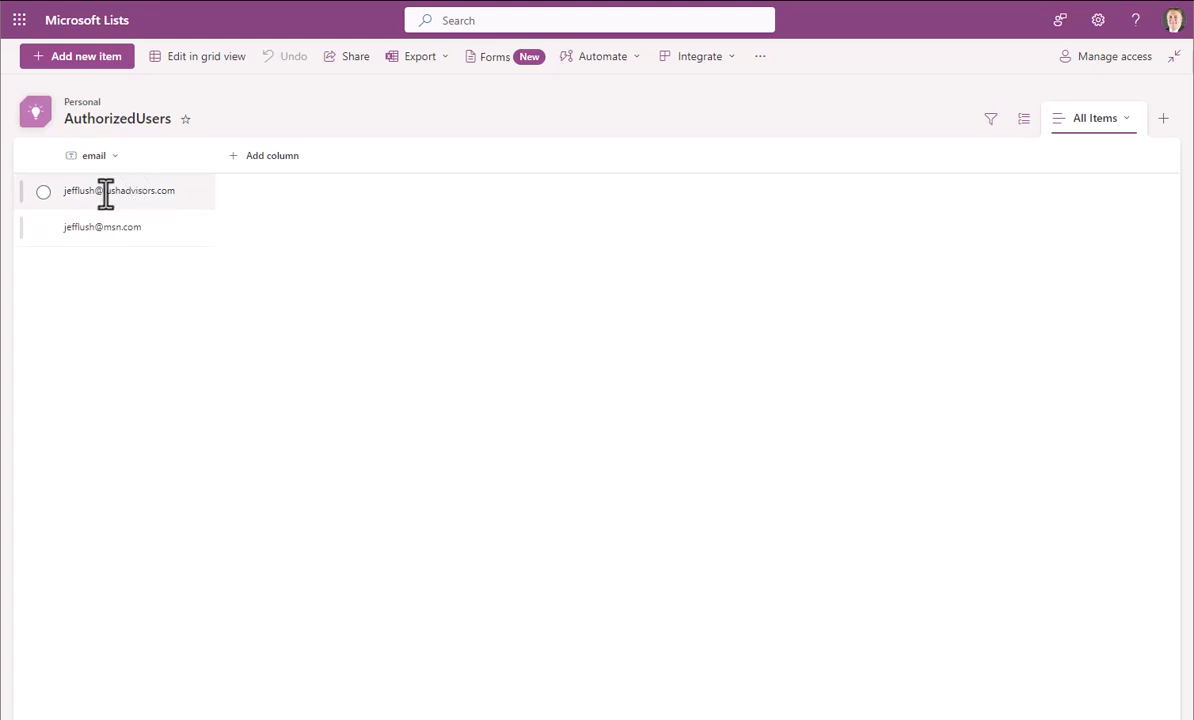
{"action": "mouse_move", "coordinate": [144, 228]}
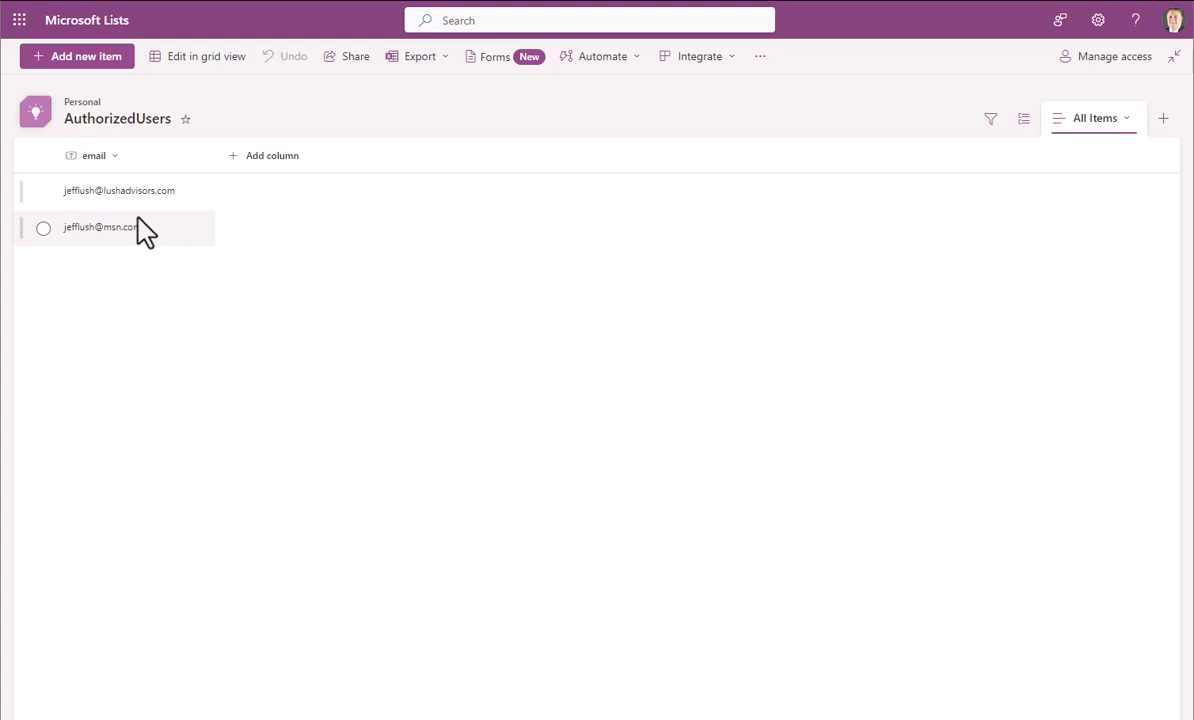
{"action": "mouse_move", "coordinate": [100, 232]}
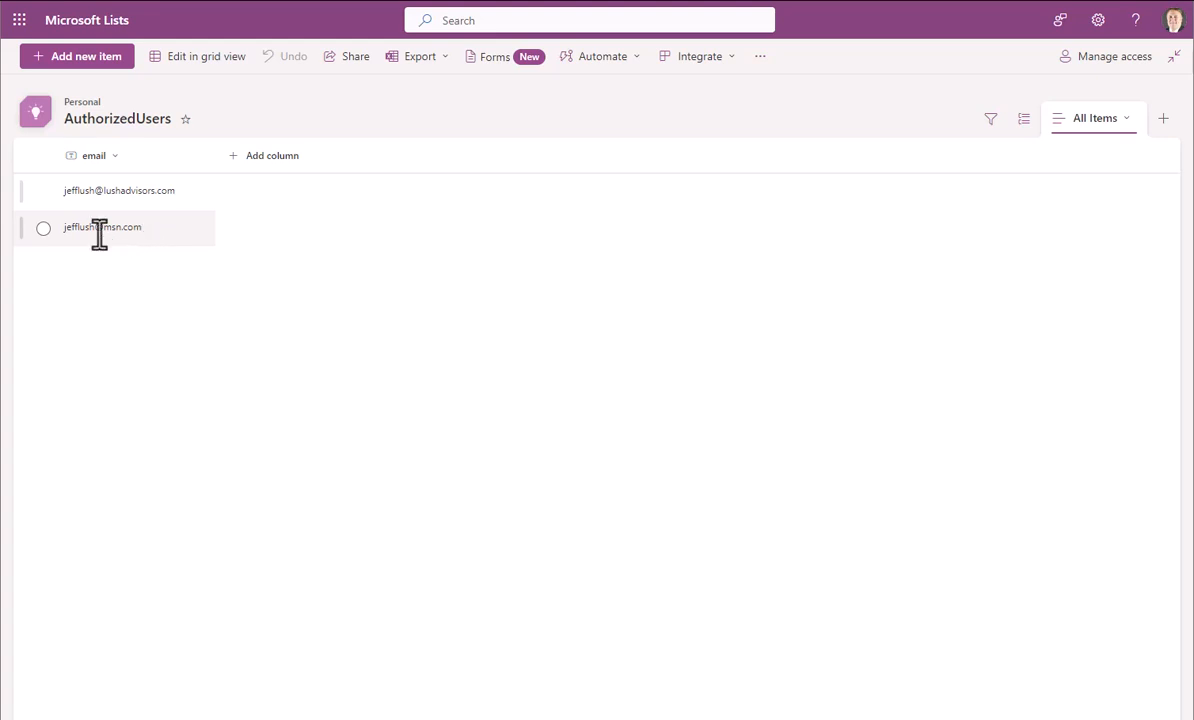
{"action": "mouse_move", "coordinate": [148, 244]}
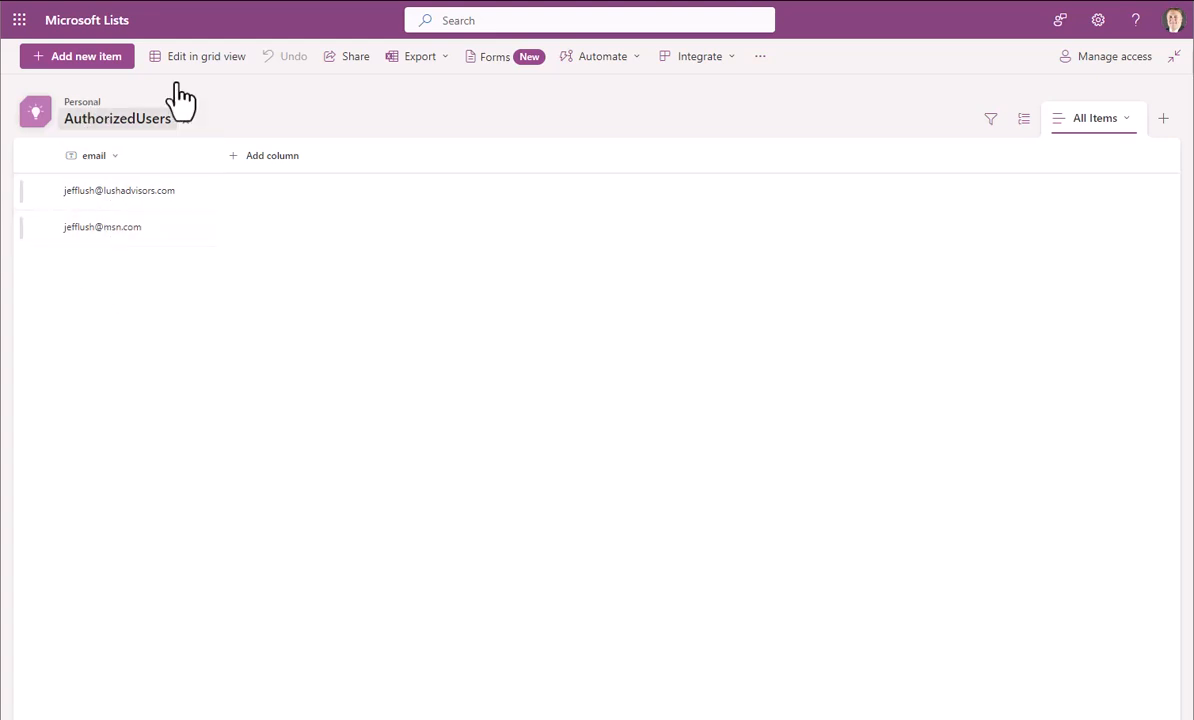
- Start adding a column to AuthorizedUsers and review the column types (Text, Yes/No)
{"action": "left_click", "coordinate": [206, 56]}
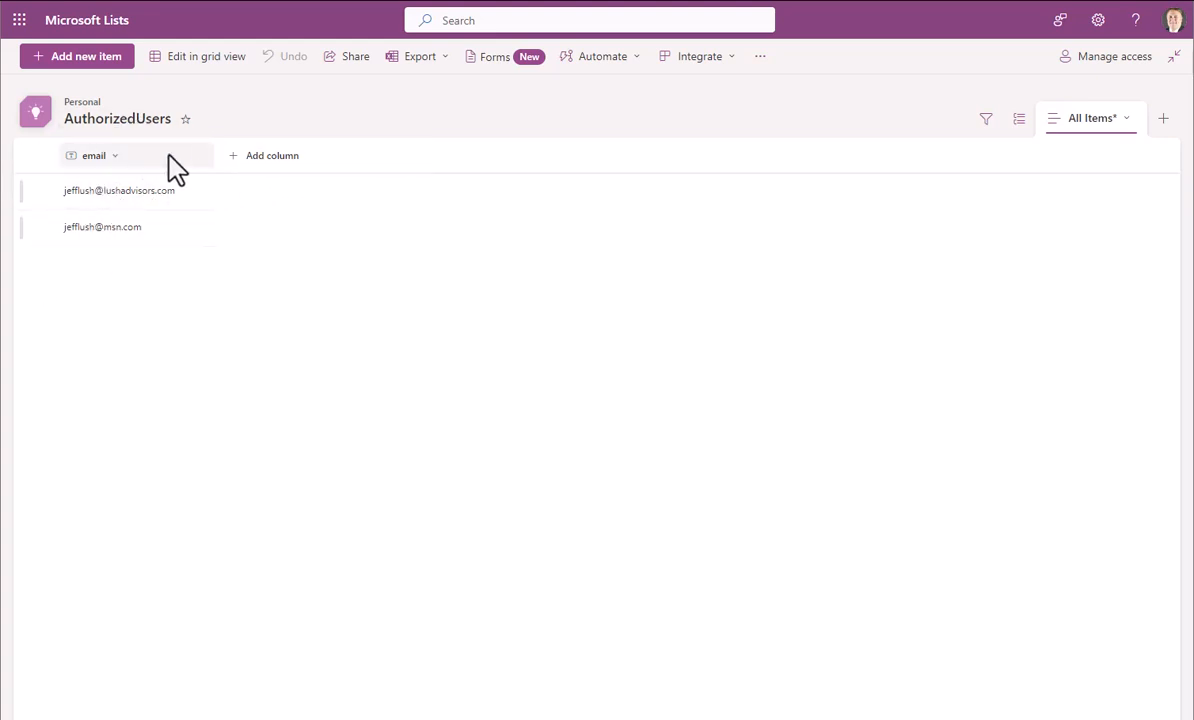
{"action": "left_click", "coordinate": [94, 156]}
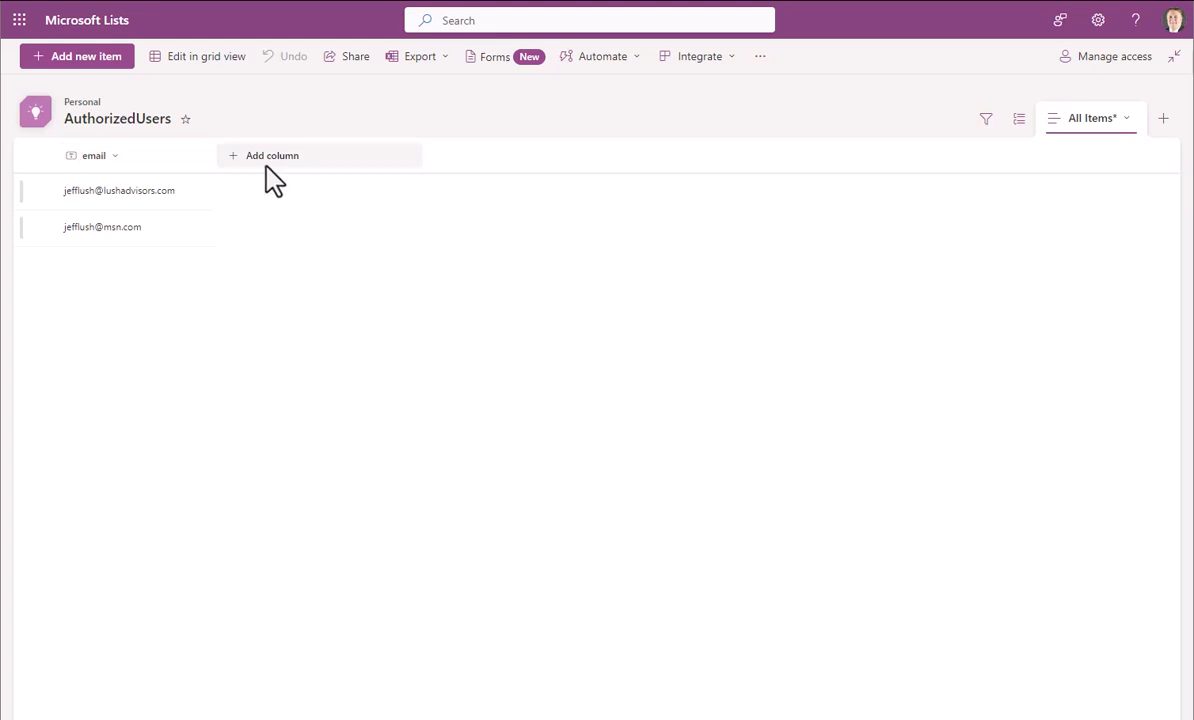
{"action": "left_click", "coordinate": [266, 156]}
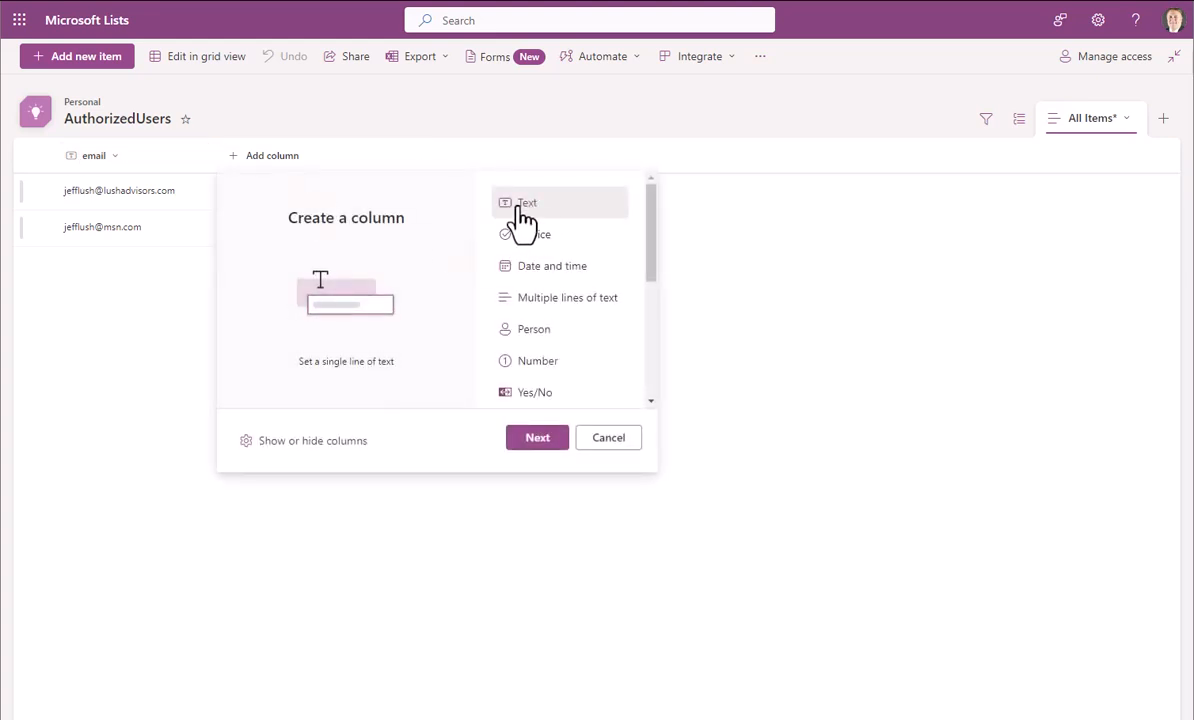
{"action": "mouse_move", "coordinate": [502, 418]}
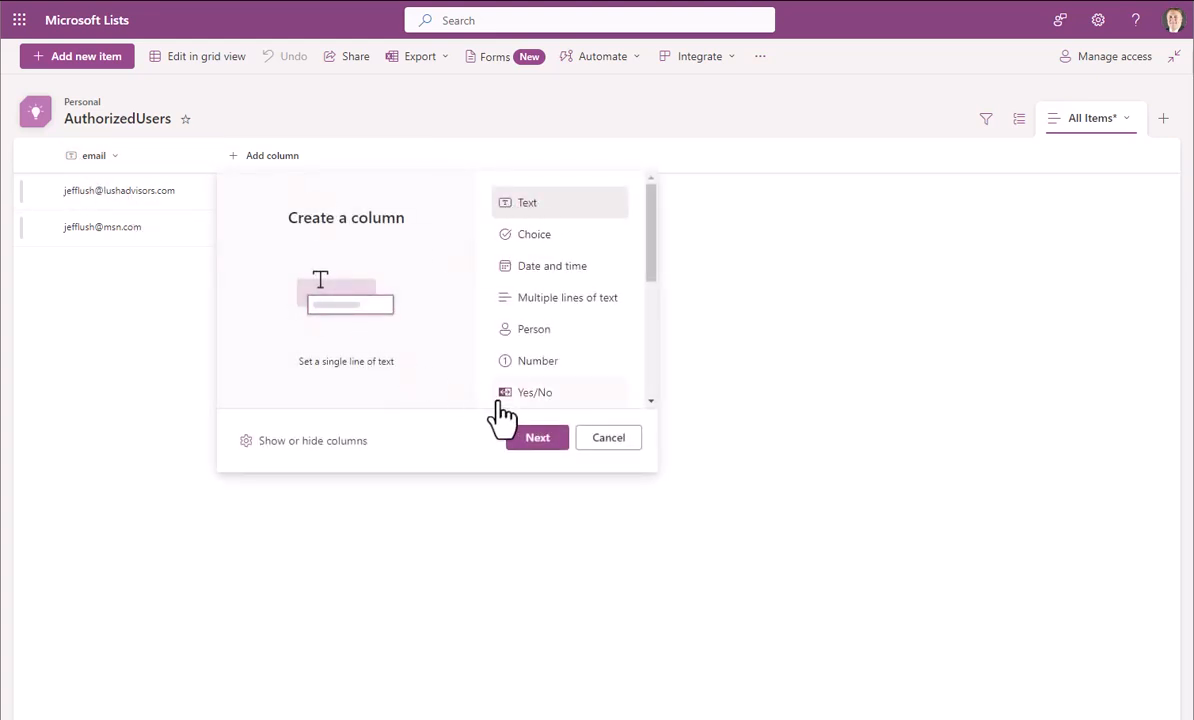
{"action": "left_click", "coordinate": [608, 436]}
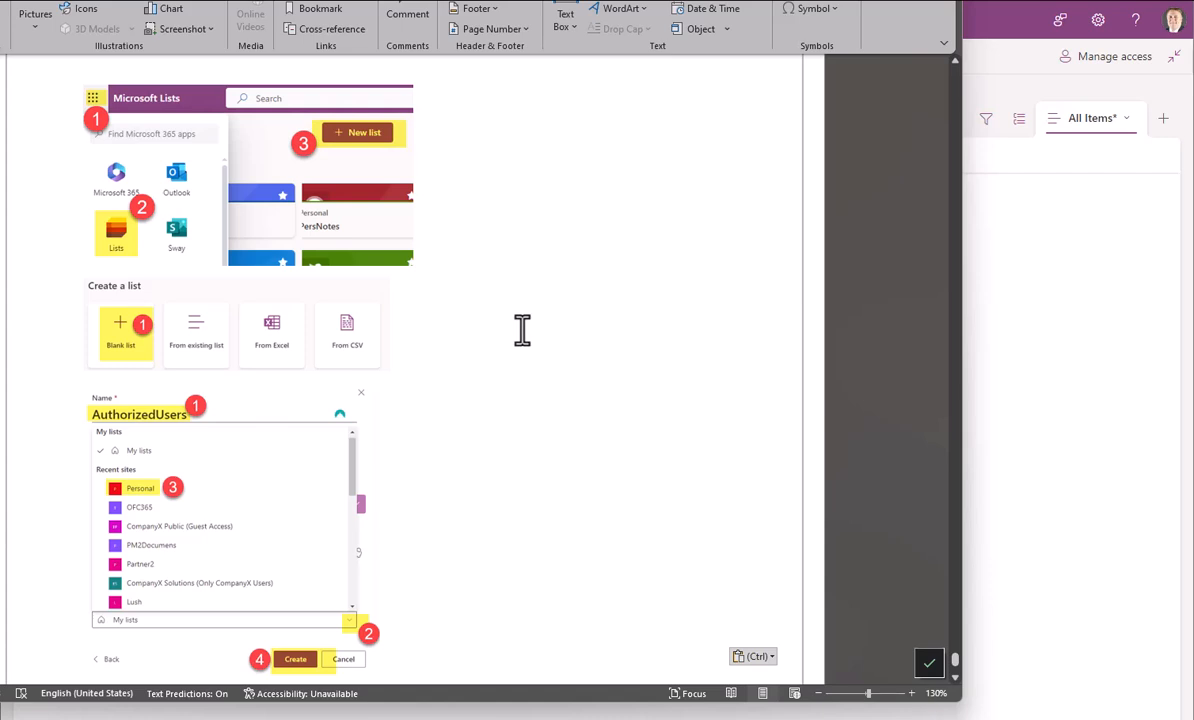
{"action": "mouse_move", "coordinate": [504, 324]}
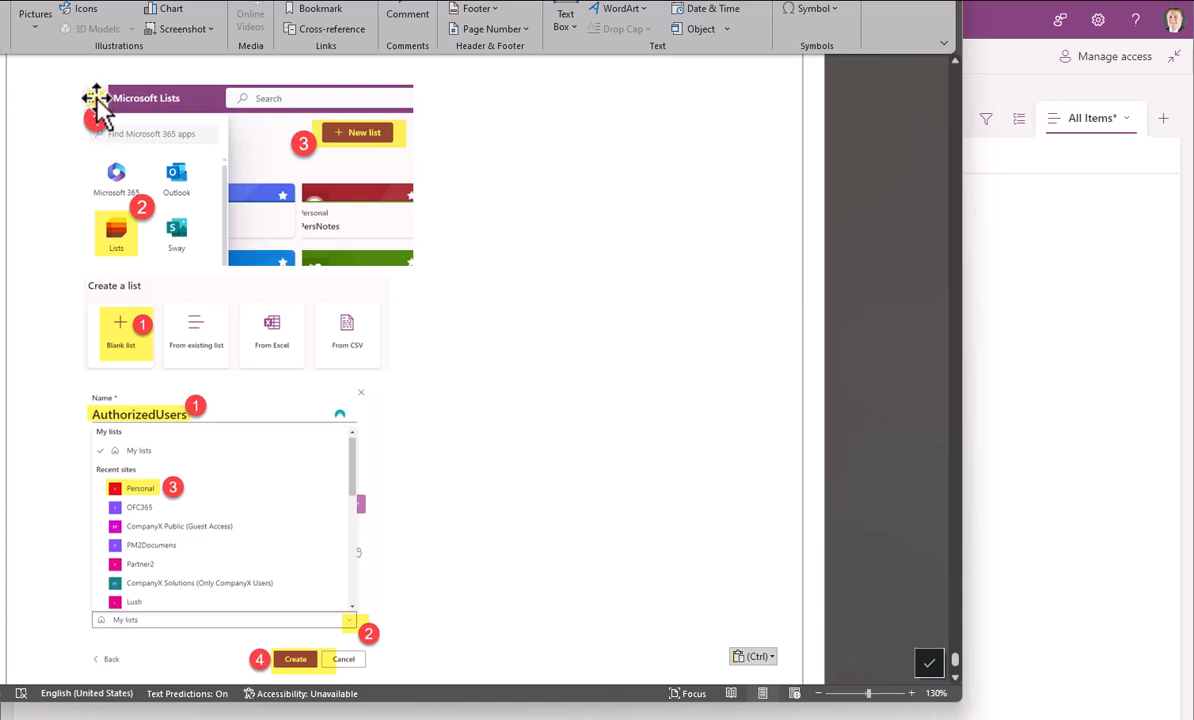
{"action": "mouse_move", "coordinate": [364, 162]}
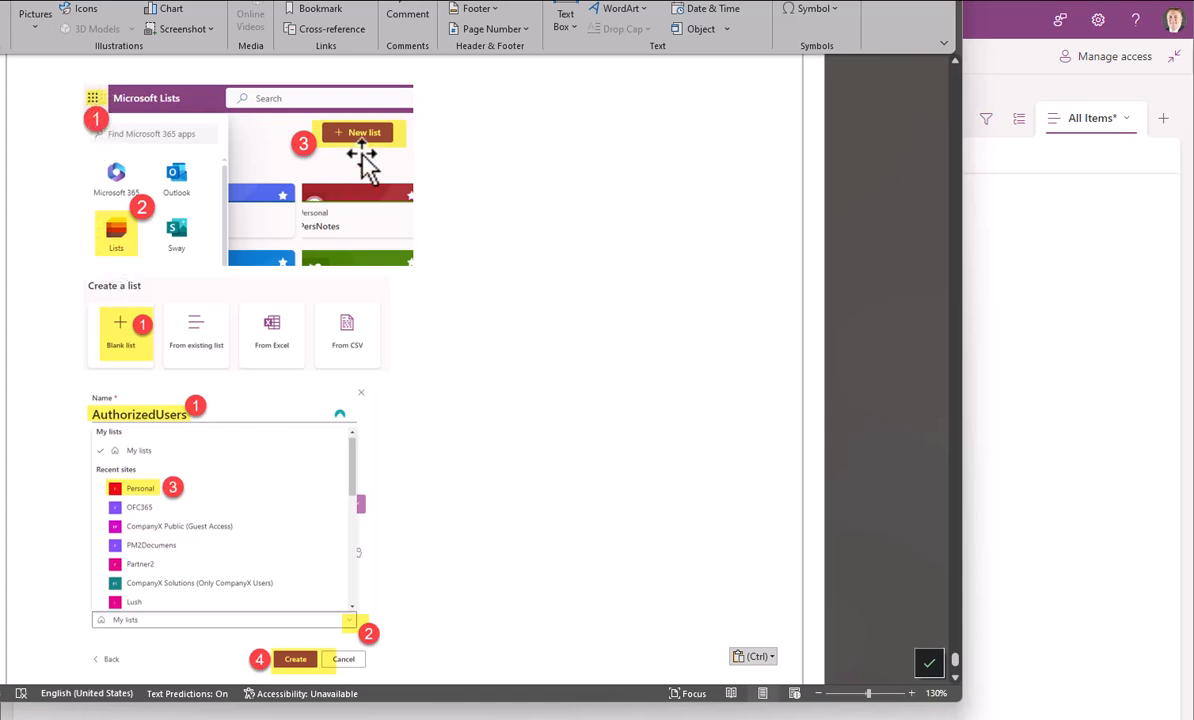
{"action": "mouse_move", "coordinate": [156, 424]}
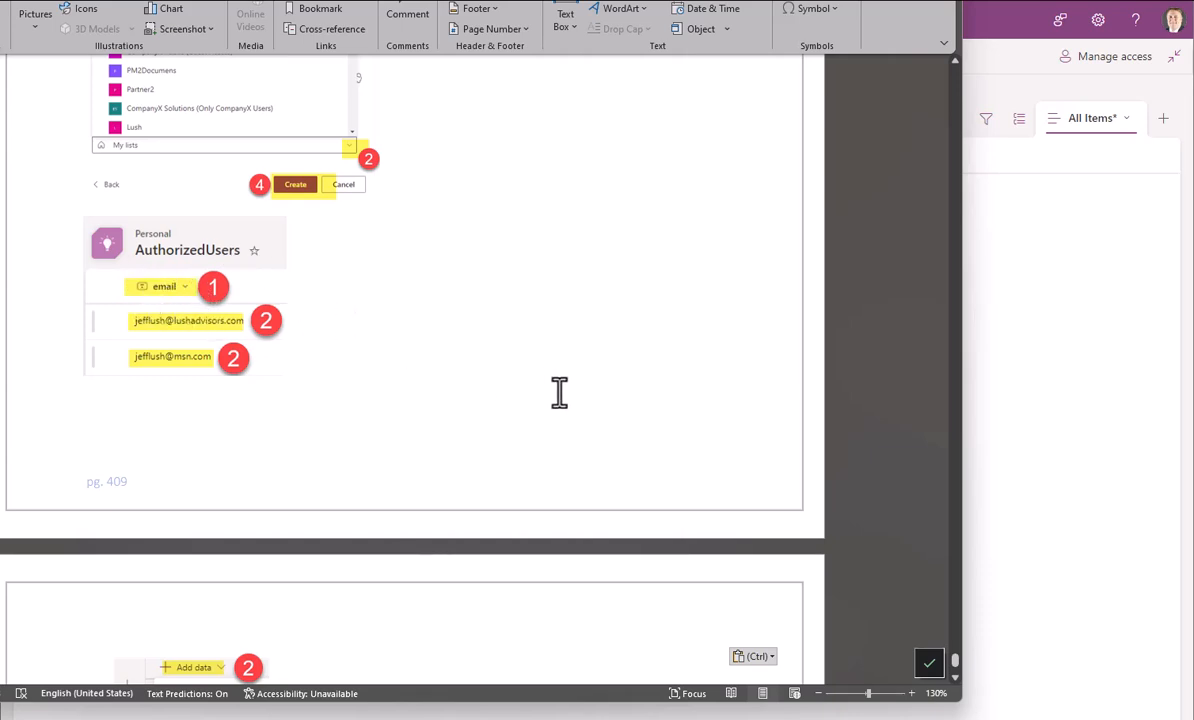
{"action": "mouse_move", "coordinate": [460, 364]}
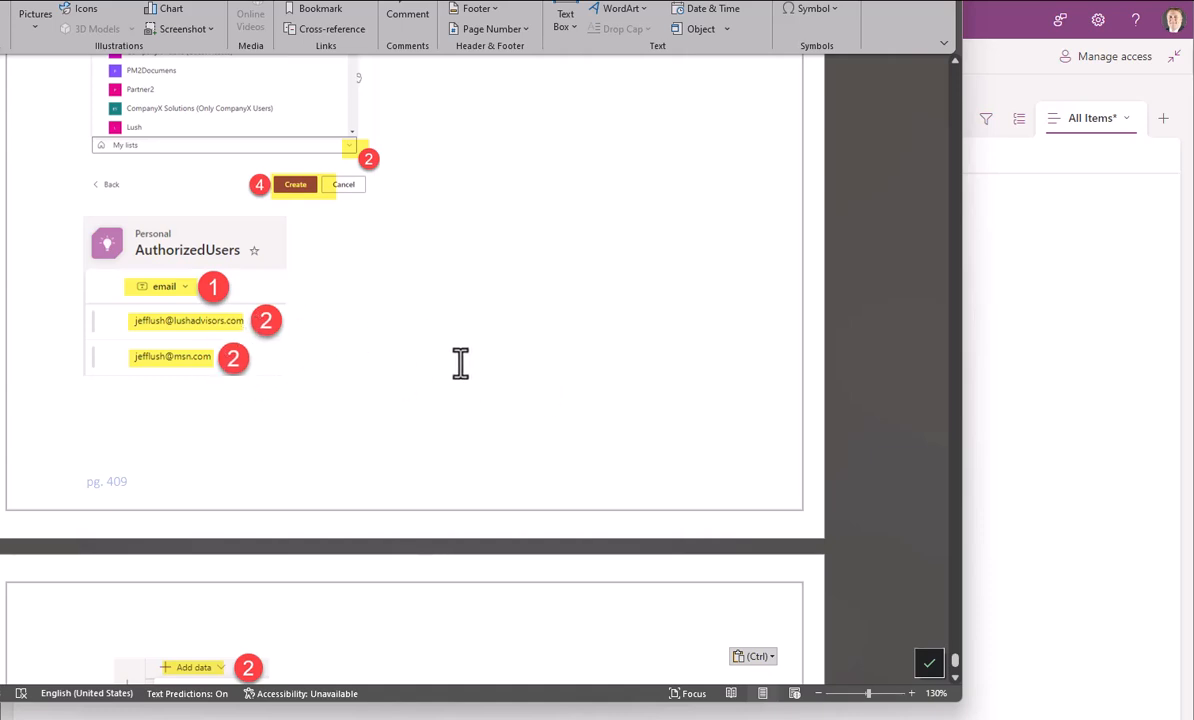
{"action": "mouse_move", "coordinate": [472, 324]}
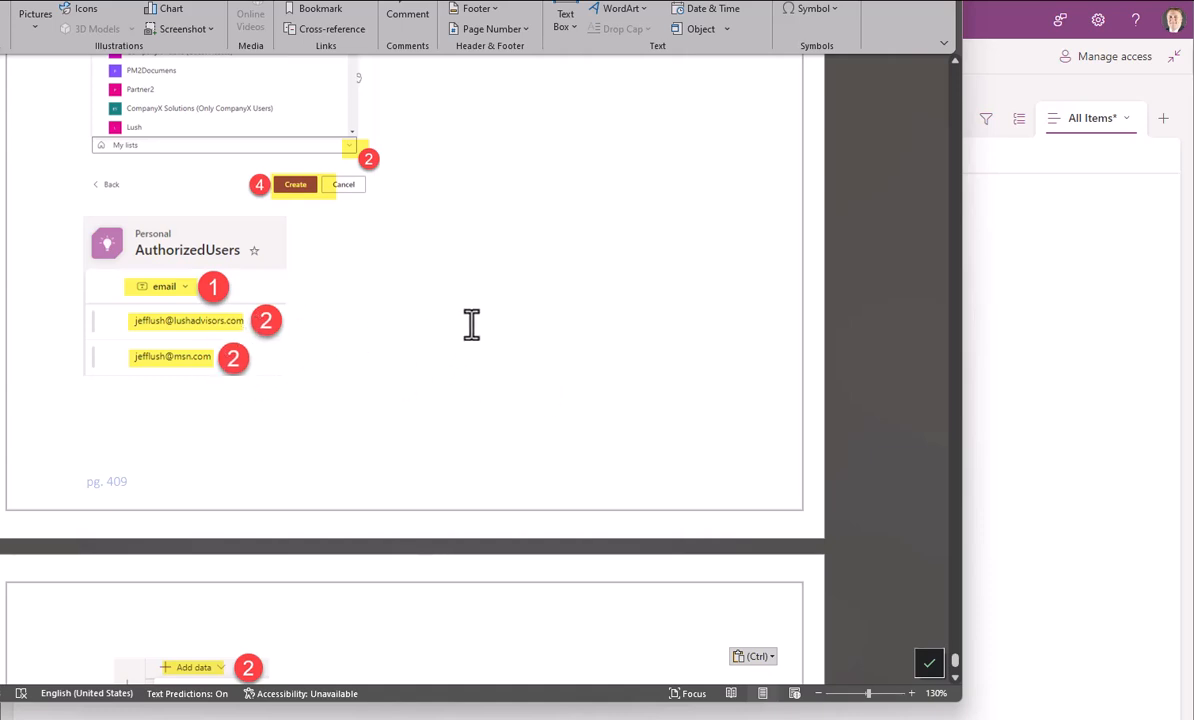
{"action": "mouse_move", "coordinate": [502, 328]}
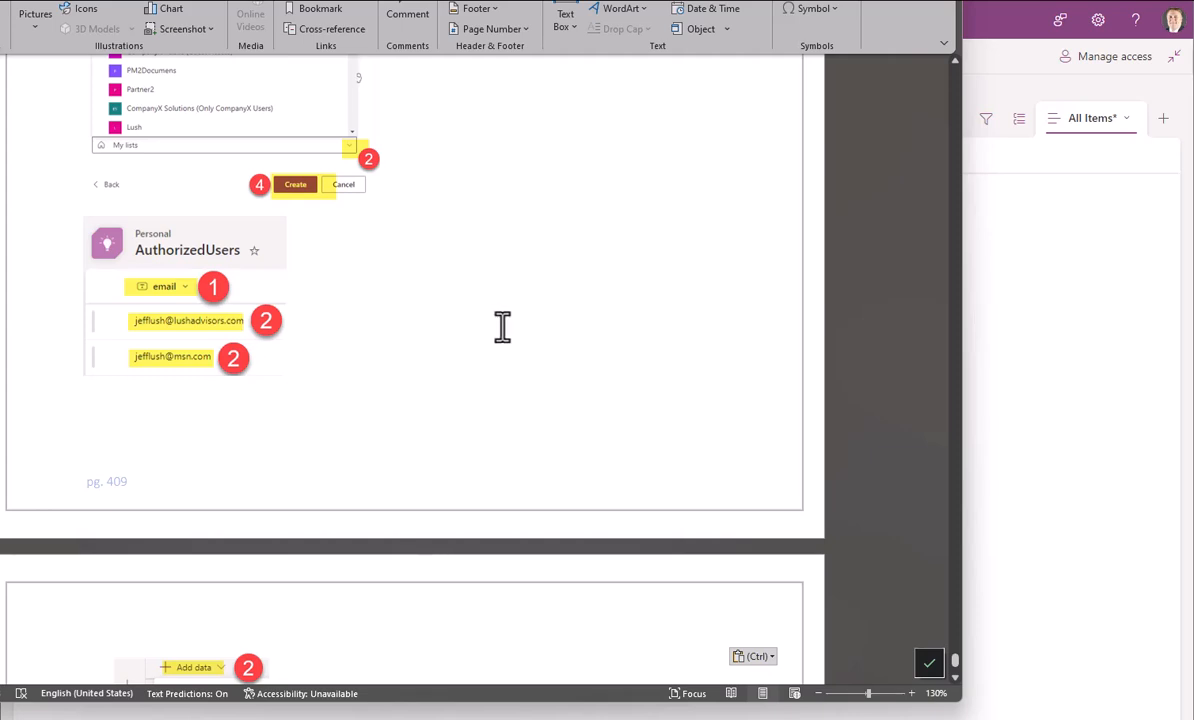
{"action": "scroll", "scroll_direction": "down", "scroll_amount": 3}
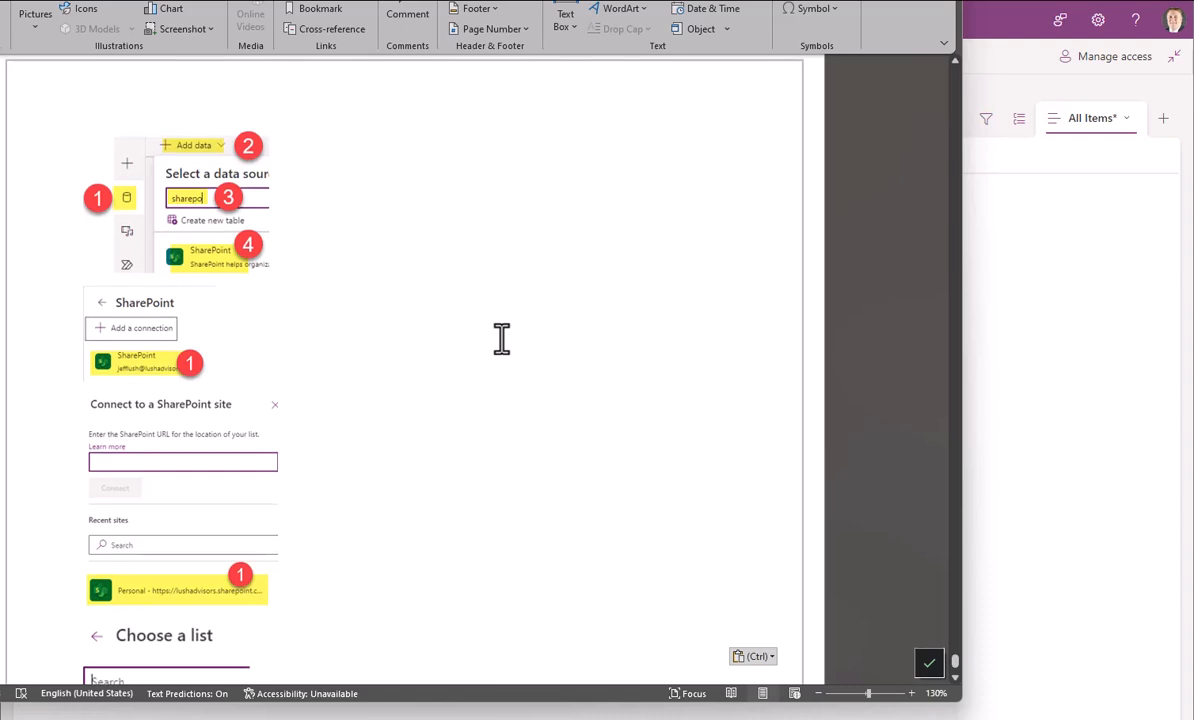
{"action": "mouse_move", "coordinate": [348, 192]}
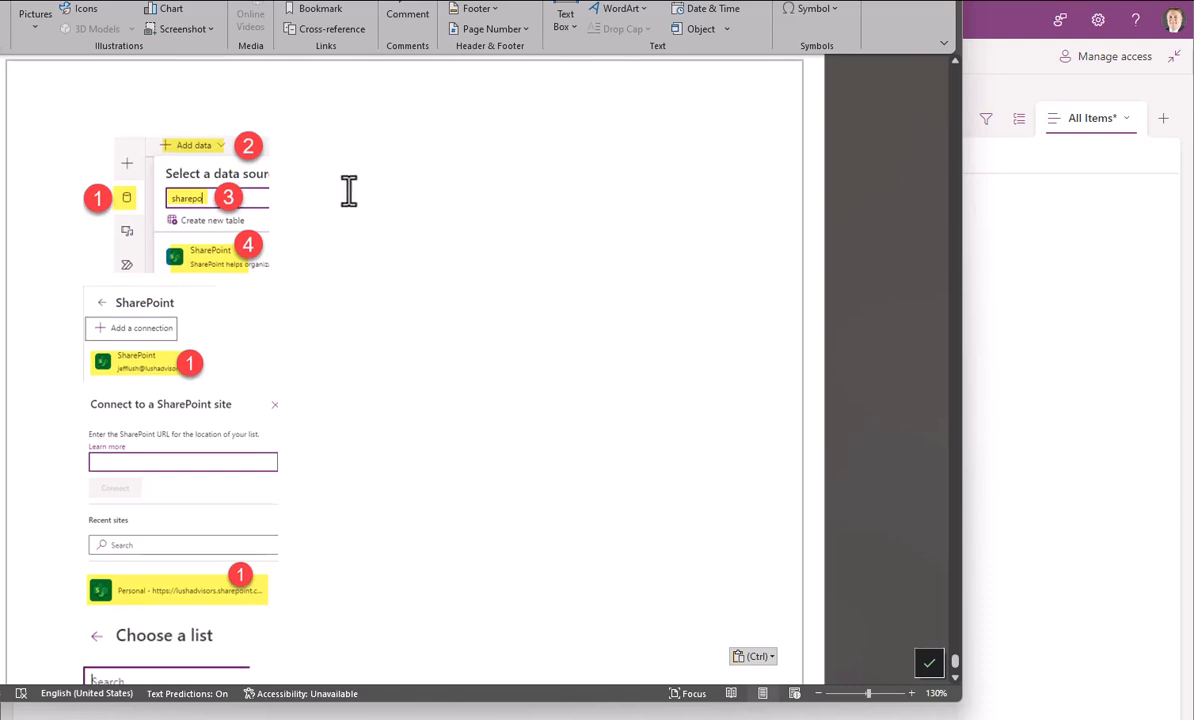
{"action": "mouse_move", "coordinate": [354, 208]}
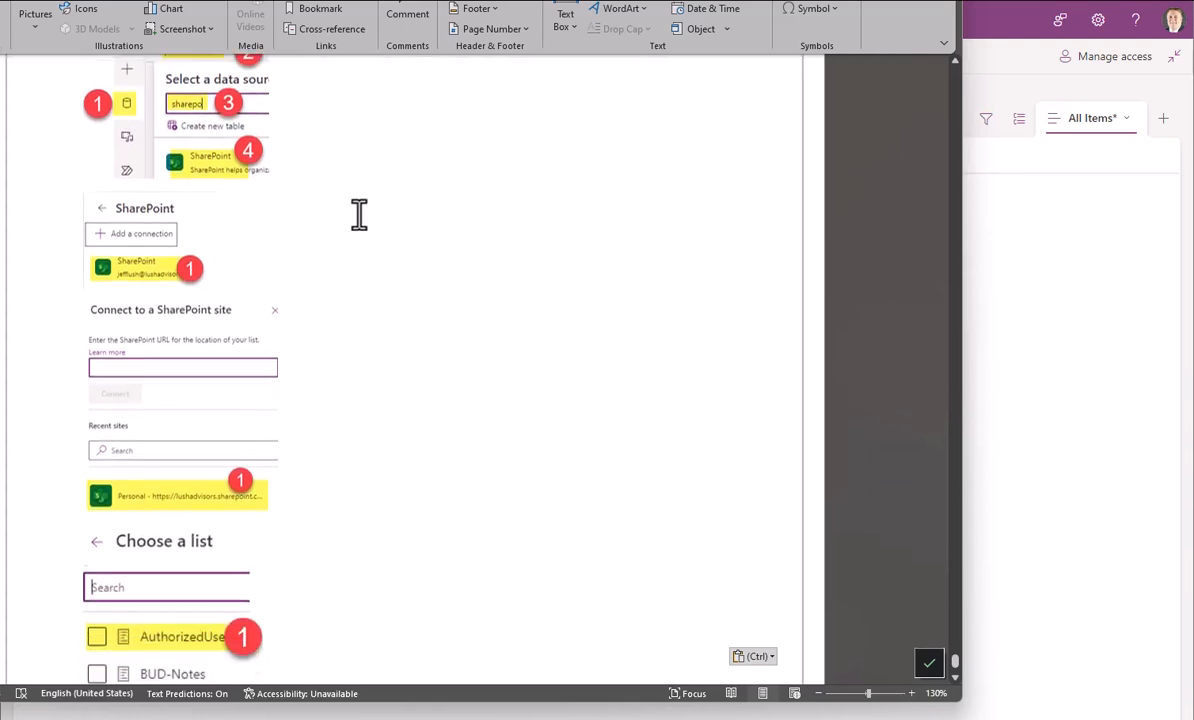
{"action": "mouse_move", "coordinate": [388, 422]}
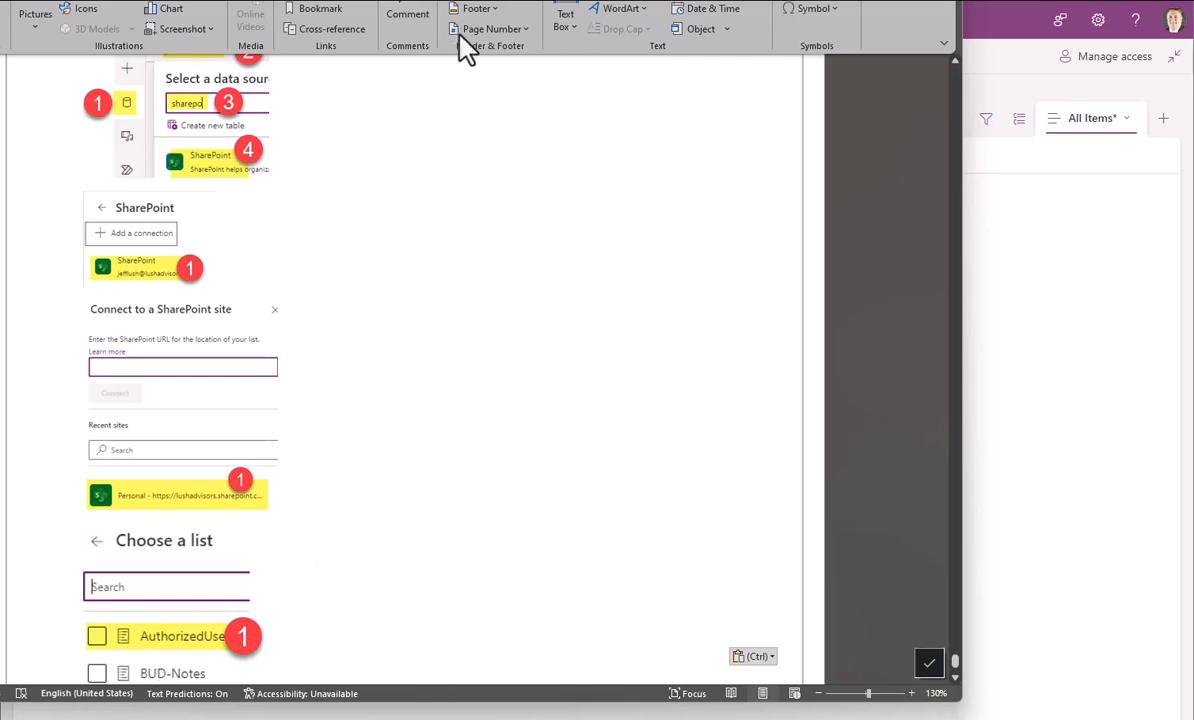
{"action": "mouse_move", "coordinate": [748, 218]}
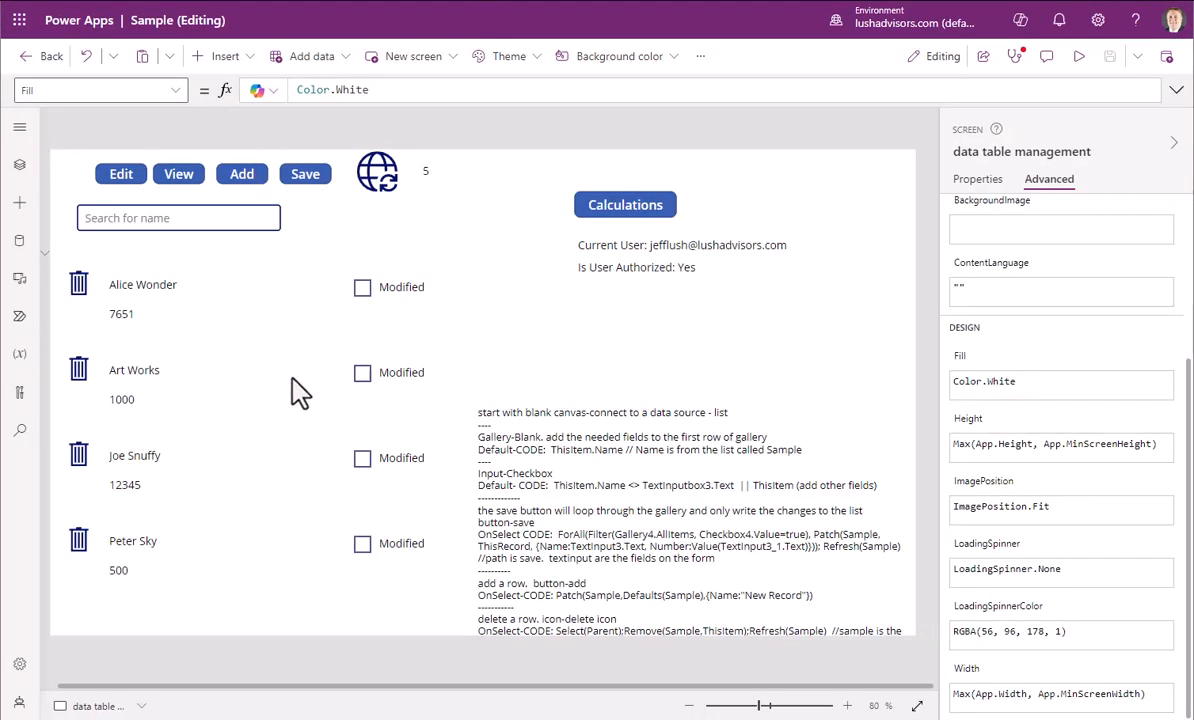
{"action": "mouse_move", "coordinate": [20, 240]}
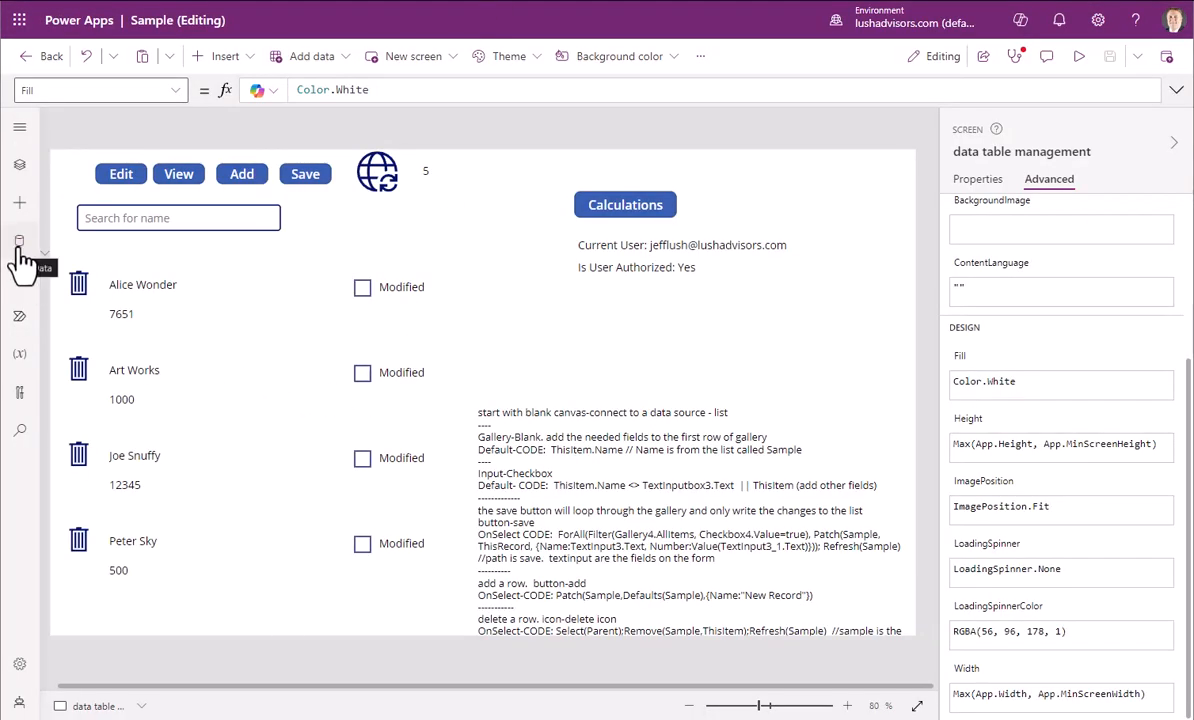
- Add a new data source and choose the SharePoint connector by searching 'sharepo'
{"action": "left_click", "coordinate": [20, 240]}
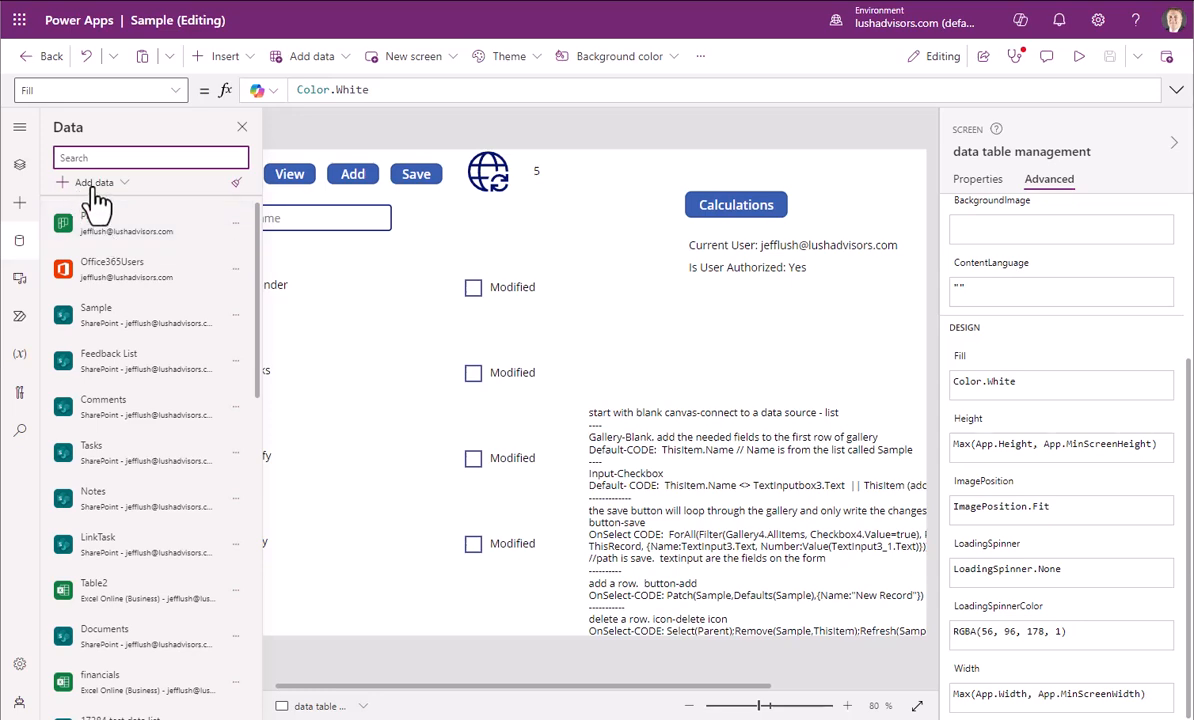
{"action": "left_click", "coordinate": [92, 182]}
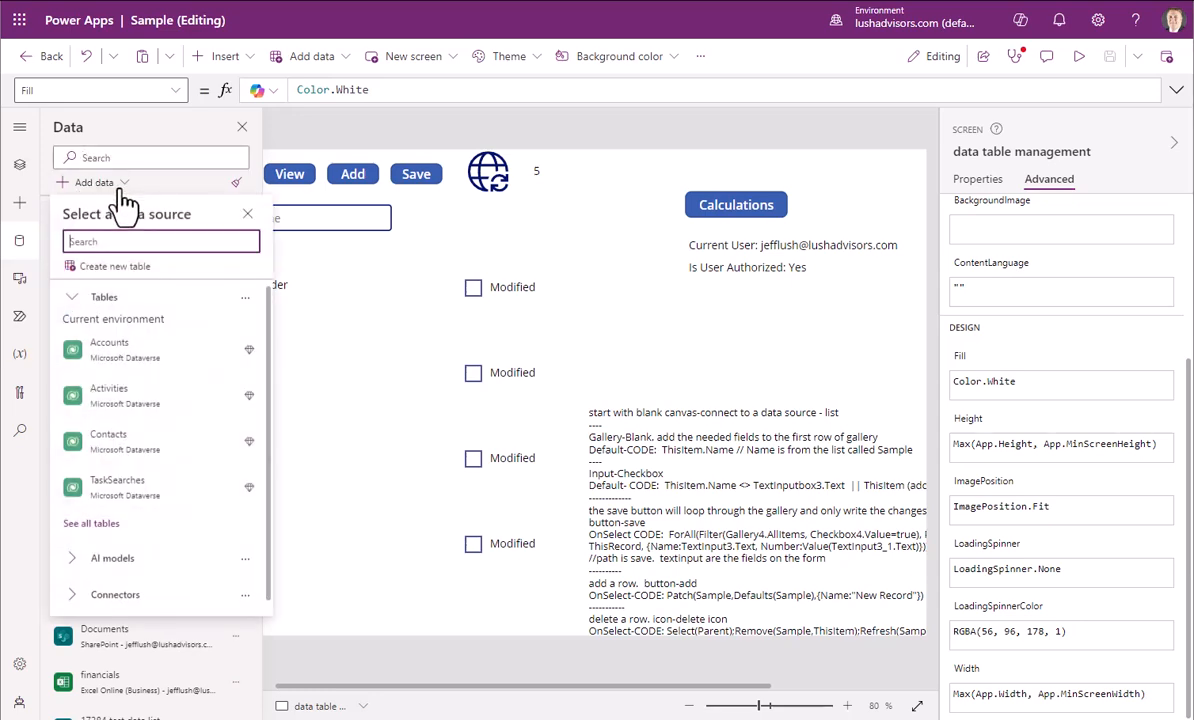
{"action": "type", "text": "sharepoint"}
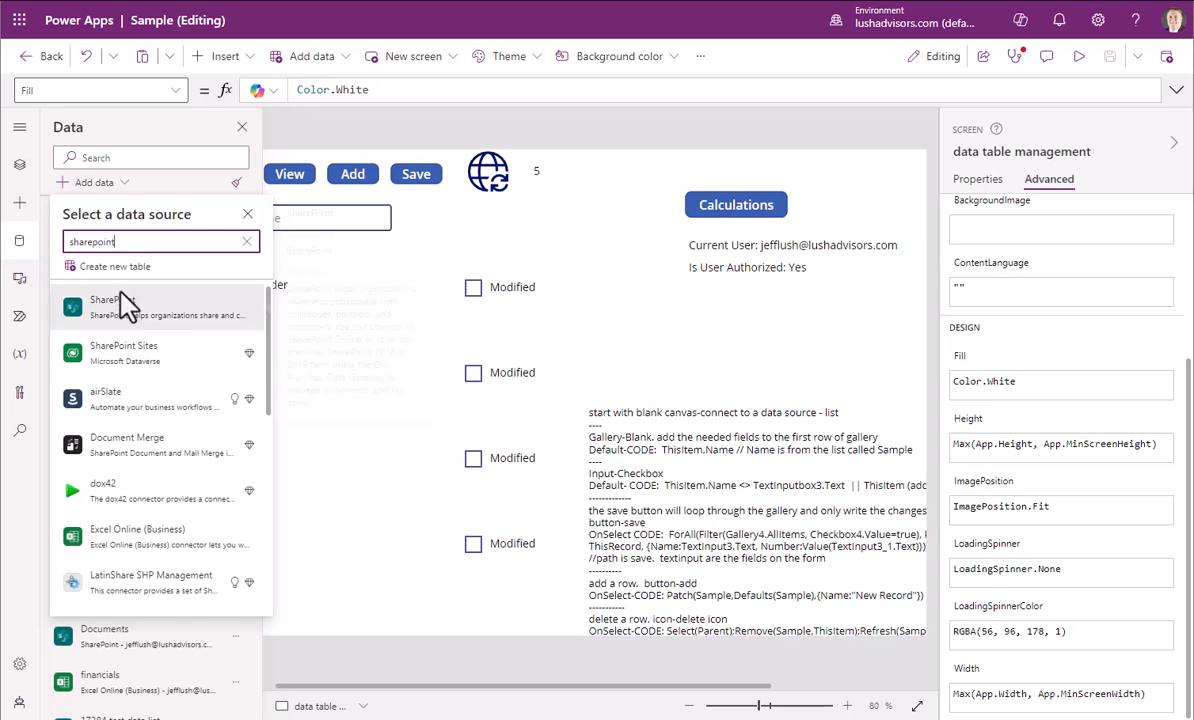
{"action": "left_click", "coordinate": [112, 308]}
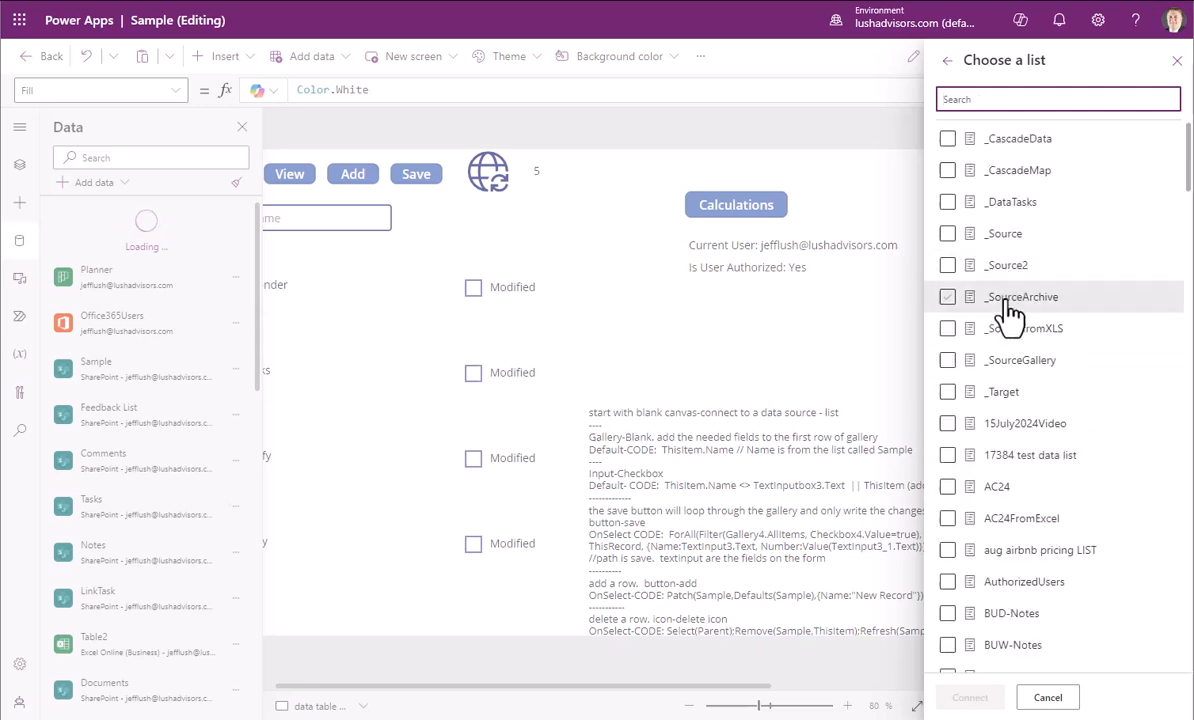
- Connect the AuthorizedUsers SharePoint list as the app's data source
{"action": "scroll", "scroll_direction": "down", "scroll_amount": 3}
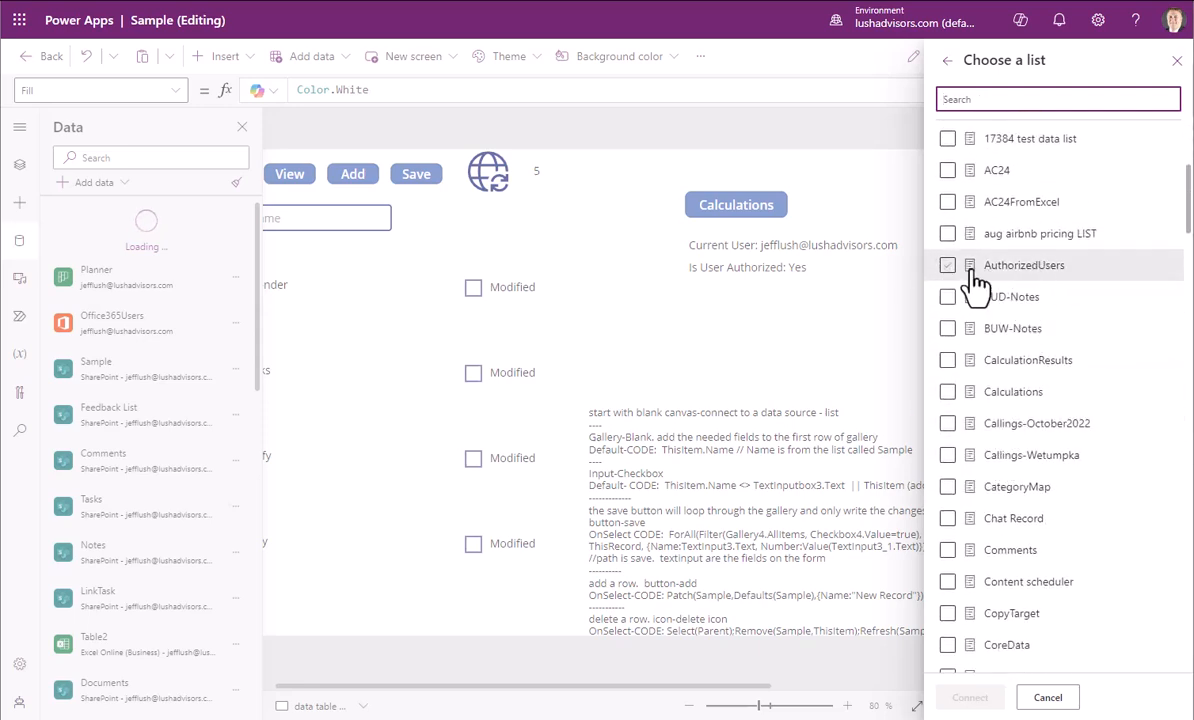
{"action": "left_click", "coordinate": [948, 264]}
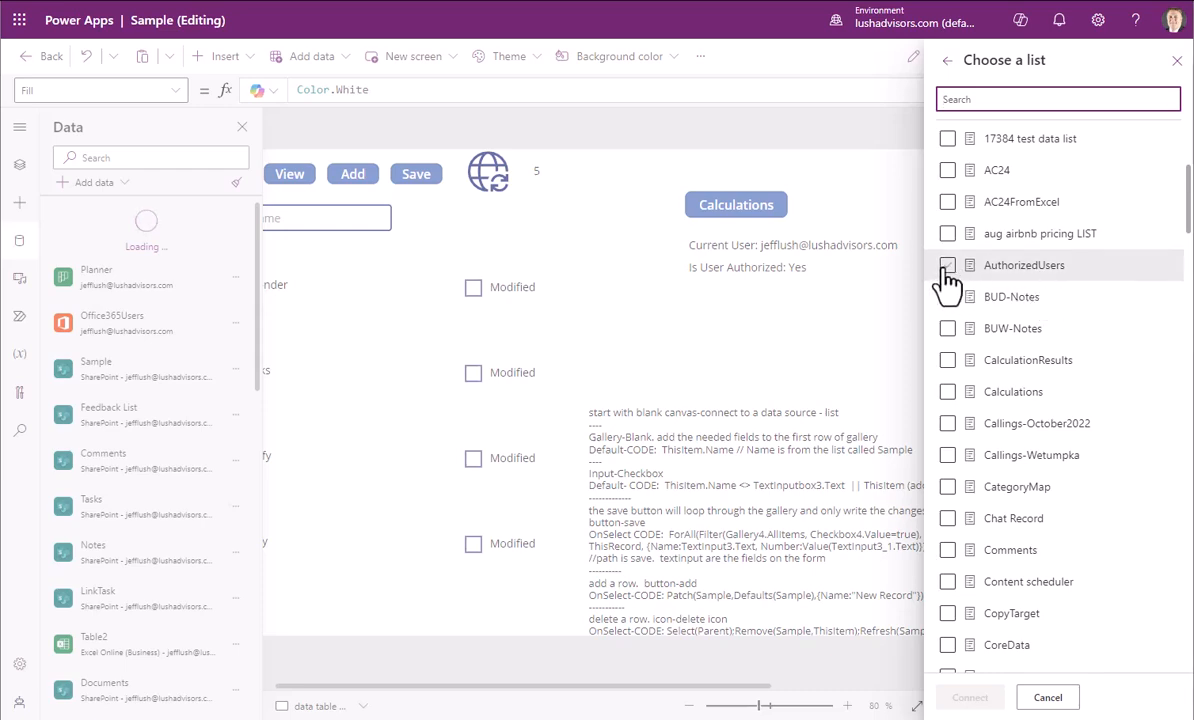
{"action": "left_click", "coordinate": [948, 264]}
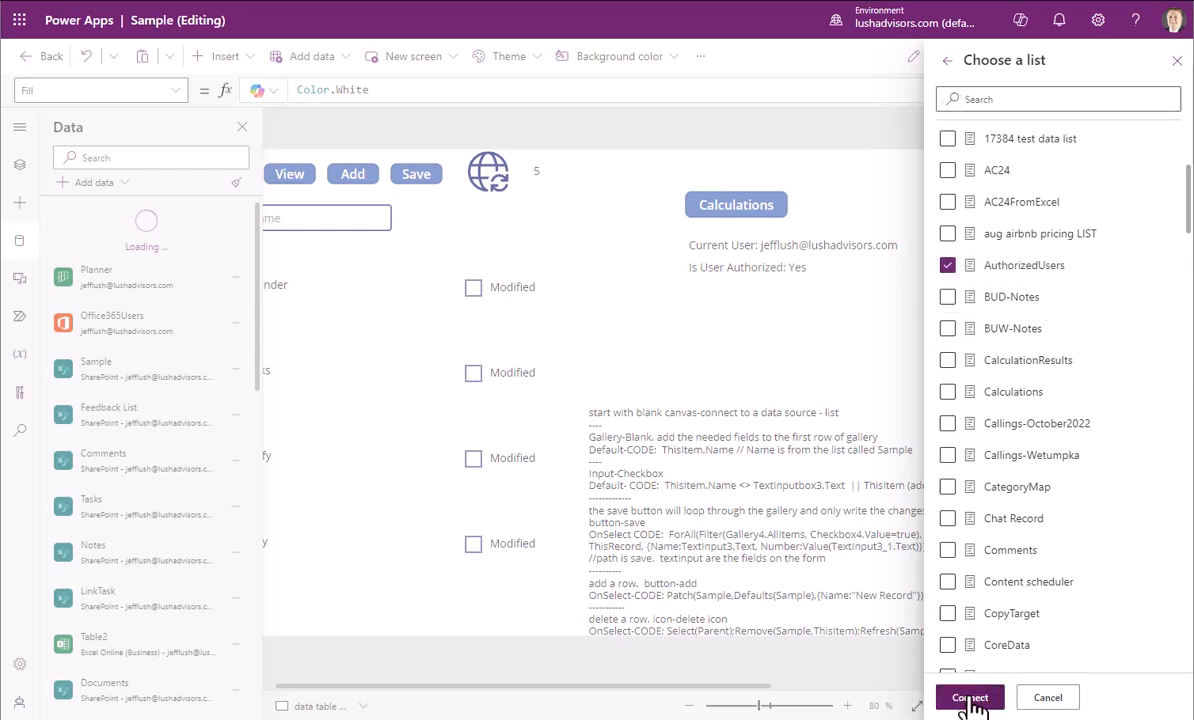
{"action": "left_click", "coordinate": [968, 696]}
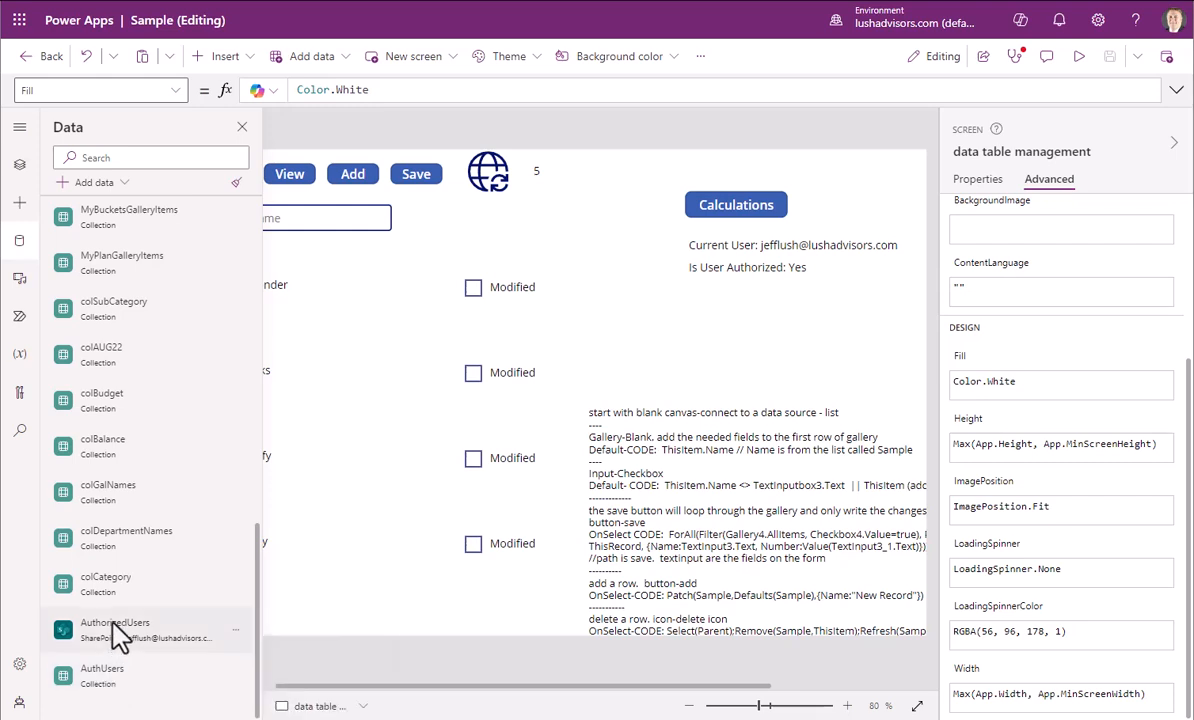
{"action": "mouse_move", "coordinate": [116, 630]}
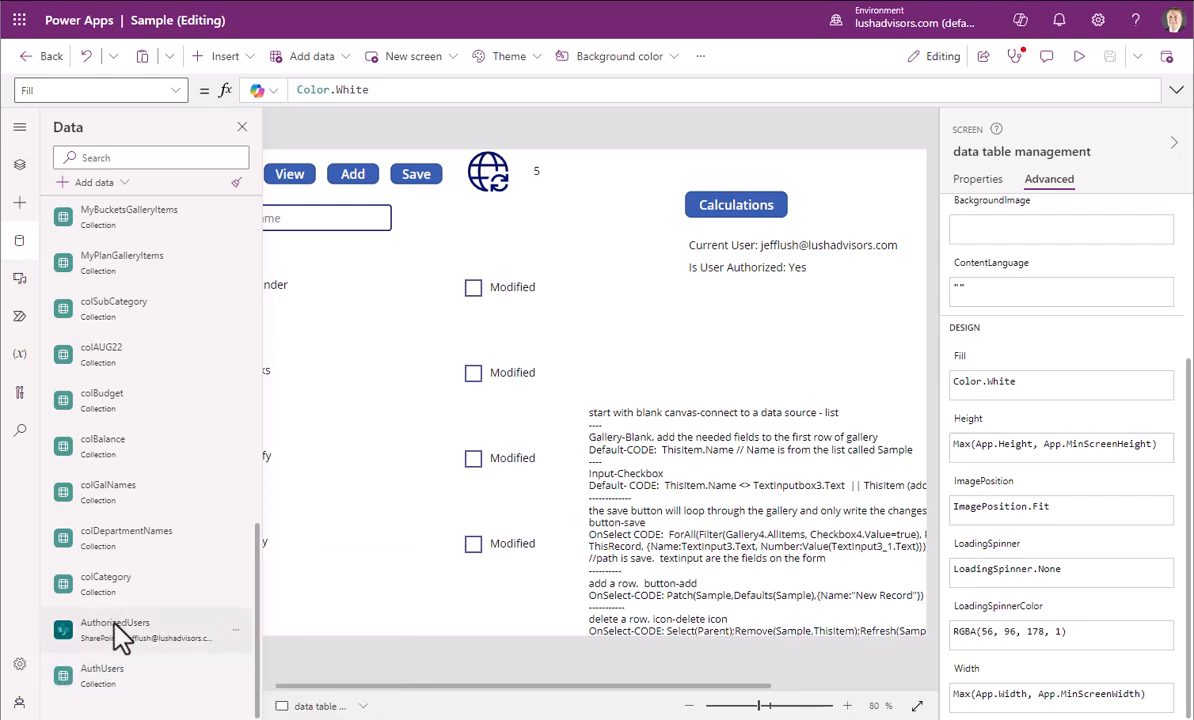
{"action": "mouse_move", "coordinate": [114, 630]}
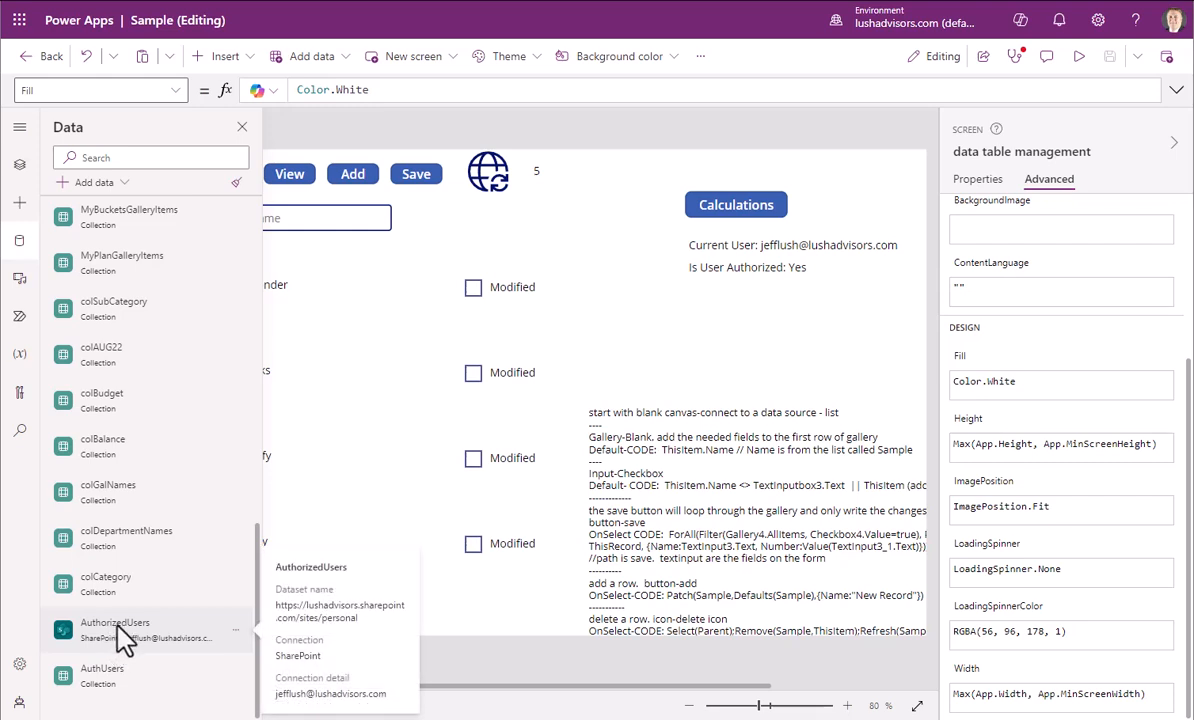
{"action": "mouse_move", "coordinate": [400, 156]}
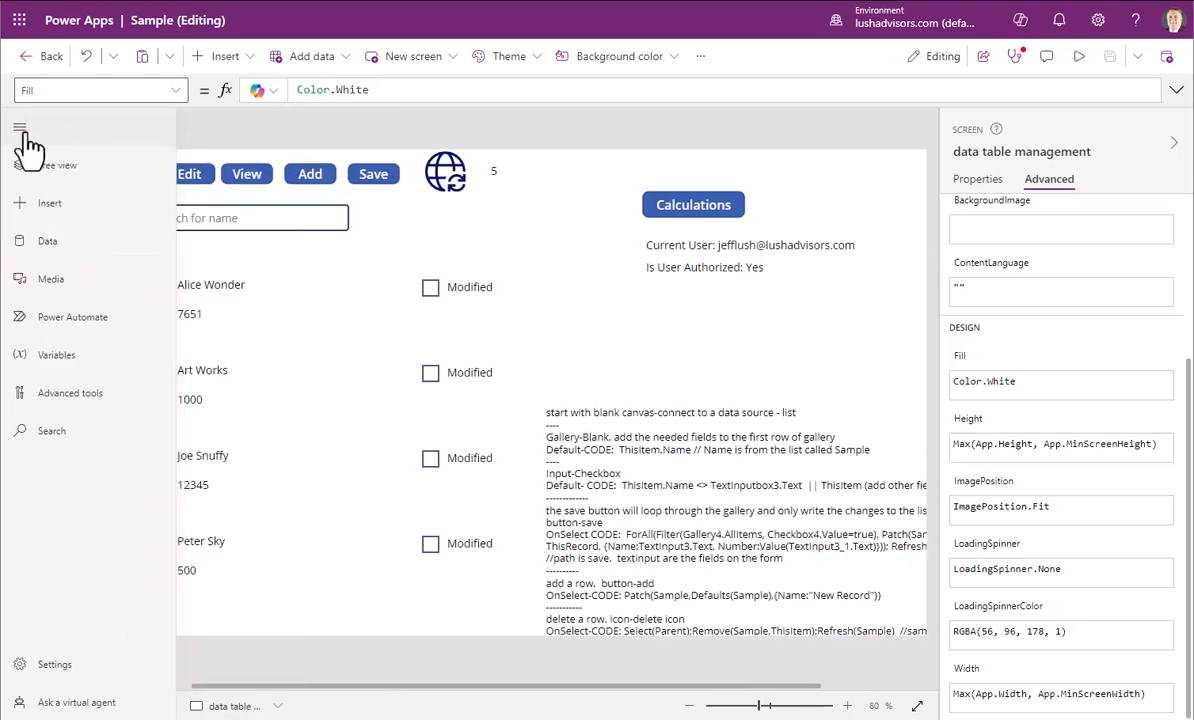
- Scroll the Word guide to the OnStart code block and Run OnStart illustration
{"action": "left_click", "coordinate": [20, 126]}
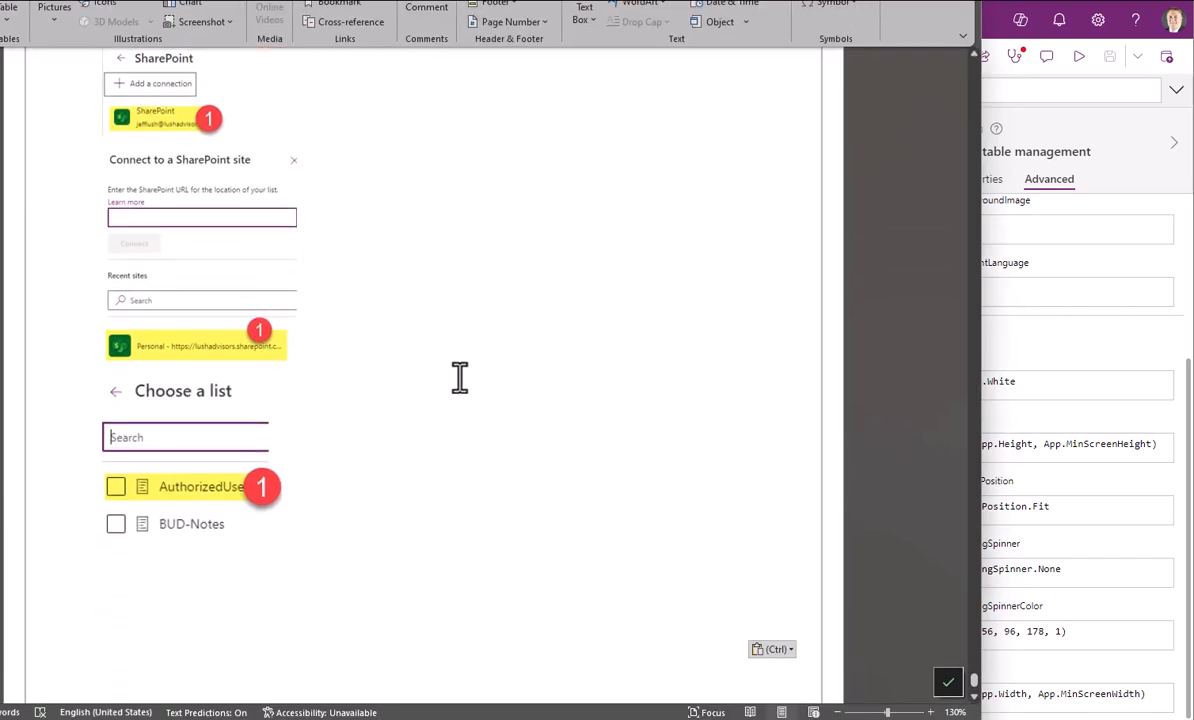
{"action": "scroll", "scroll_direction": "down", "scroll_amount": 3}
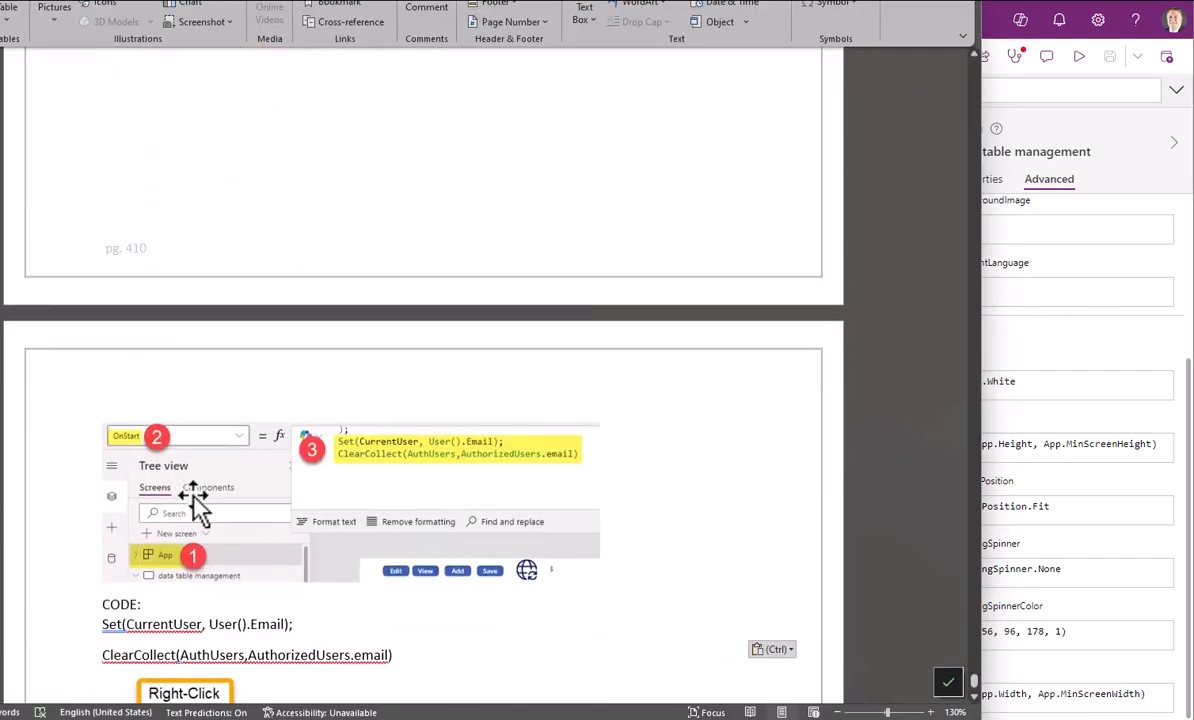
{"action": "scroll", "scroll_direction": "down", "scroll_amount": 3}
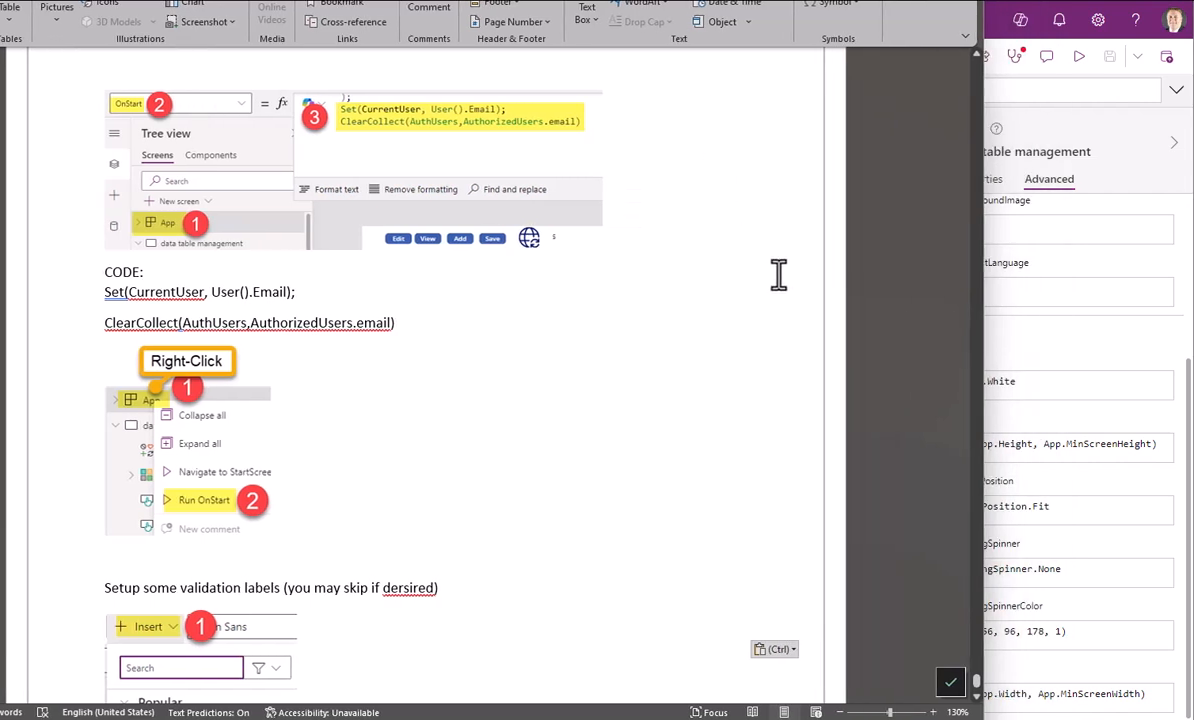
{"action": "mouse_move", "coordinate": [692, 284]}
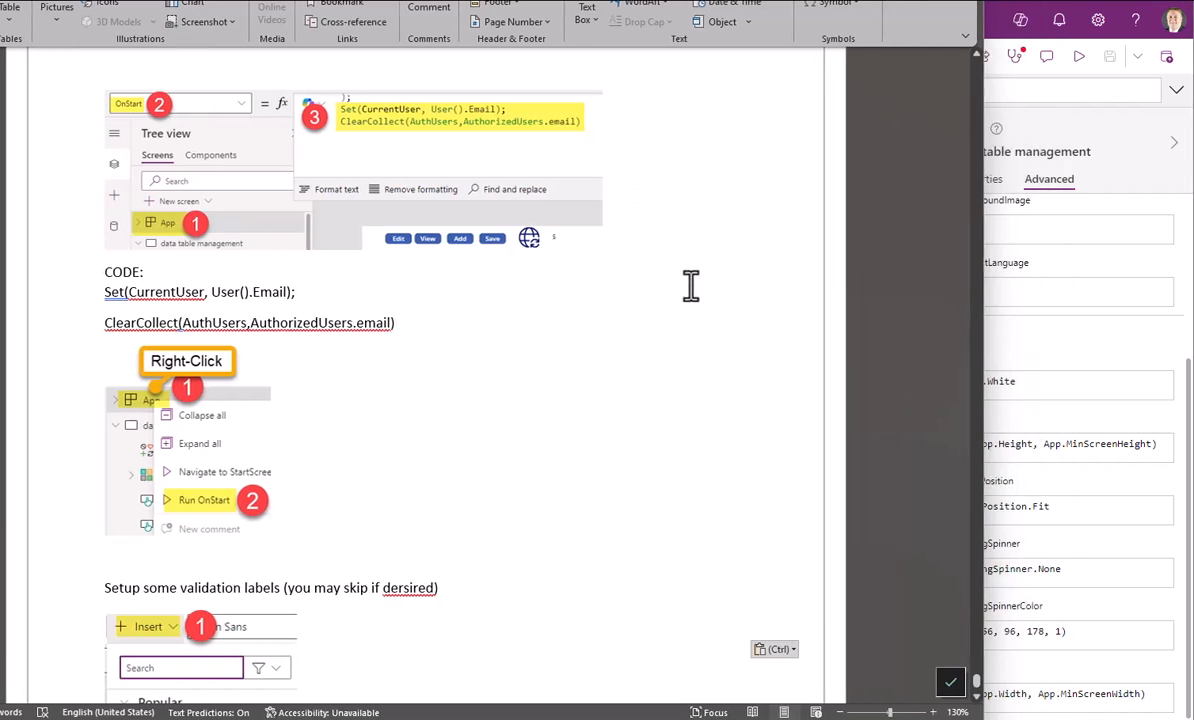
{"action": "mouse_move", "coordinate": [624, 356]}
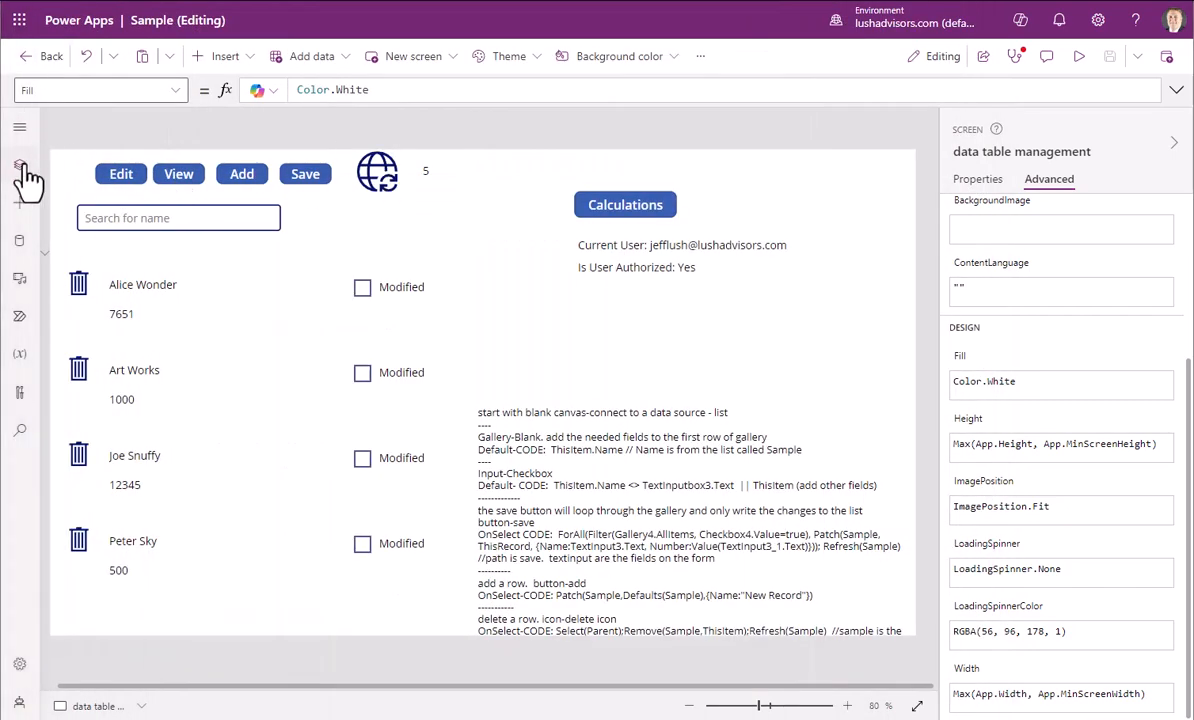
- Select the App object in Tree view to show its OnStart formula
{"action": "left_click", "coordinate": [20, 164]}
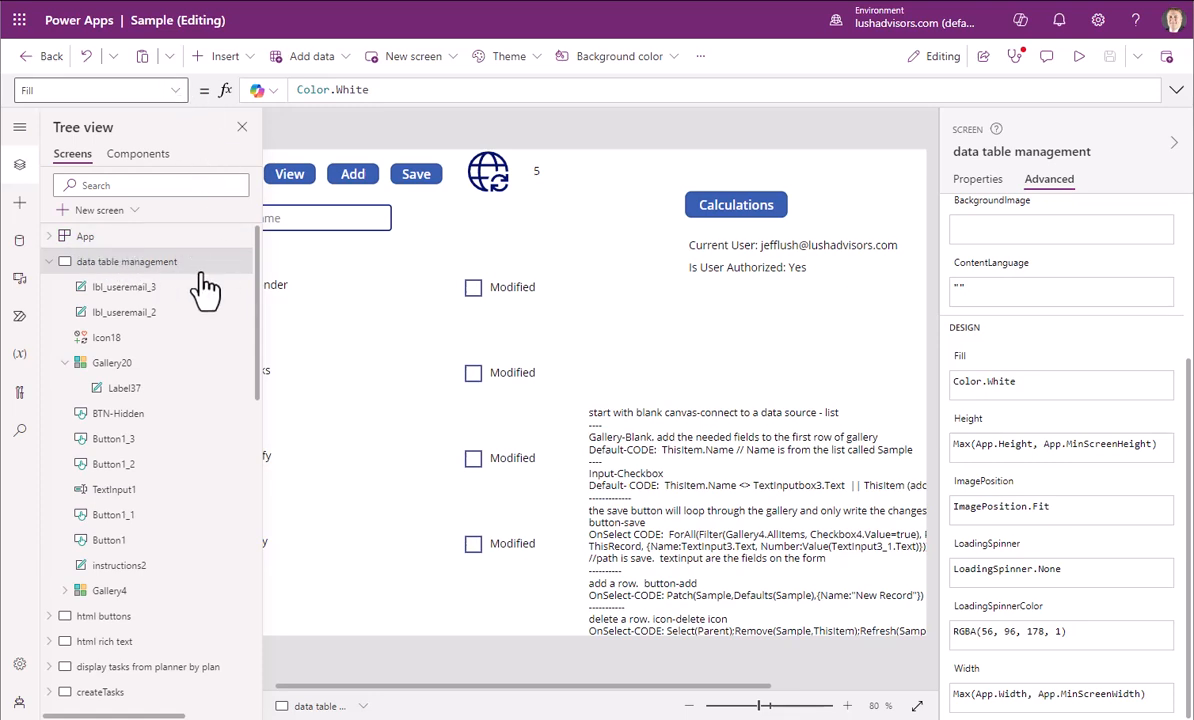
{"action": "left_click", "coordinate": [100, 90]}
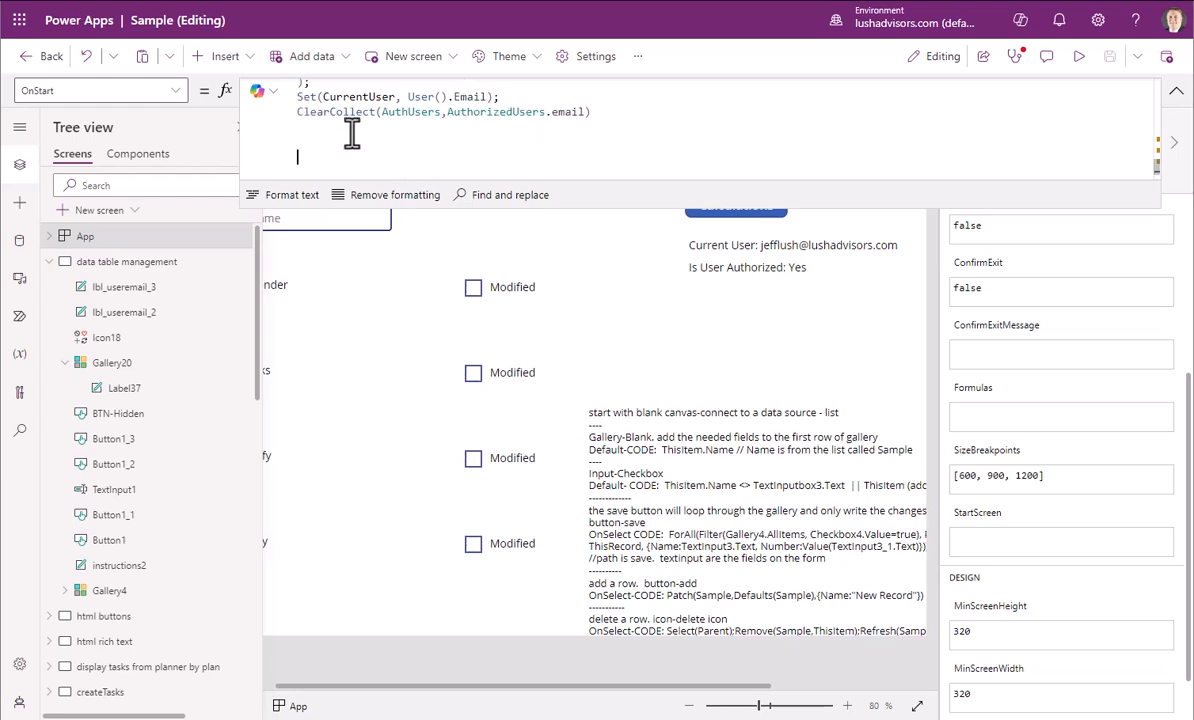
{"action": "double_click", "coordinate": [344, 96]}
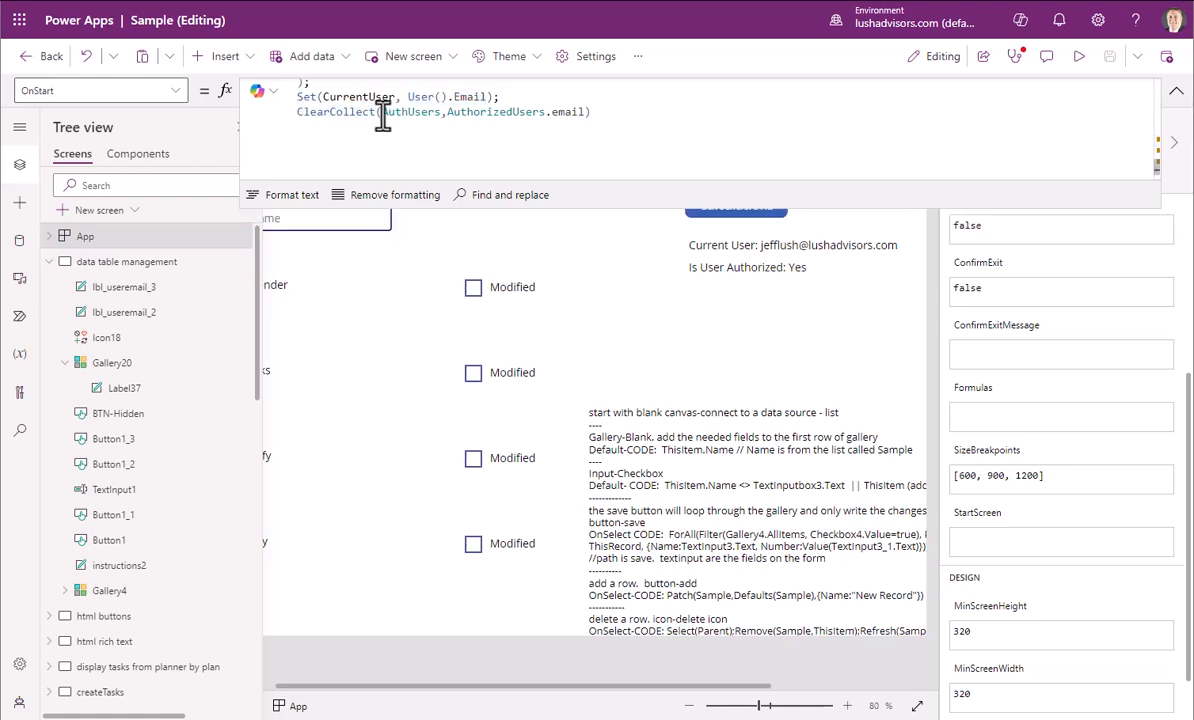
{"action": "double_click", "coordinate": [410, 112]}
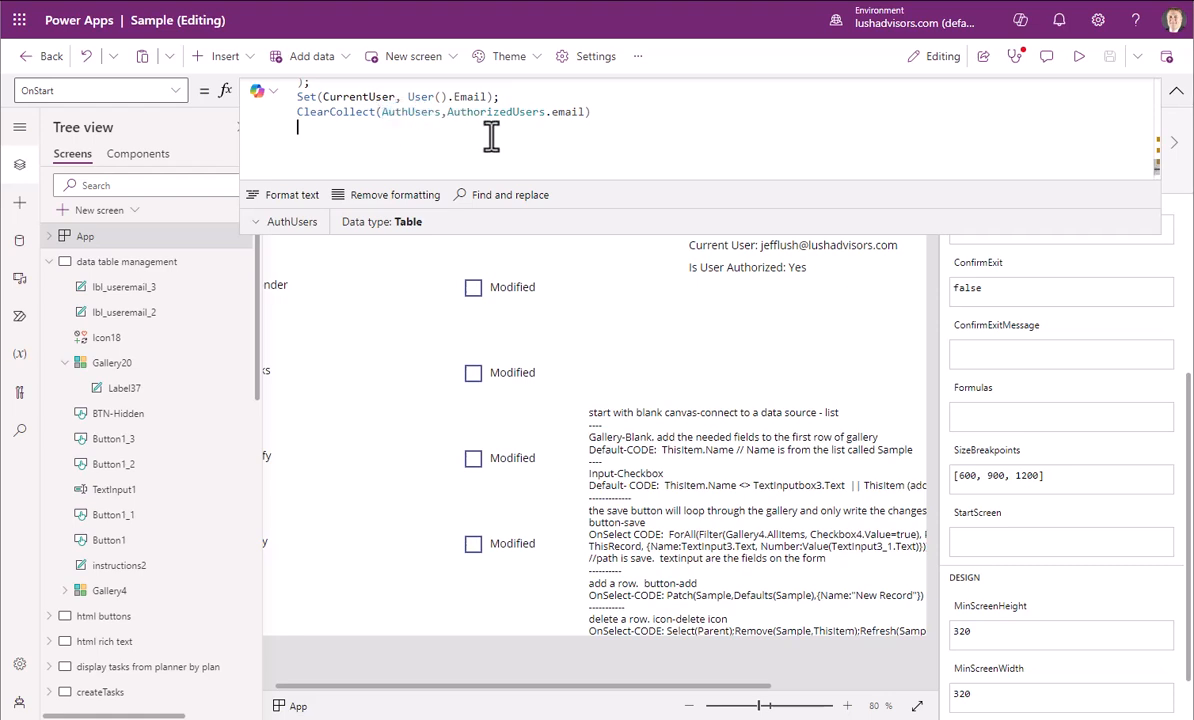
{"action": "double_click", "coordinate": [496, 112]}
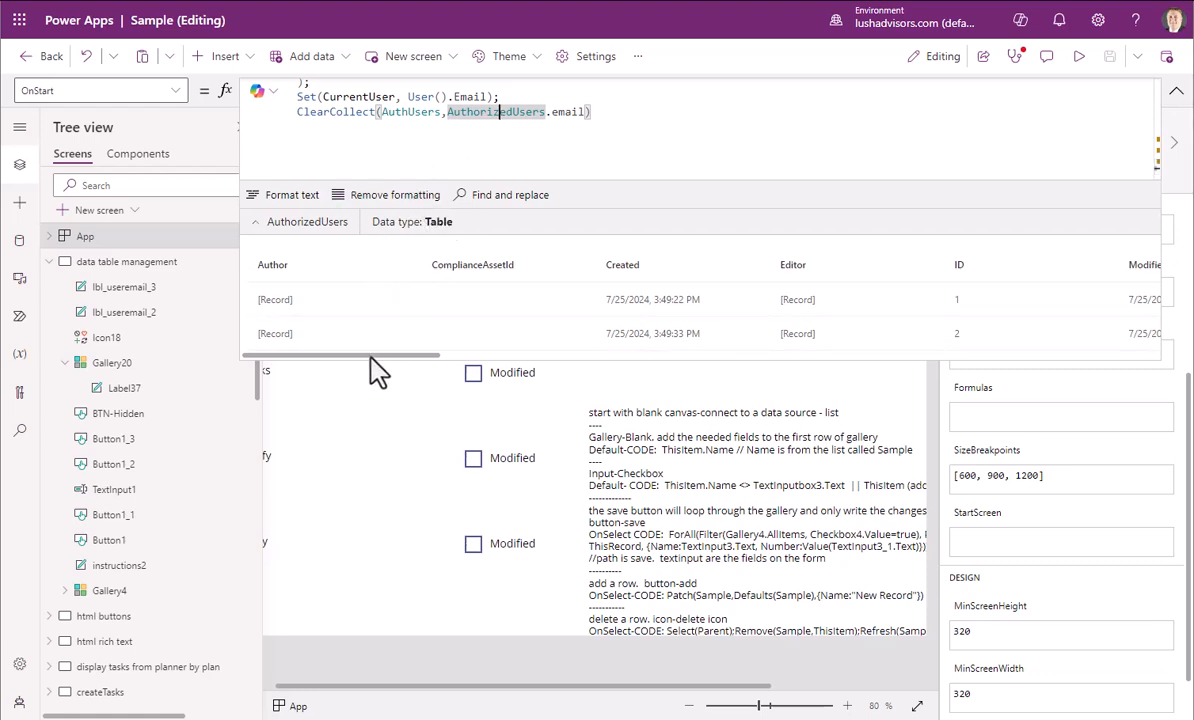
{"action": "scroll", "scroll_direction": "right", "scroll_amount": 3}
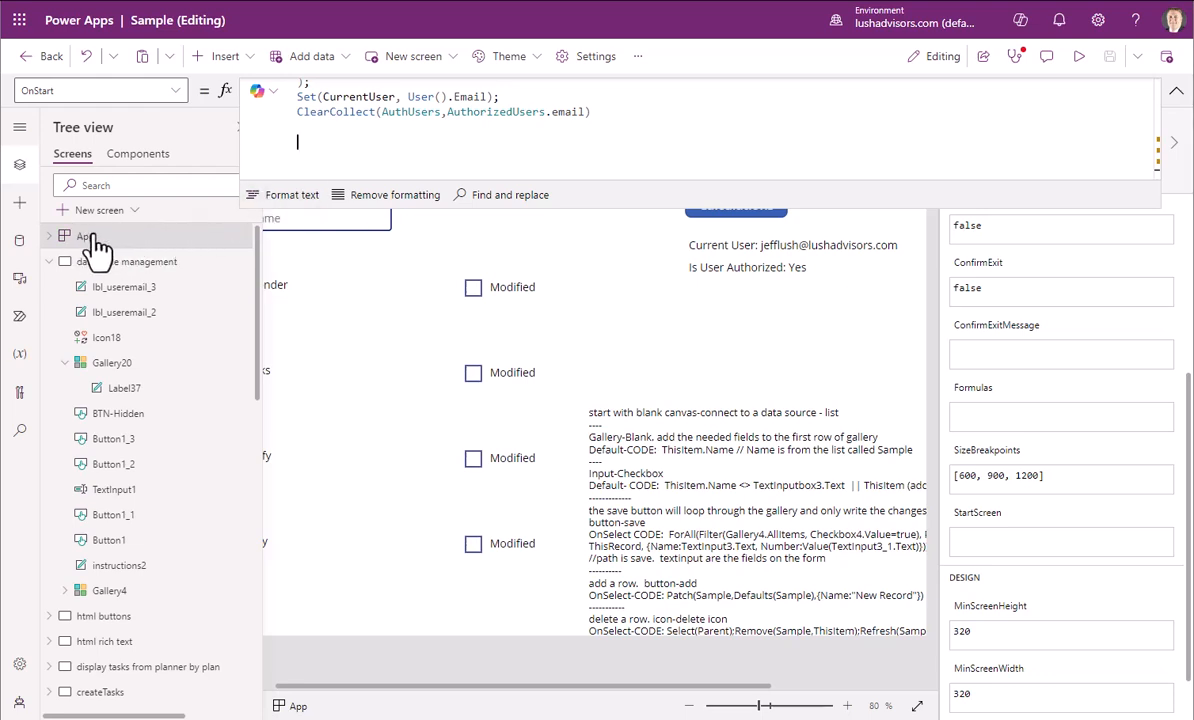
{"action": "mouse_move", "coordinate": [110, 248]}
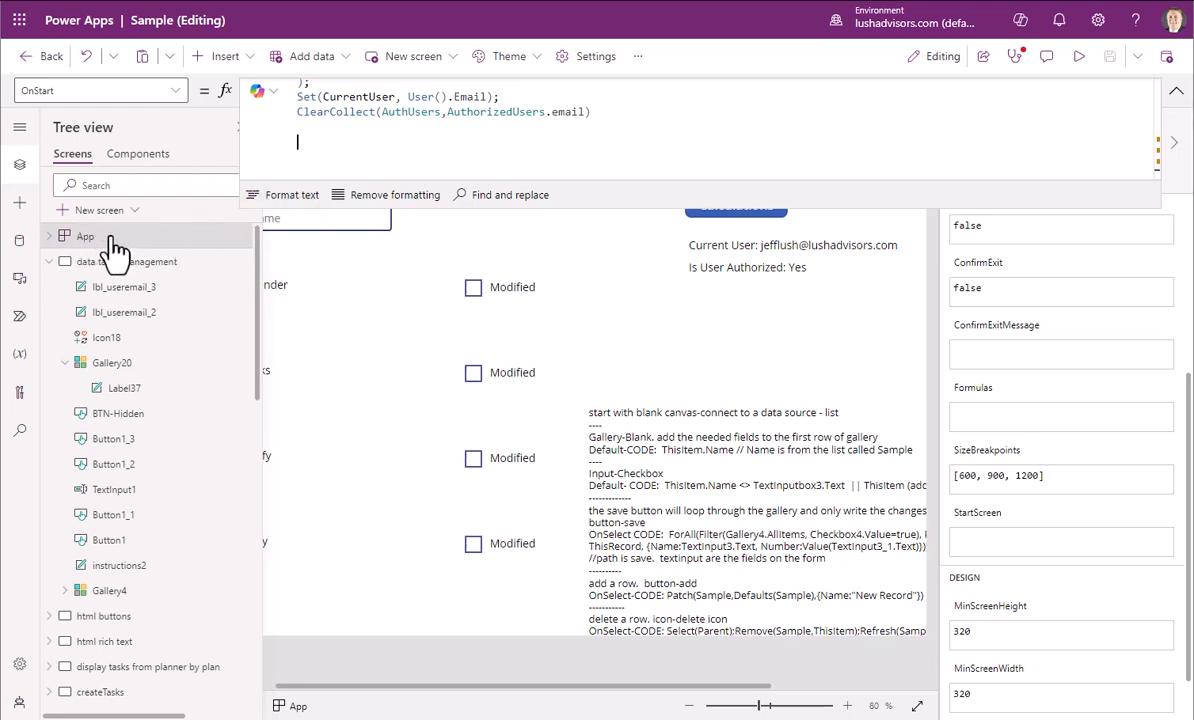
- Run the App's OnStart to load CurrentUser and the AuthUsers collection
{"action": "right_click", "coordinate": [84, 236]}
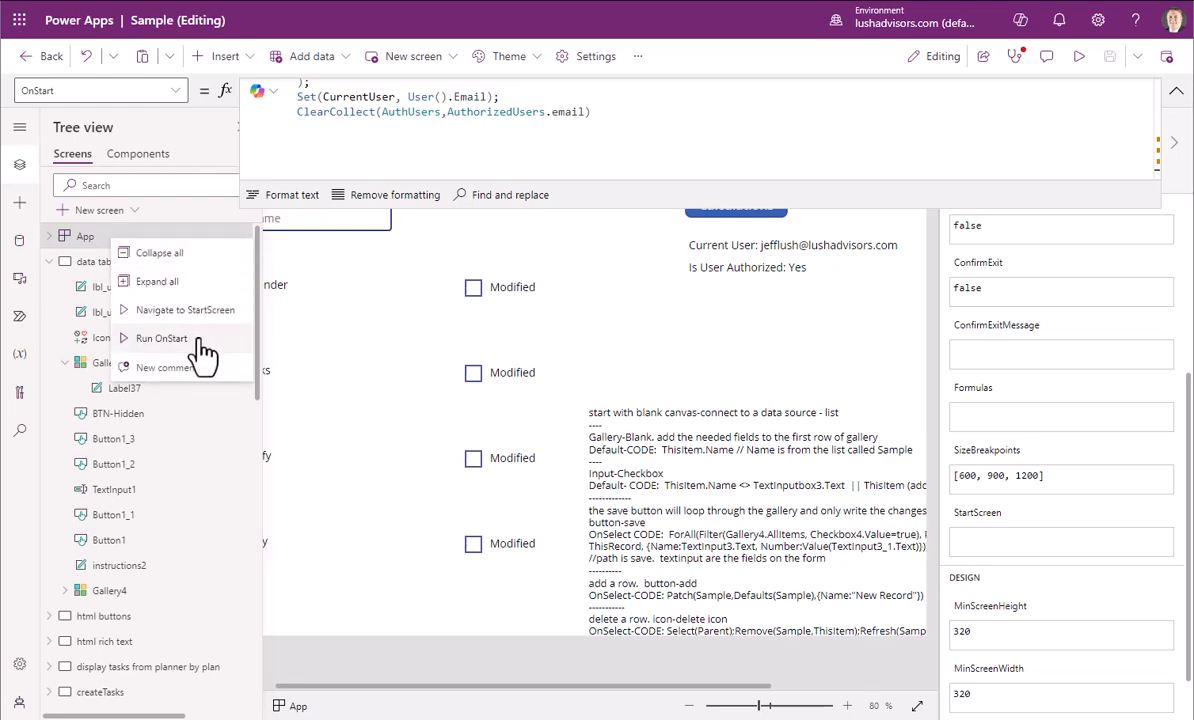
{"action": "left_click", "coordinate": [84, 236]}
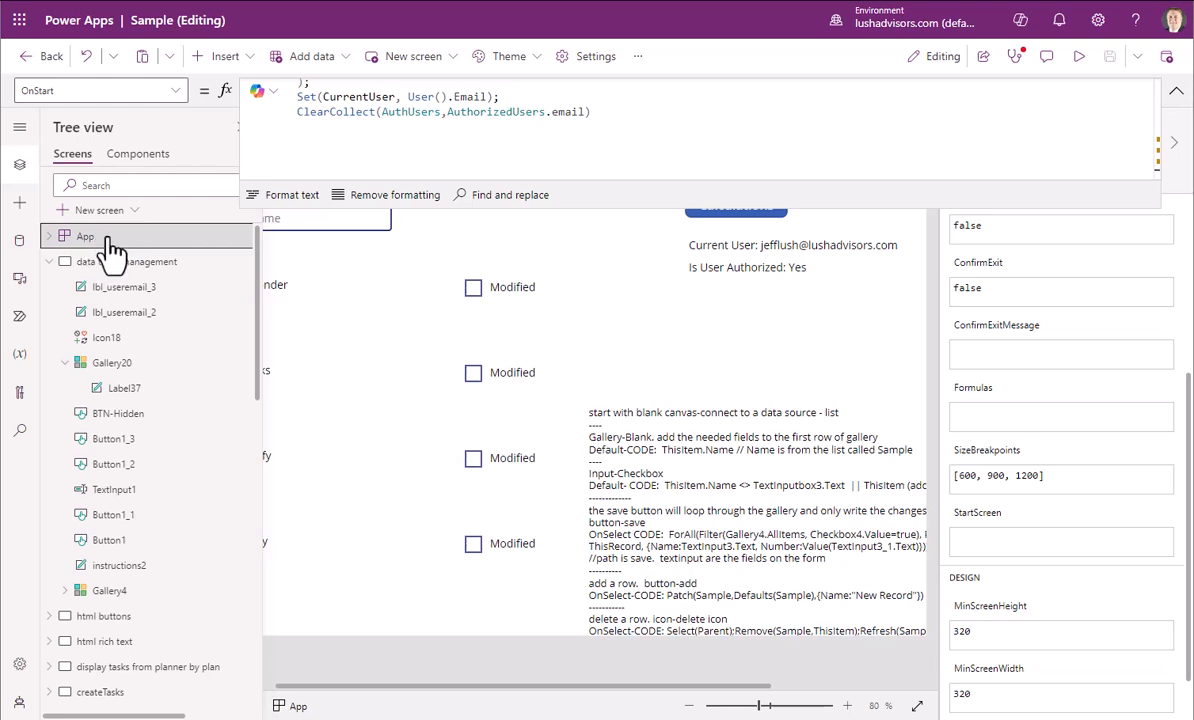
{"action": "right_click", "coordinate": [84, 236]}
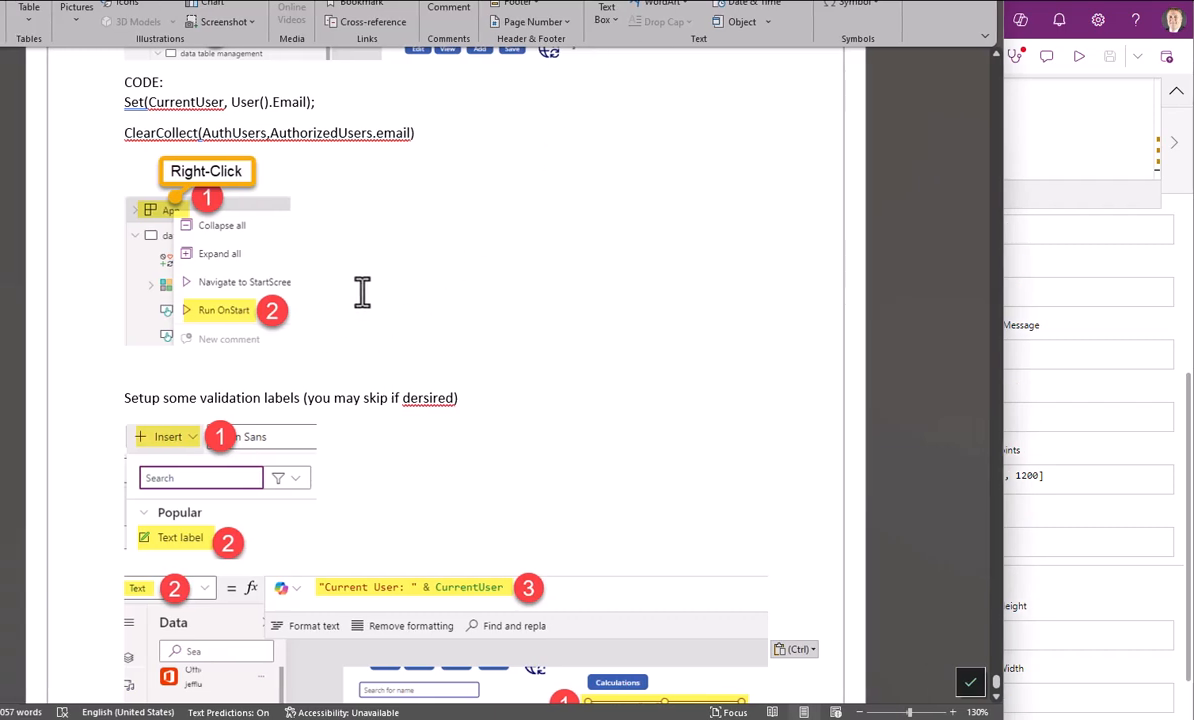
- Correct 'dersired' to 'desired' in the Word guide and scroll to the button section
{"action": "scroll", "scroll_direction": "down", "scroll_amount": 3}
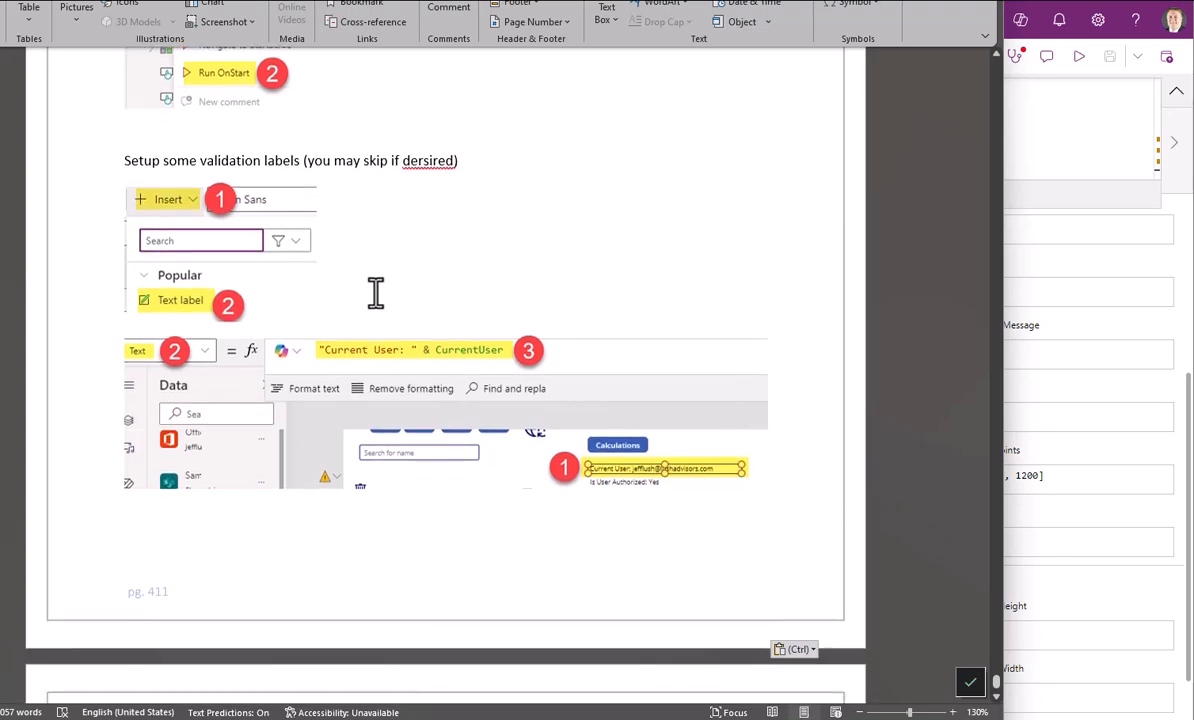
{"action": "scroll", "scroll_direction": "down", "scroll_amount": 3}
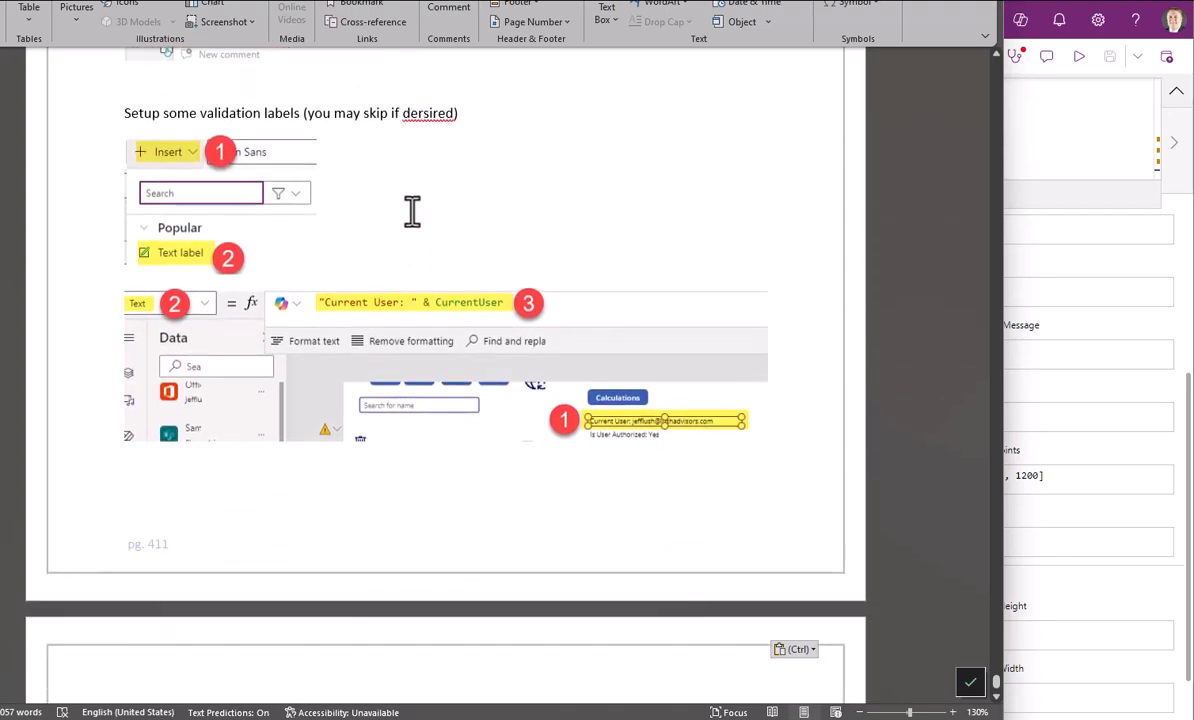
{"action": "mouse_move", "coordinate": [476, 454]}
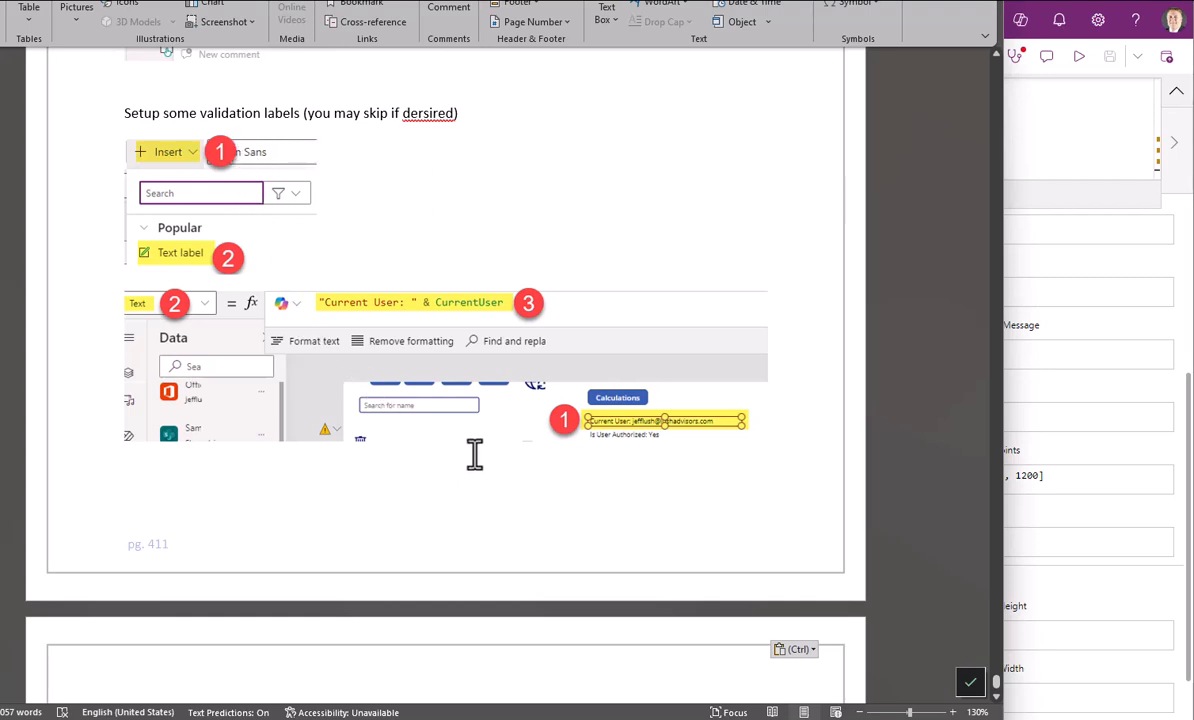
{"action": "scroll", "scroll_direction": "down", "scroll_amount": 3}
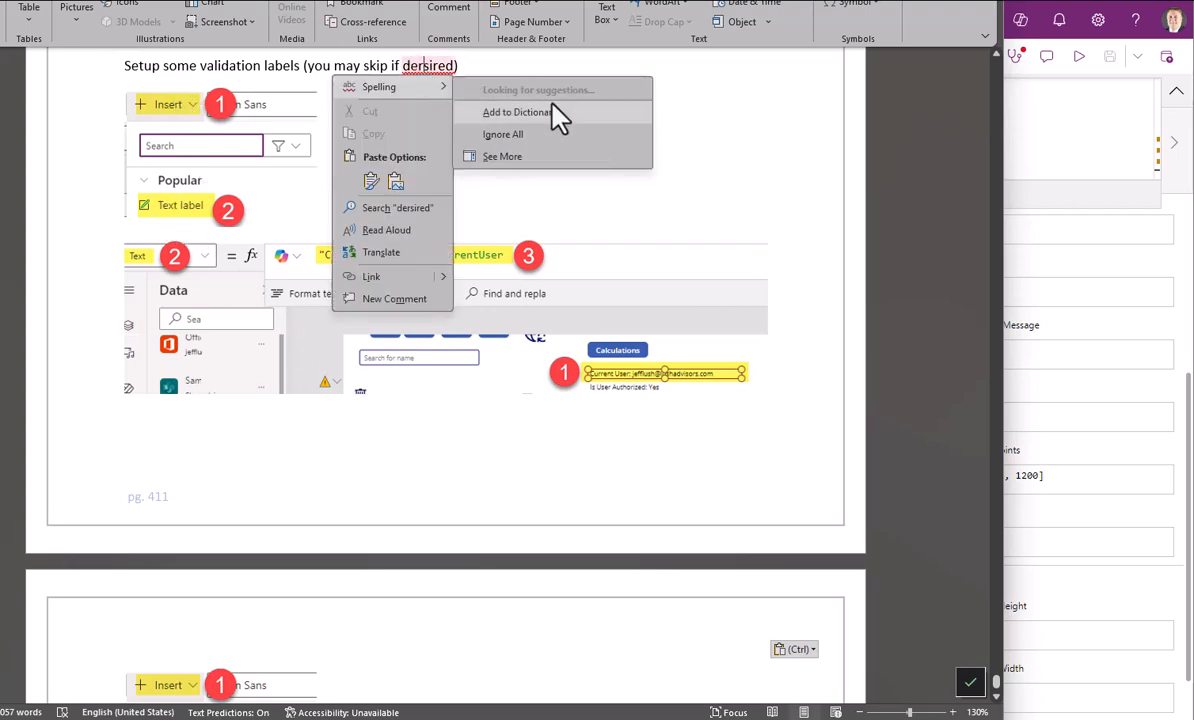
{"action": "left_click", "coordinate": [516, 112]}
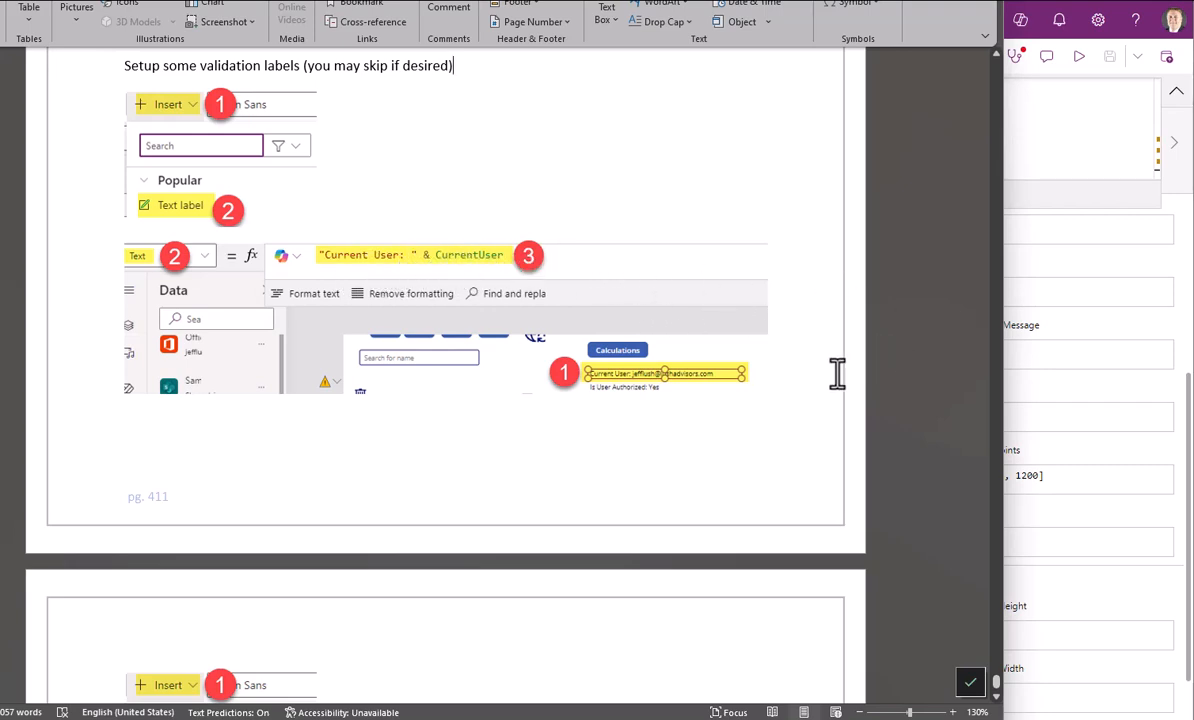
{"action": "mouse_move", "coordinate": [890, 356]}
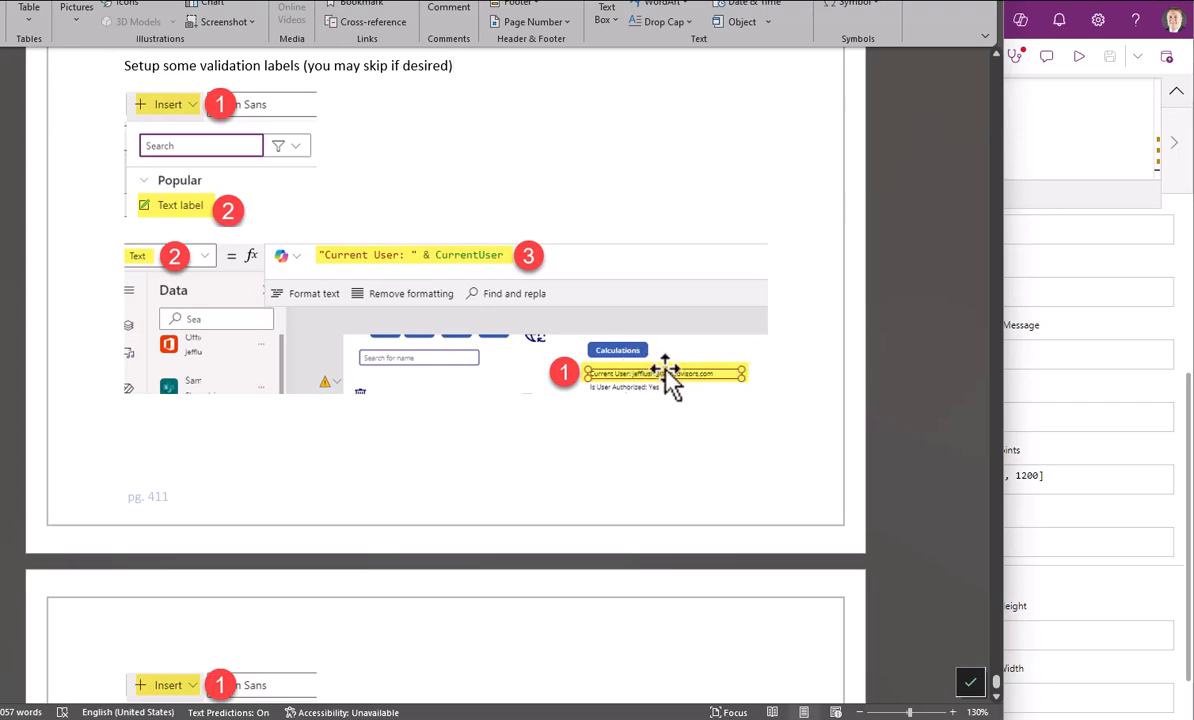
{"action": "scroll", "scroll_direction": "down", "scroll_amount": 3}
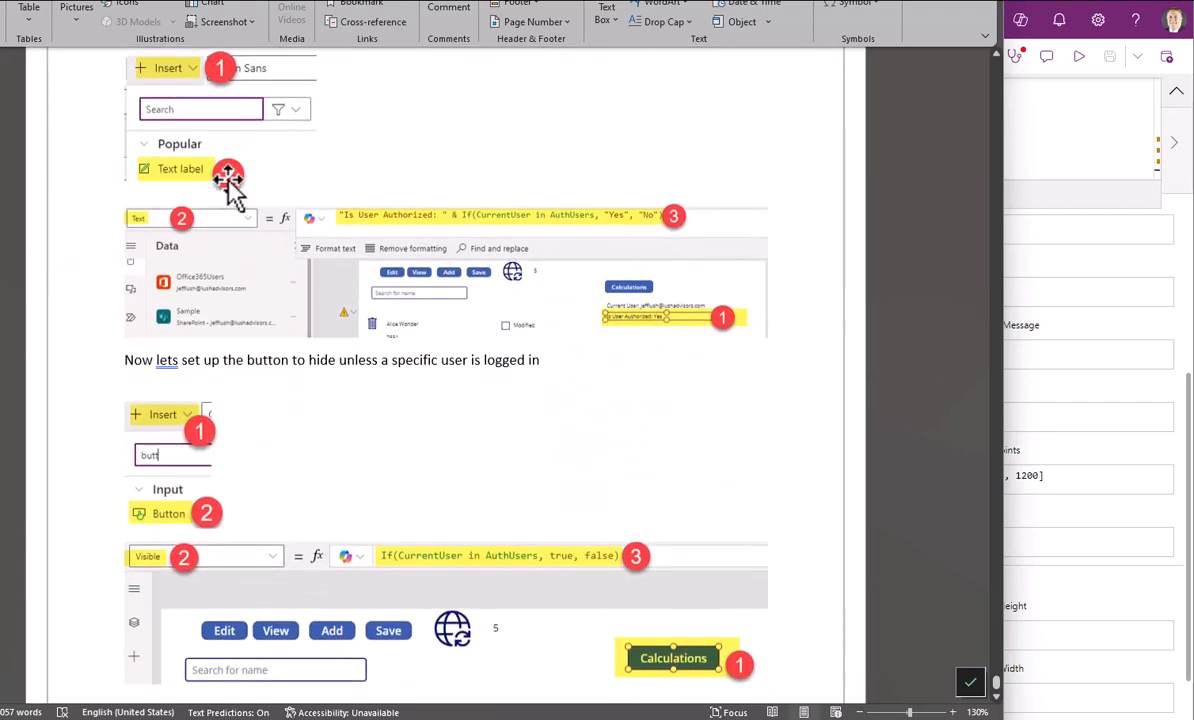
{"action": "mouse_move", "coordinate": [478, 296]}
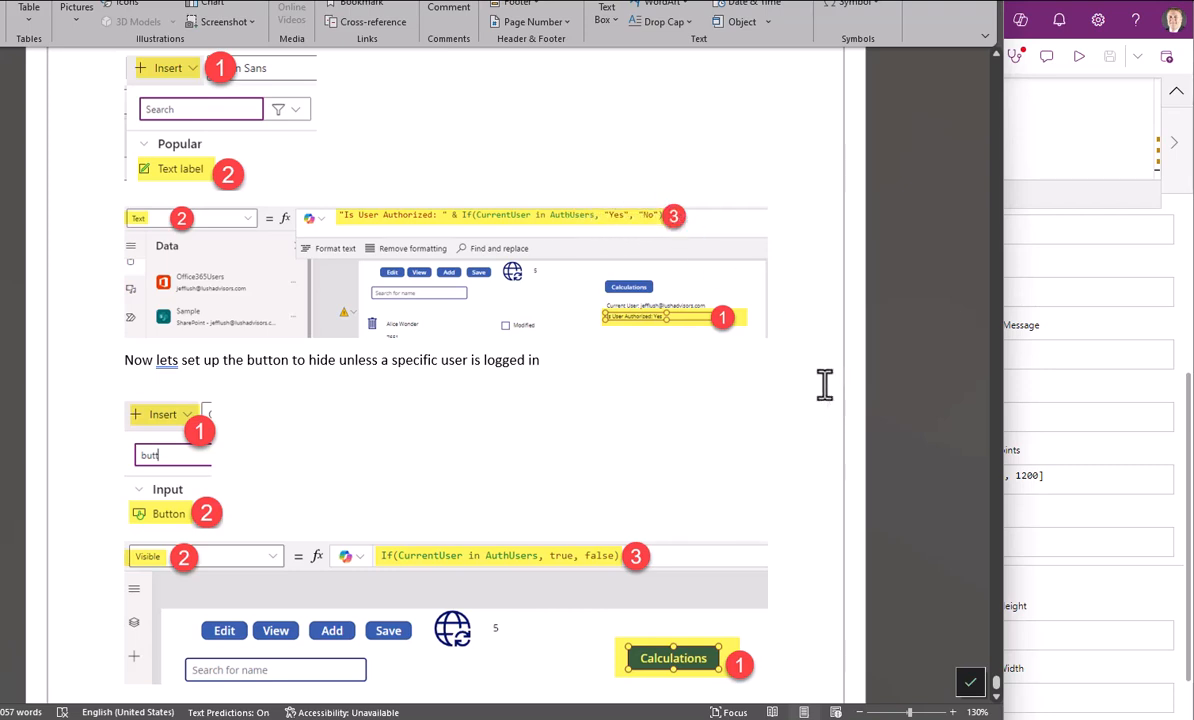
{"action": "mouse_move", "coordinate": [552, 248]}
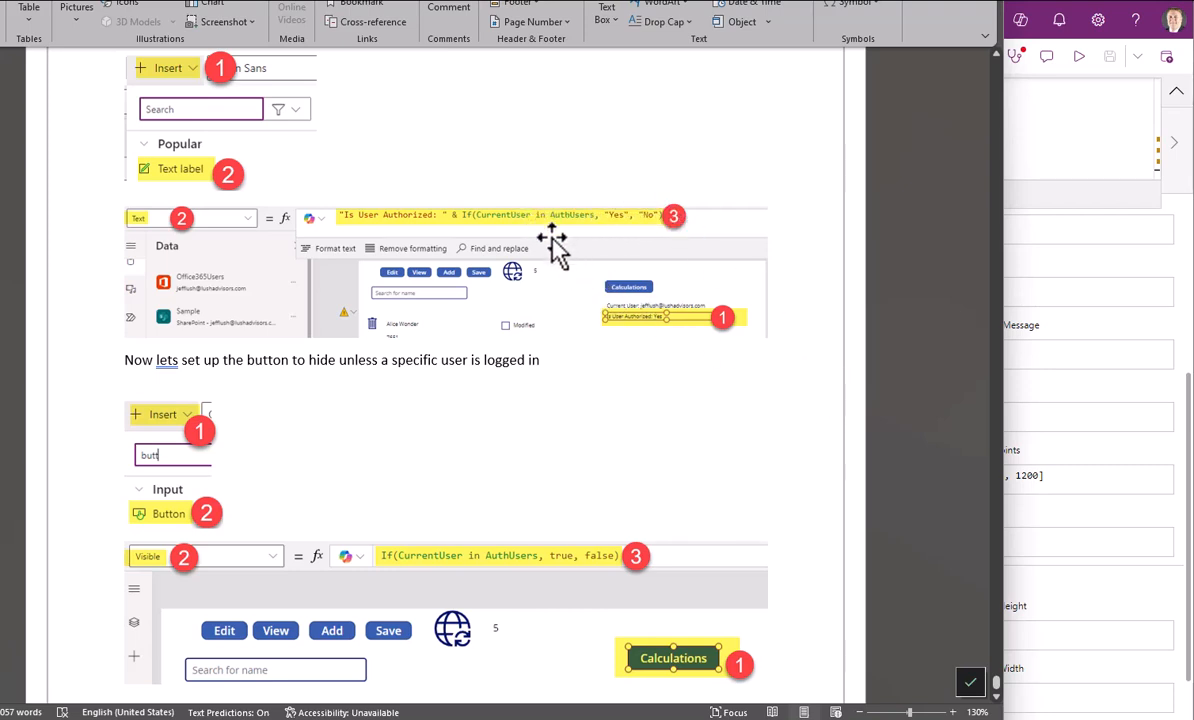
{"action": "mouse_move", "coordinate": [600, 264]}
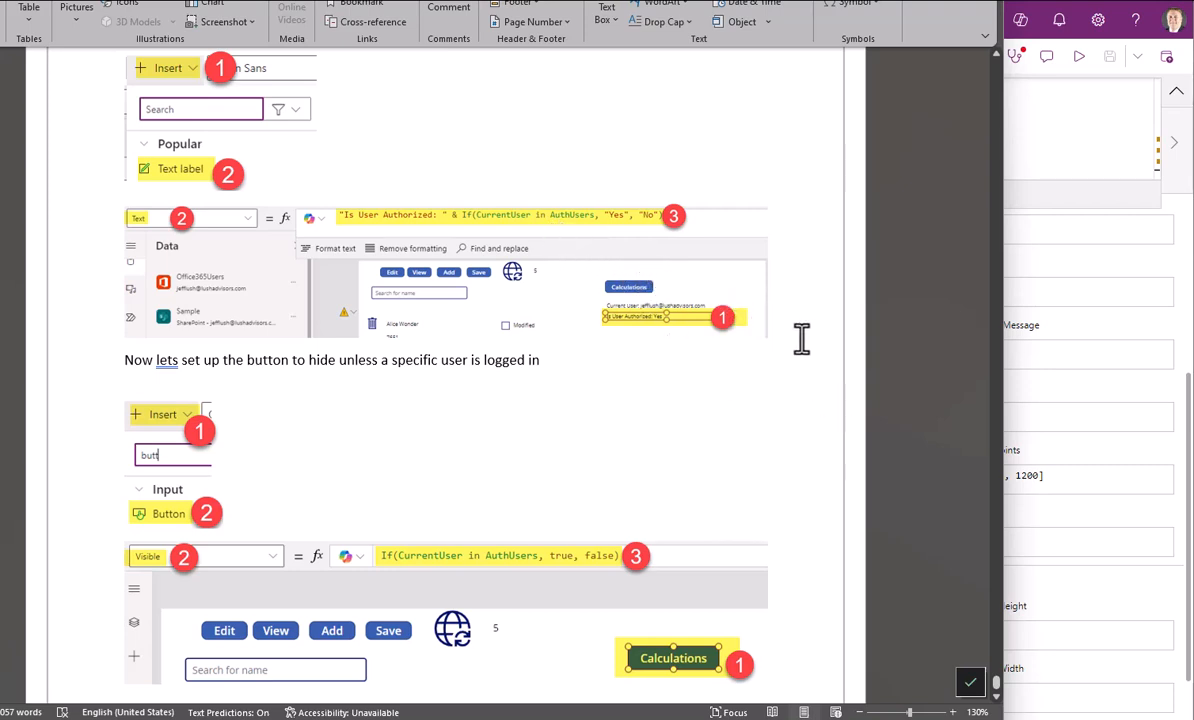
{"action": "mouse_move", "coordinate": [612, 352]}
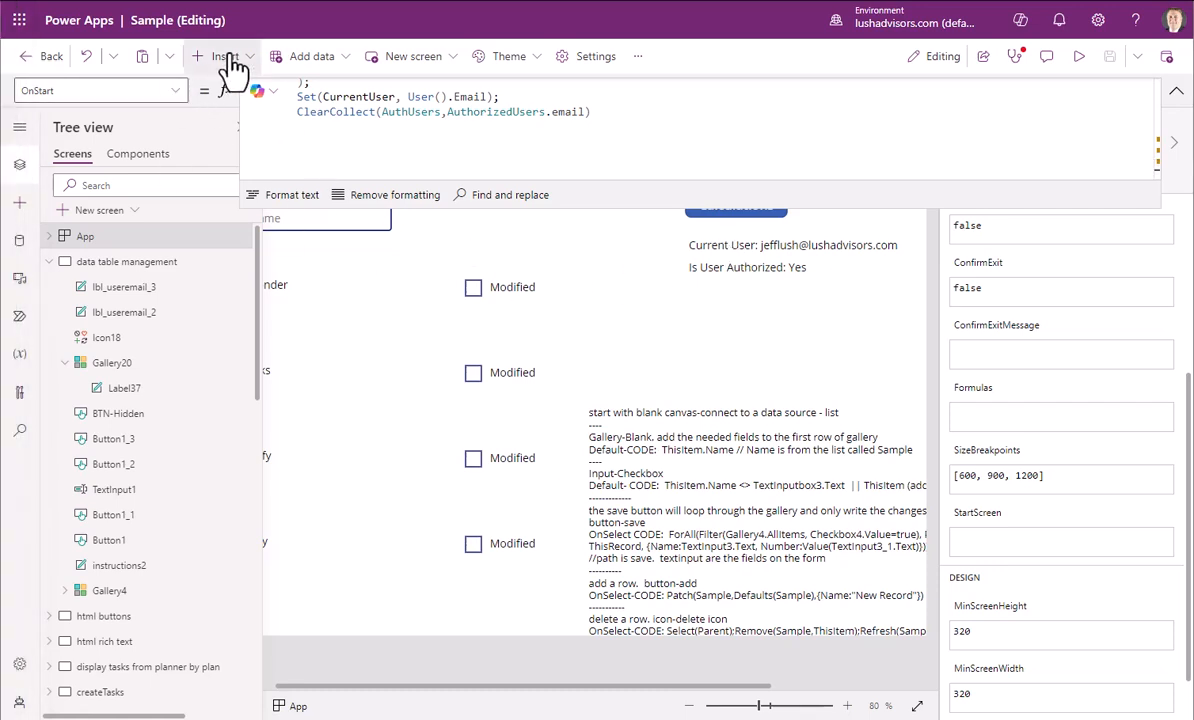
- Select the existing Current User label showing "Current User: " & CurrentUser
{"action": "left_click", "coordinate": [224, 56]}
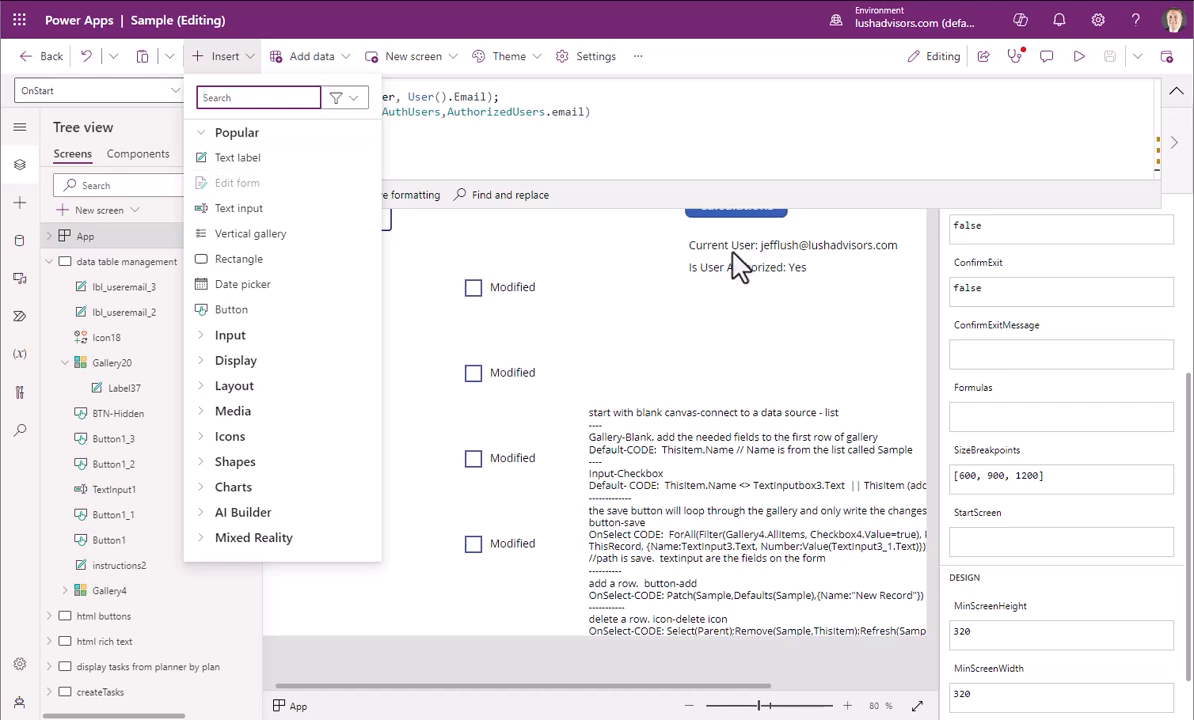
{"action": "left_click", "coordinate": [792, 244]}
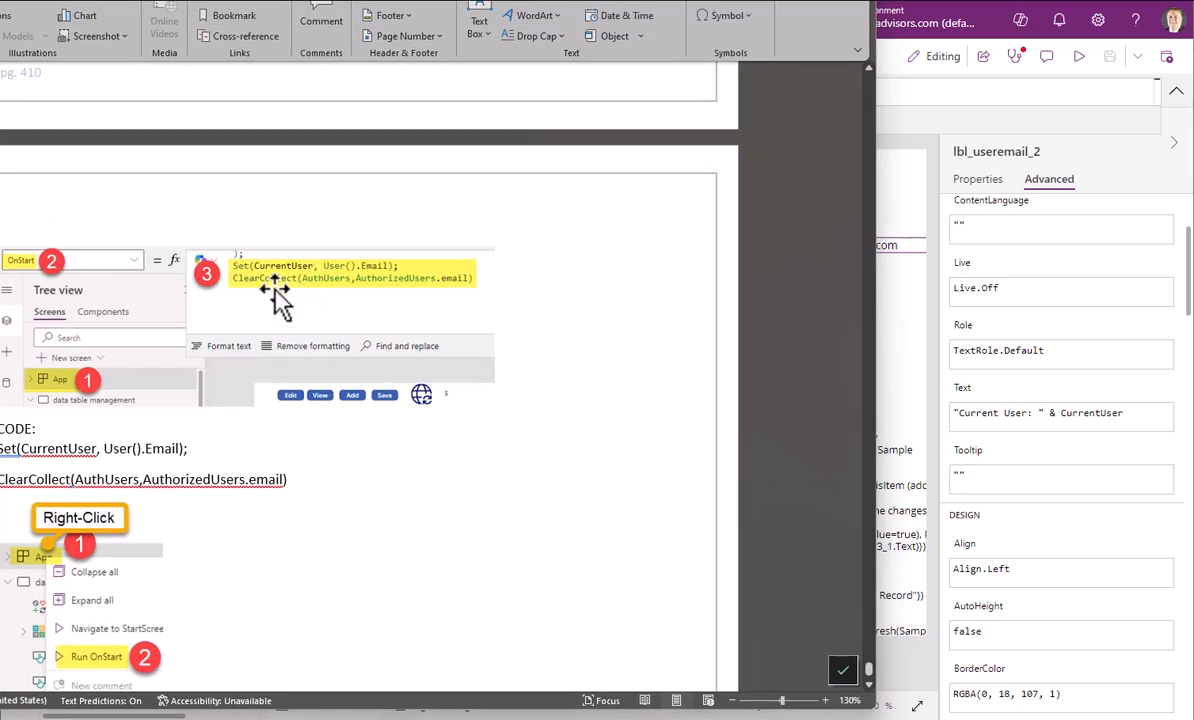
{"action": "mouse_move", "coordinate": [350, 284]}
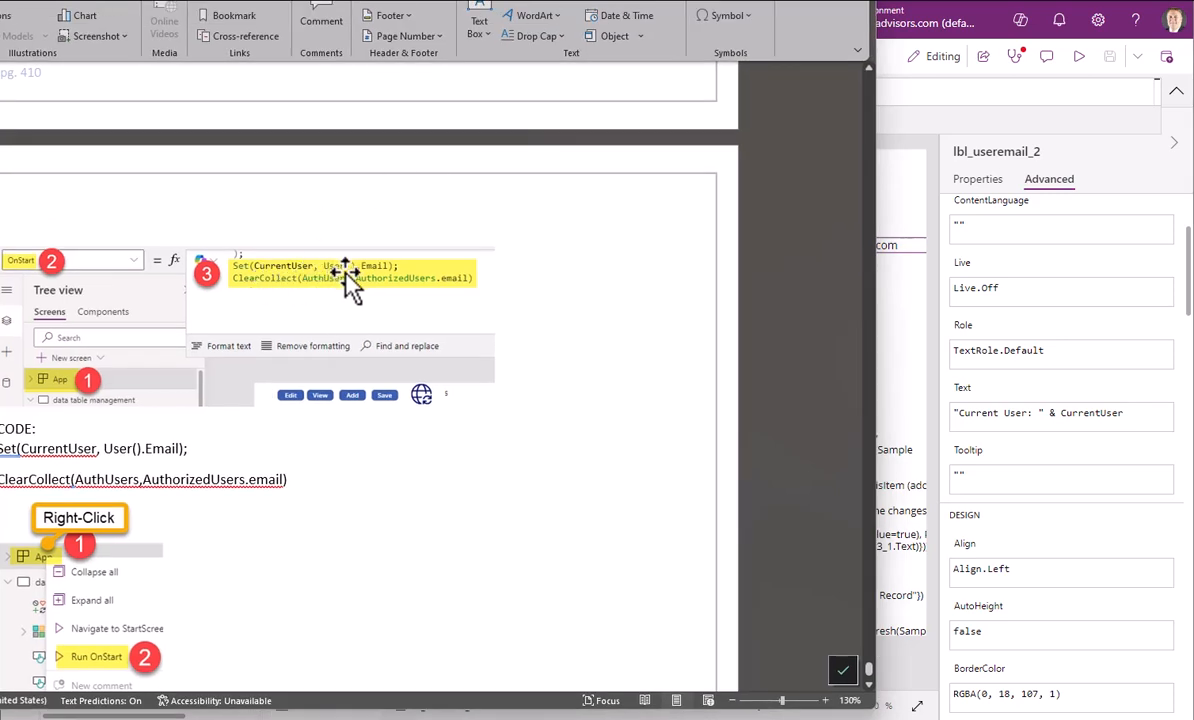
{"action": "mouse_move", "coordinate": [304, 280]}
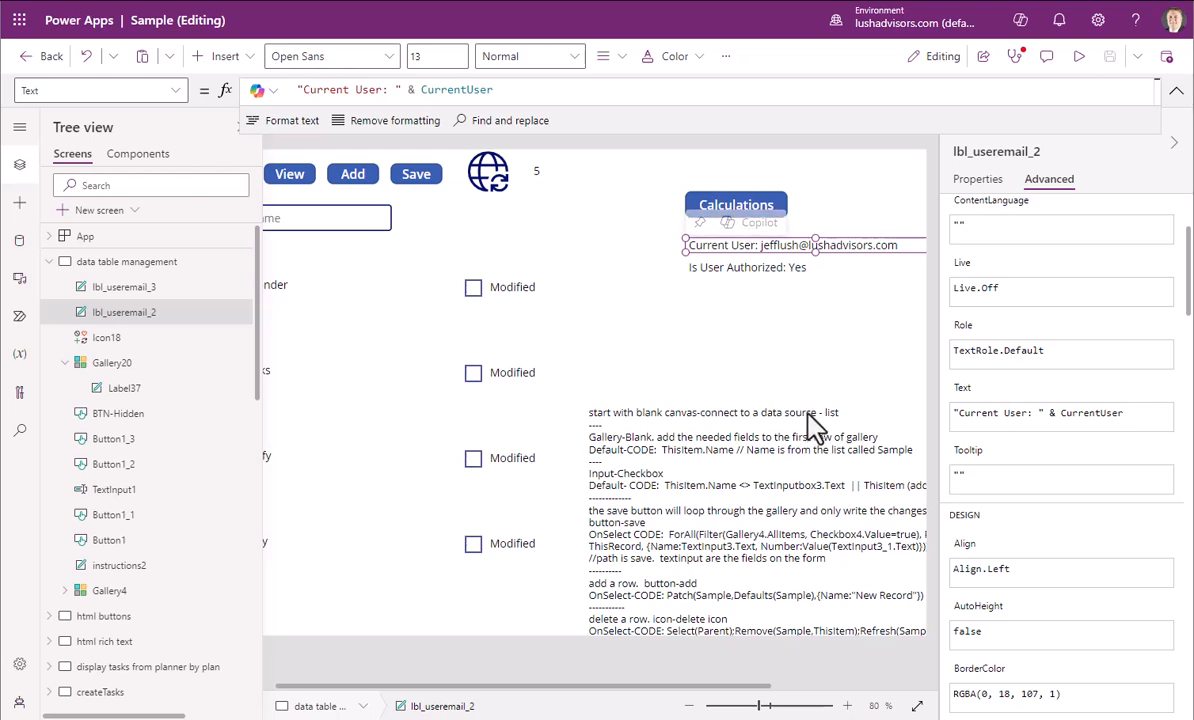
{"action": "mouse_move", "coordinate": [744, 250]}
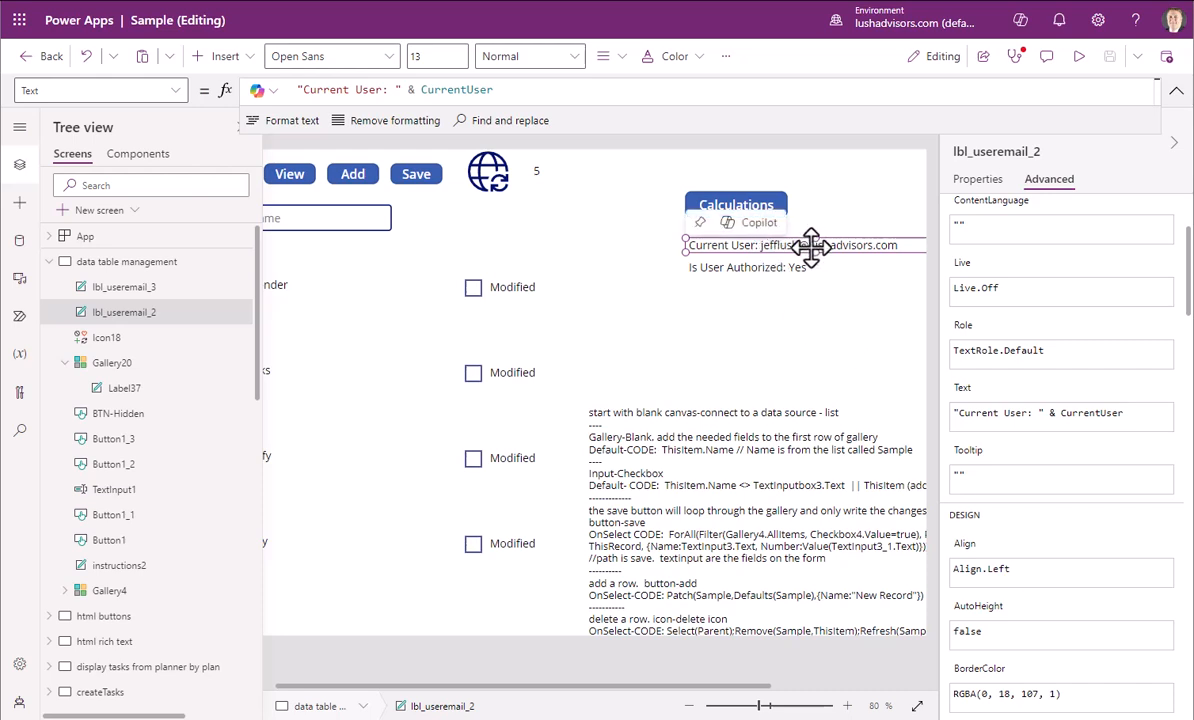
{"action": "mouse_move", "coordinate": [190, 390]}
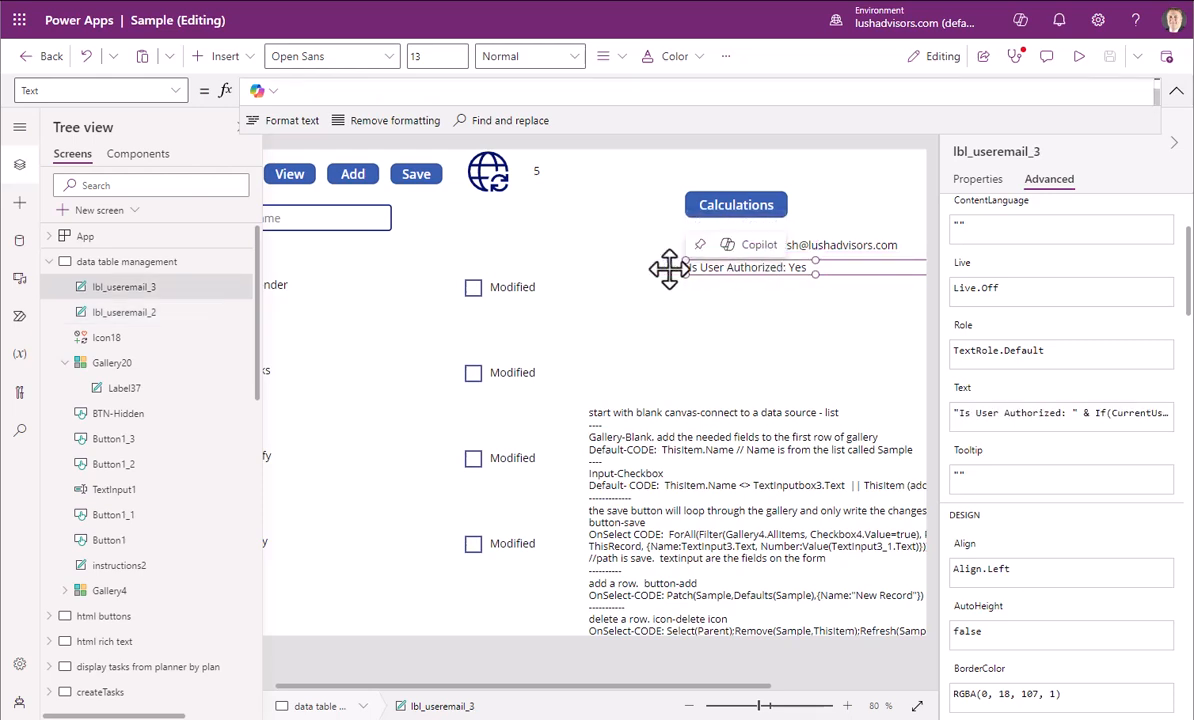
- Review the Is User Authorized label's formula: If(CurrentUser in AuthUsers, "Yes", "No")
{"action": "left_click", "coordinate": [216, 56]}
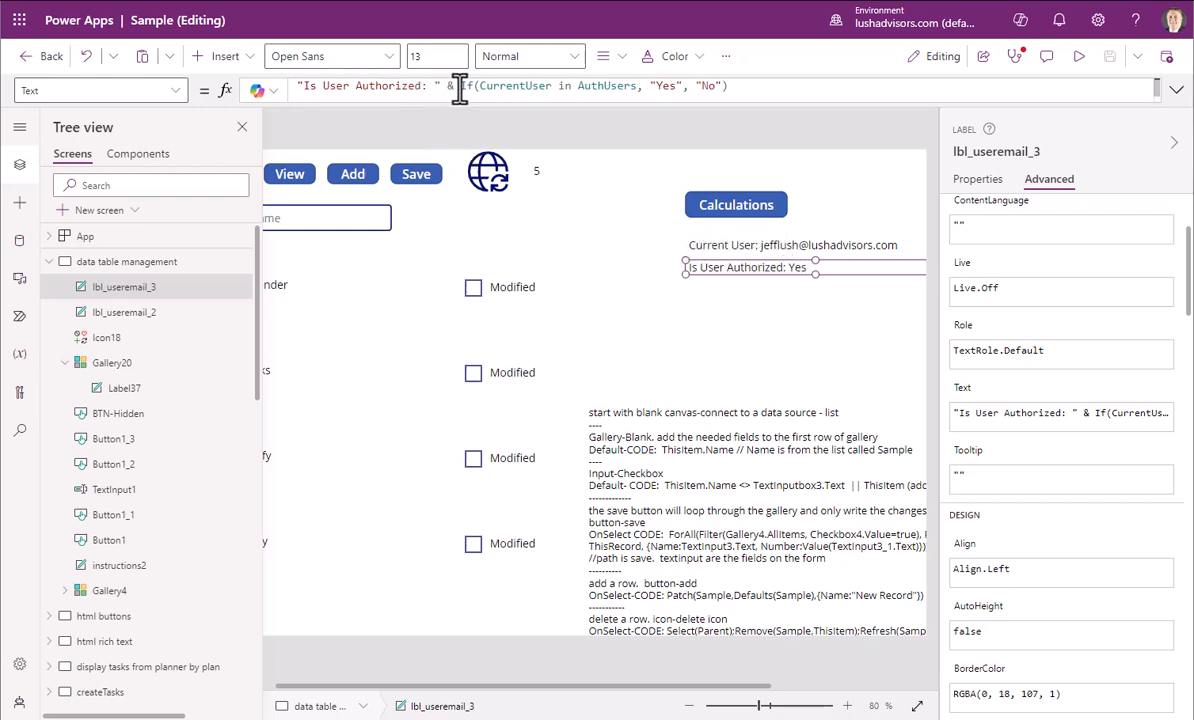
{"action": "mouse_move", "coordinate": [508, 86]}
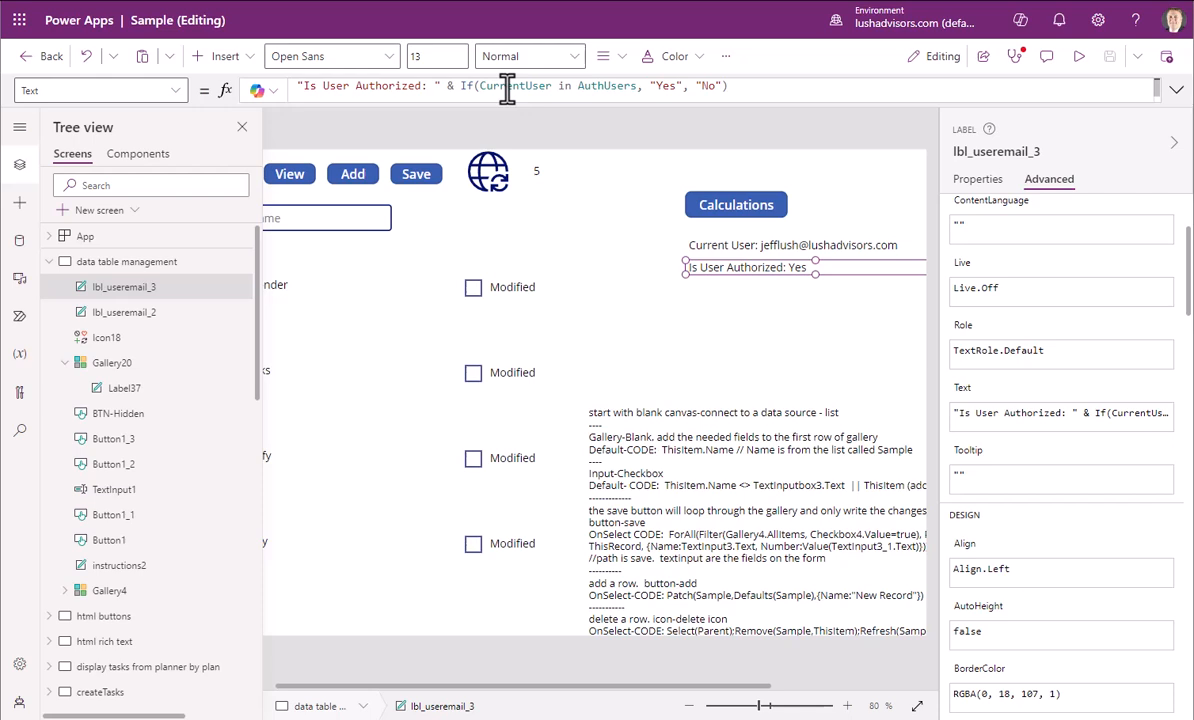
{"action": "mouse_move", "coordinate": [576, 86]}
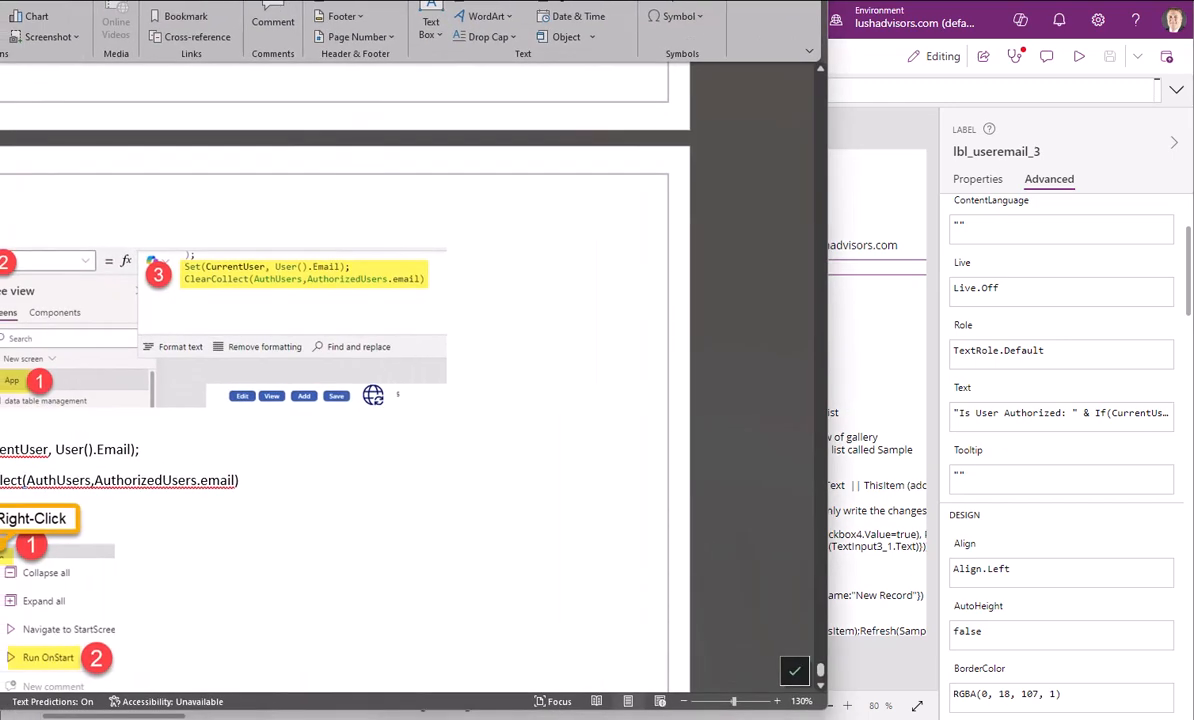
{"action": "mouse_move", "coordinate": [284, 298]}
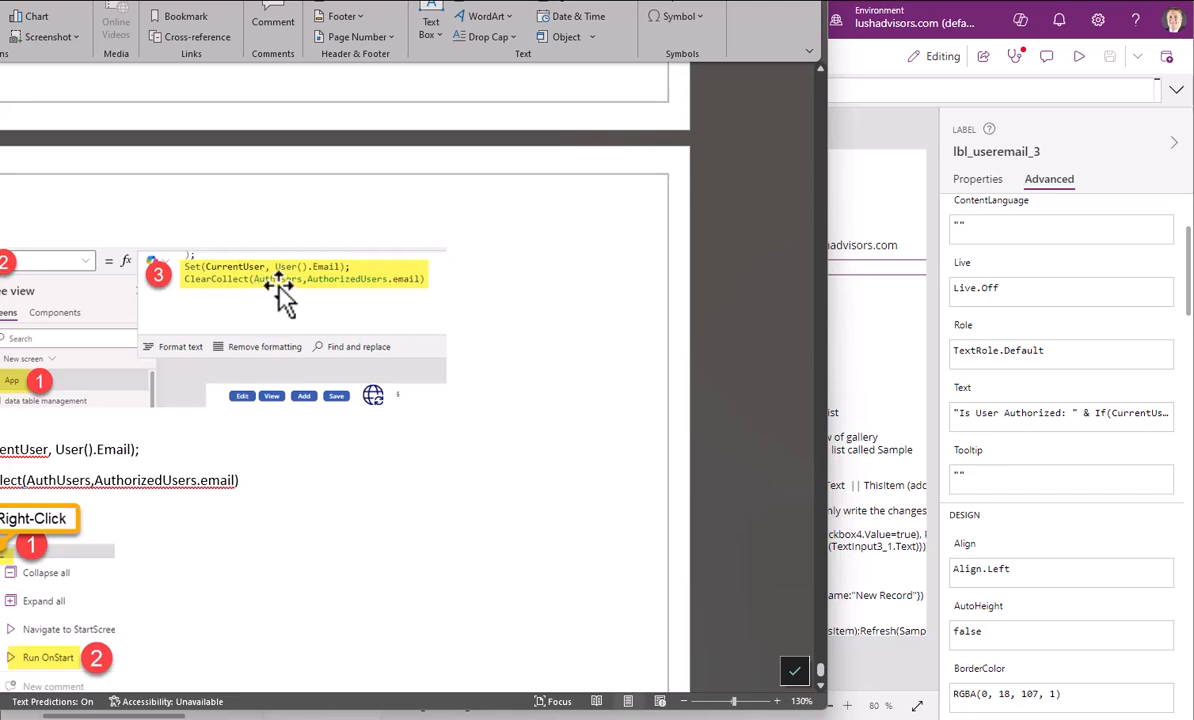
{"action": "mouse_move", "coordinate": [276, 284]}
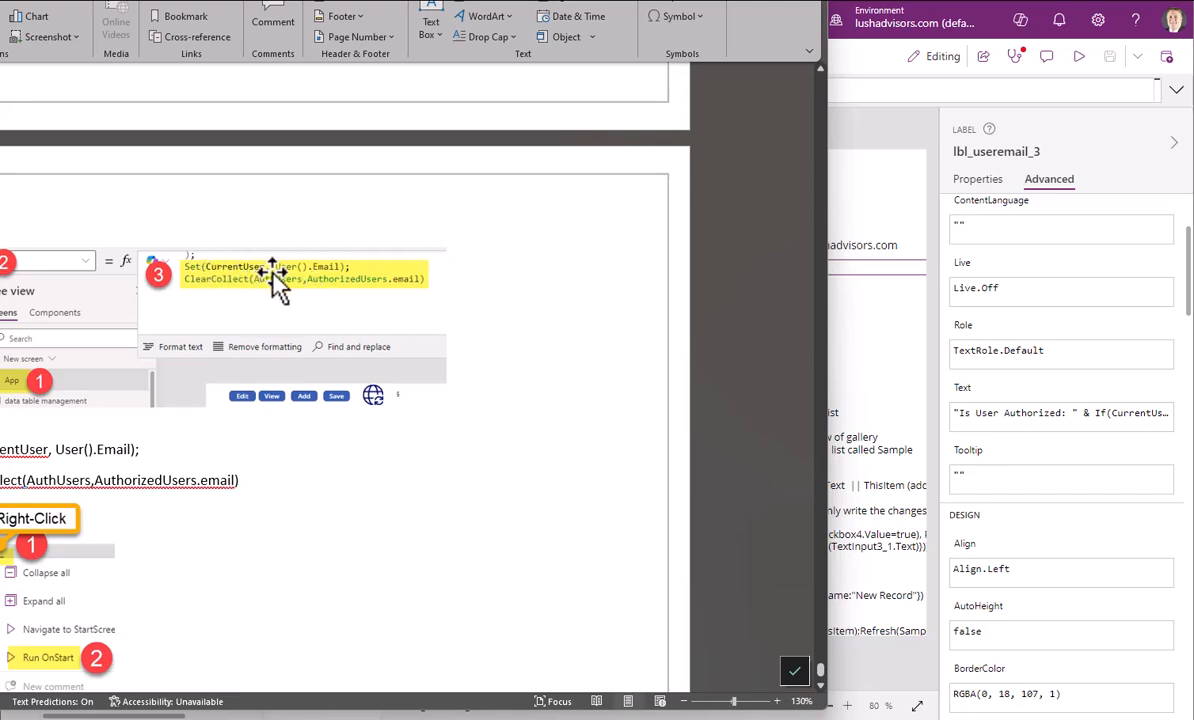
{"action": "mouse_move", "coordinate": [330, 296]}
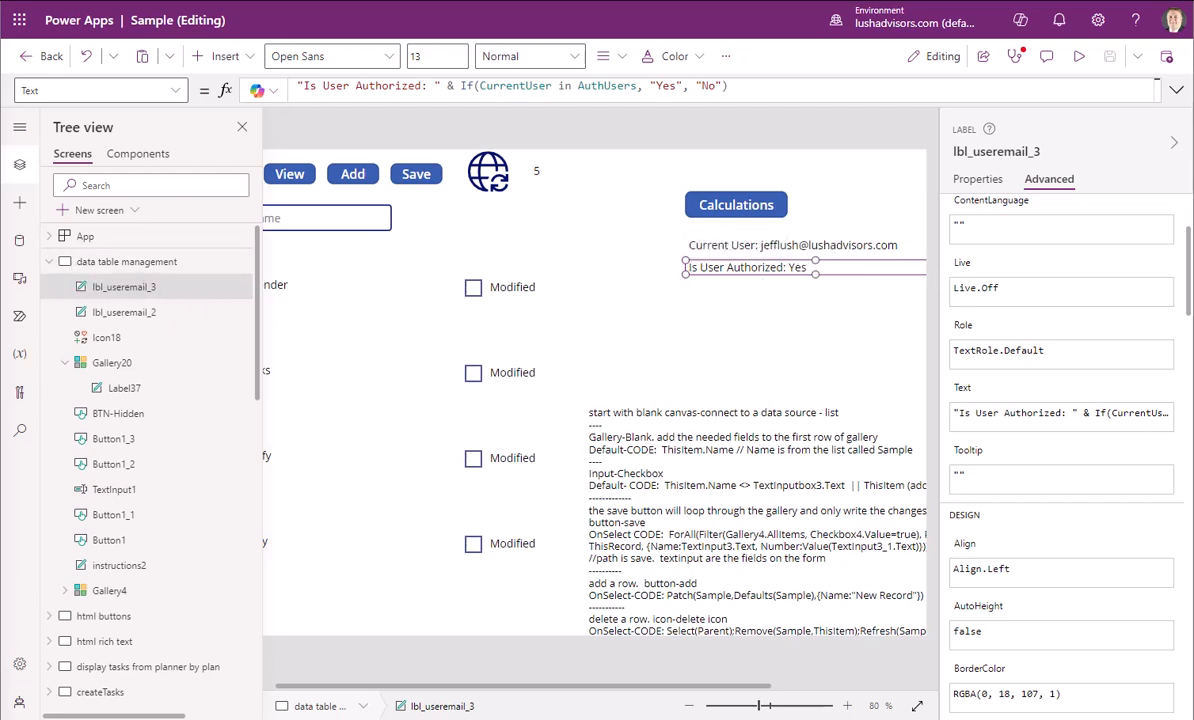
{"action": "mouse_move", "coordinate": [120, 292]}
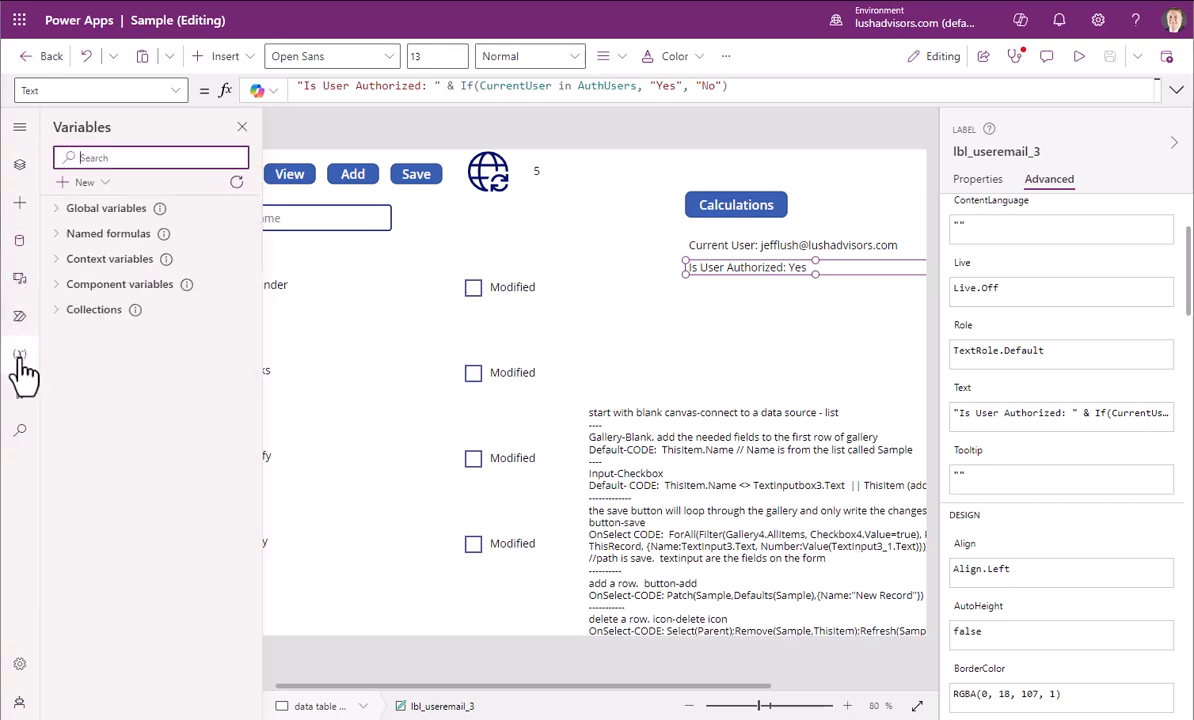
- Search the Variables pane for 'Auth' collections, then 'Curre' to reveal the CurrentUser global variable
{"action": "left_click", "coordinate": [150, 156]}
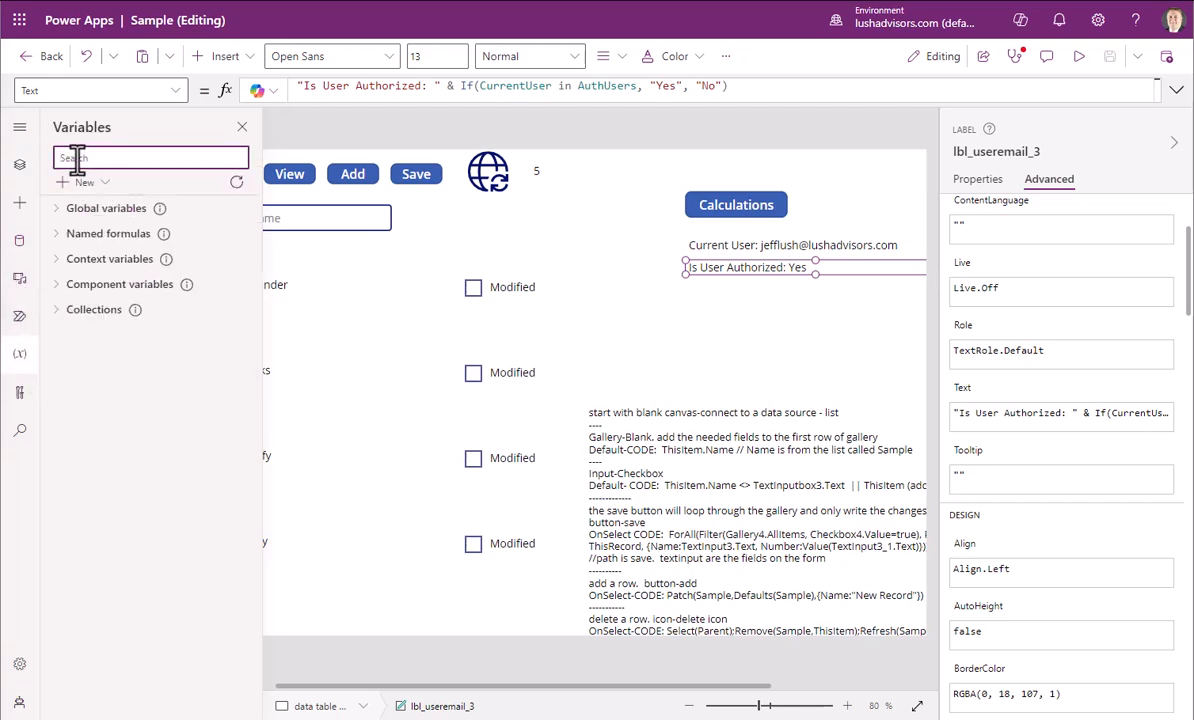
{"action": "type", "text": "A"}
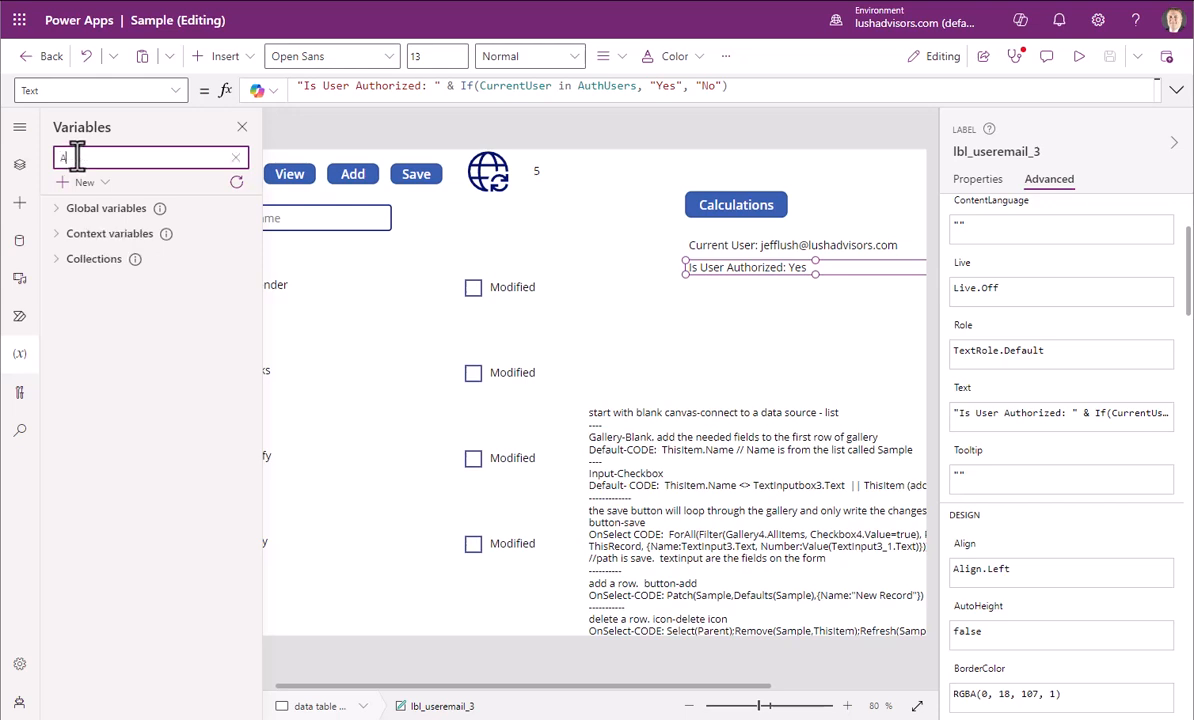
{"action": "type", "text": "uth"}
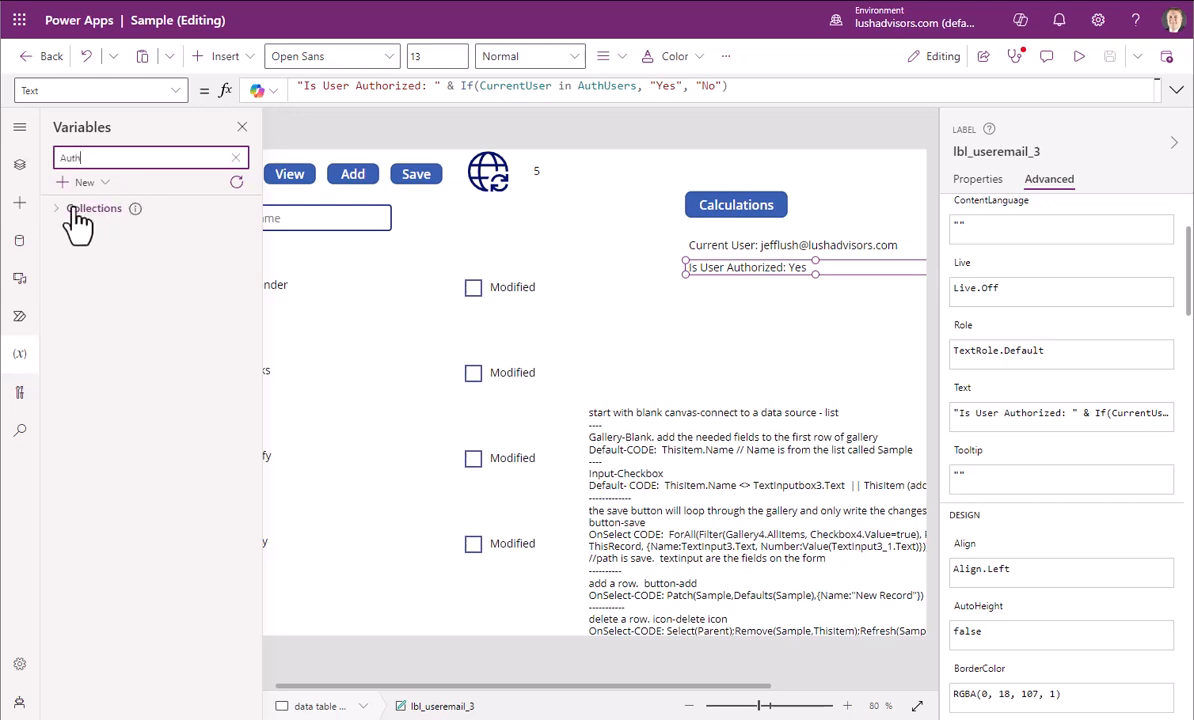
{"action": "left_click", "coordinate": [56, 208]}
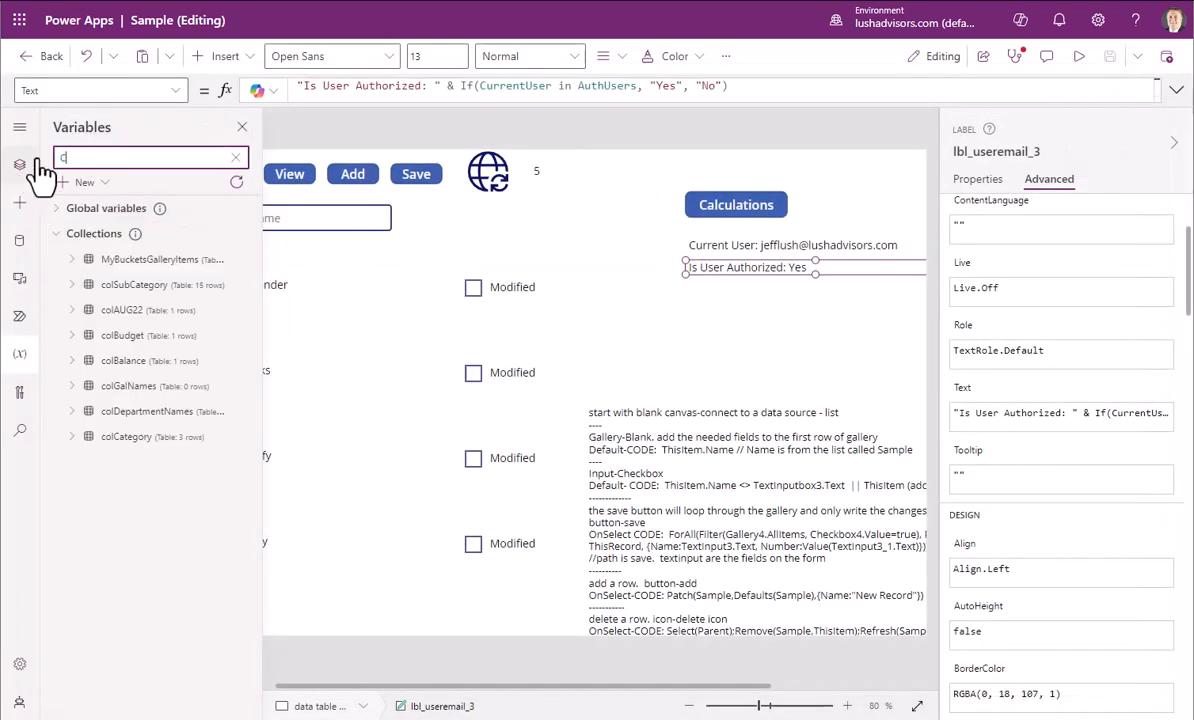
{"action": "type", "text": "urre"}
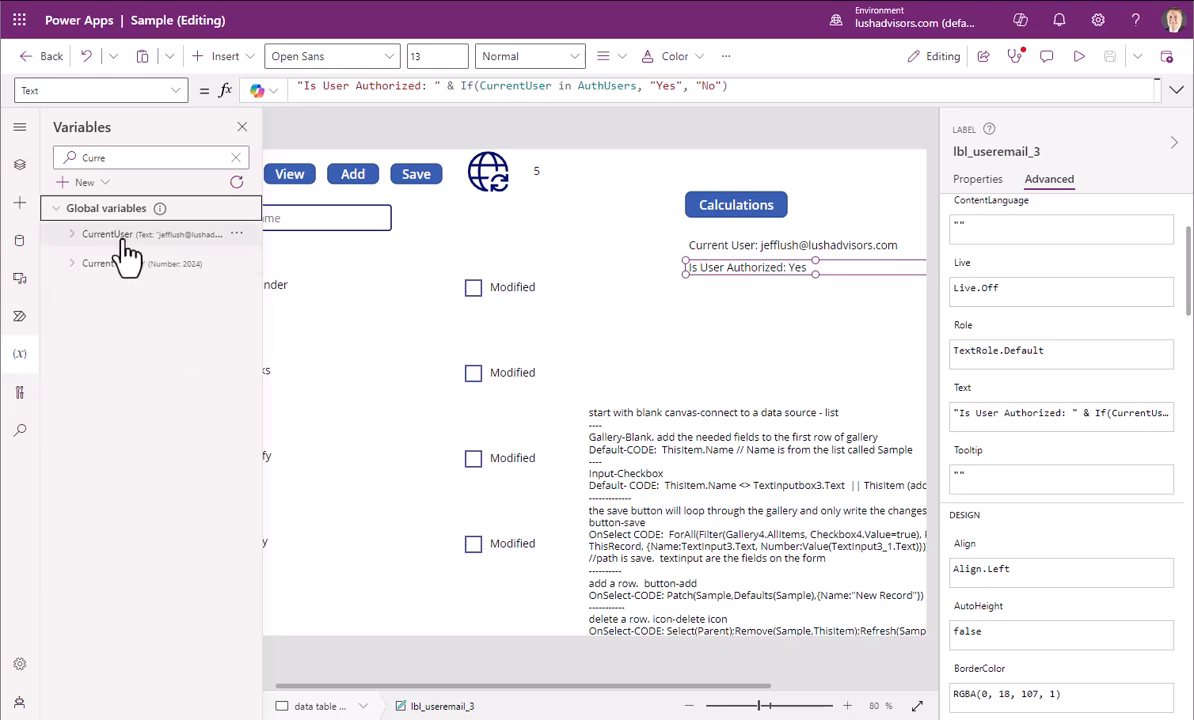
{"action": "mouse_move", "coordinate": [250, 404]}
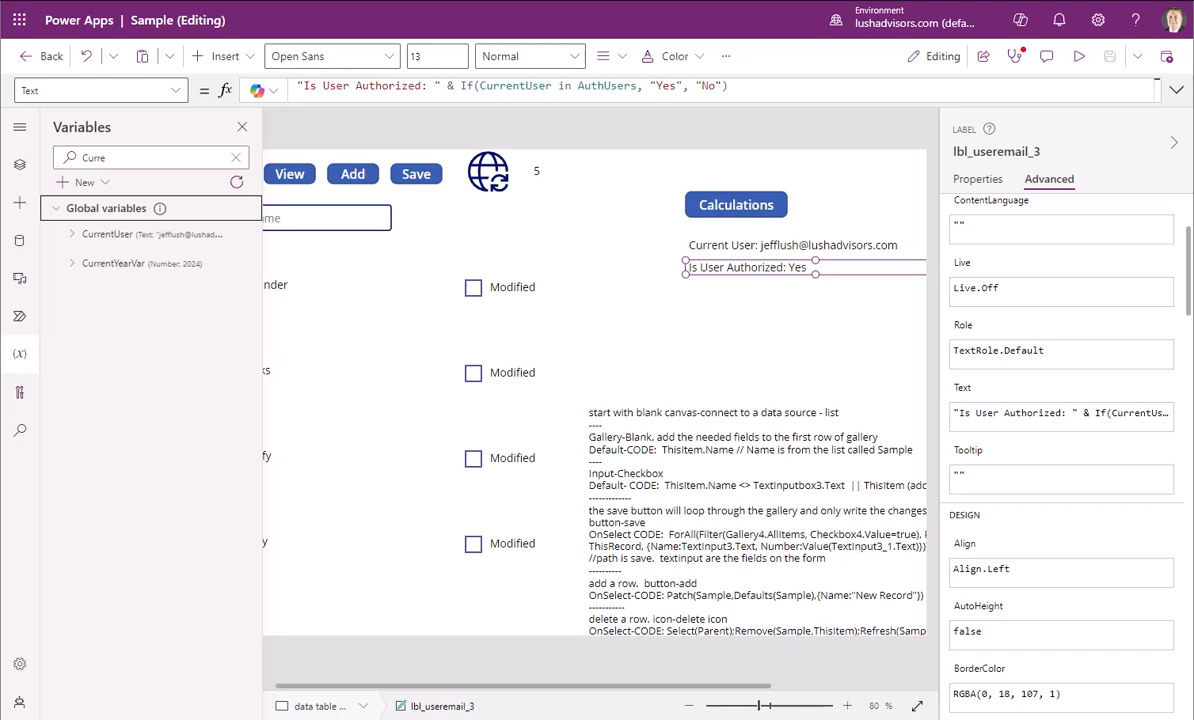
{"action": "mouse_move", "coordinate": [438, 190]}
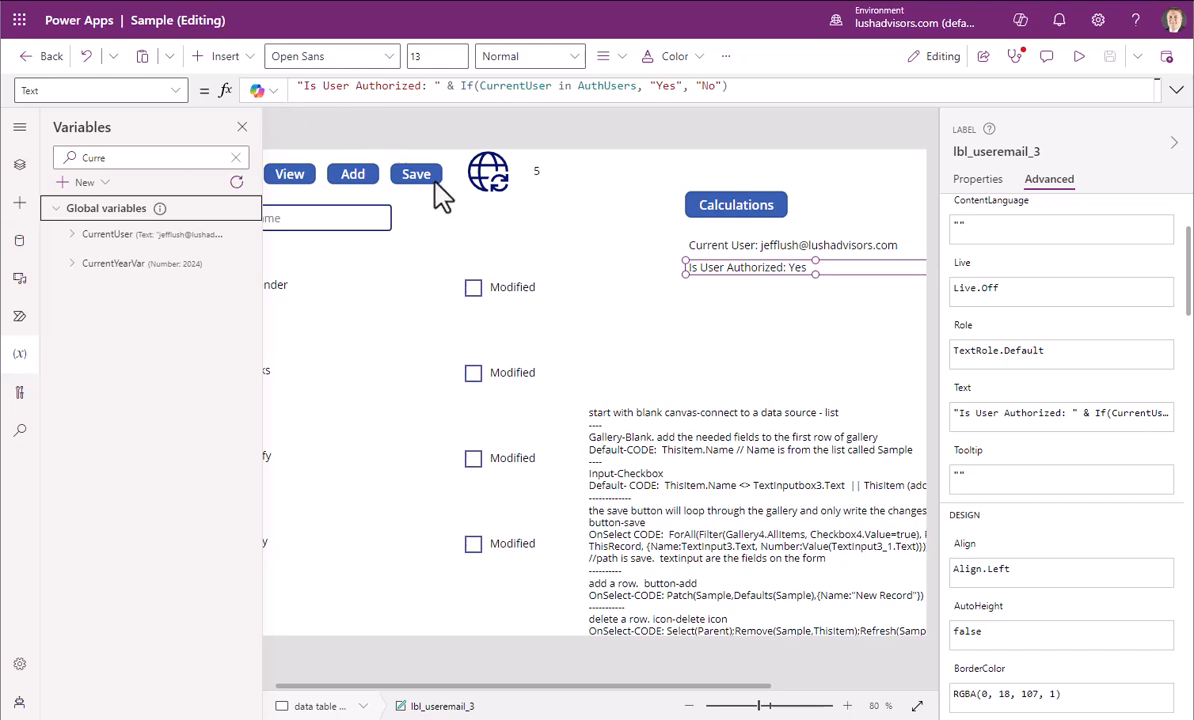
- Review the Calculations button's Visible formula: If(CurrentUser in AuthUsers, true, false)
{"action": "left_click", "coordinate": [736, 204]}
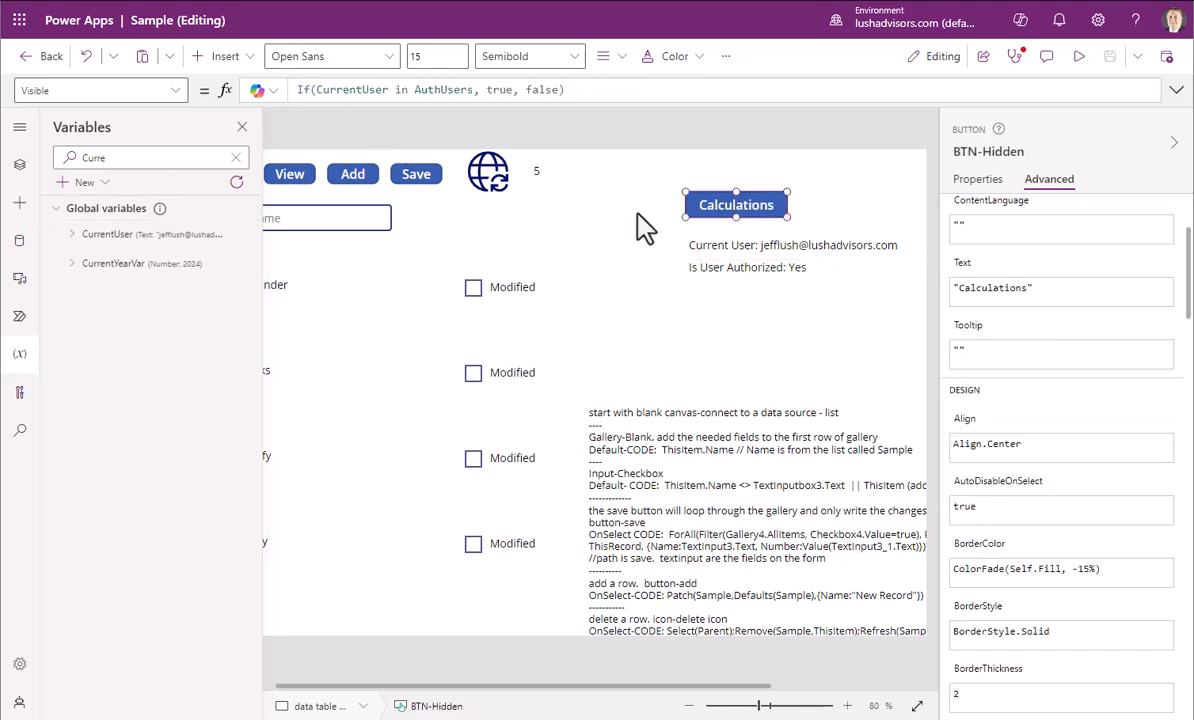
{"action": "left_click", "coordinate": [20, 128]}
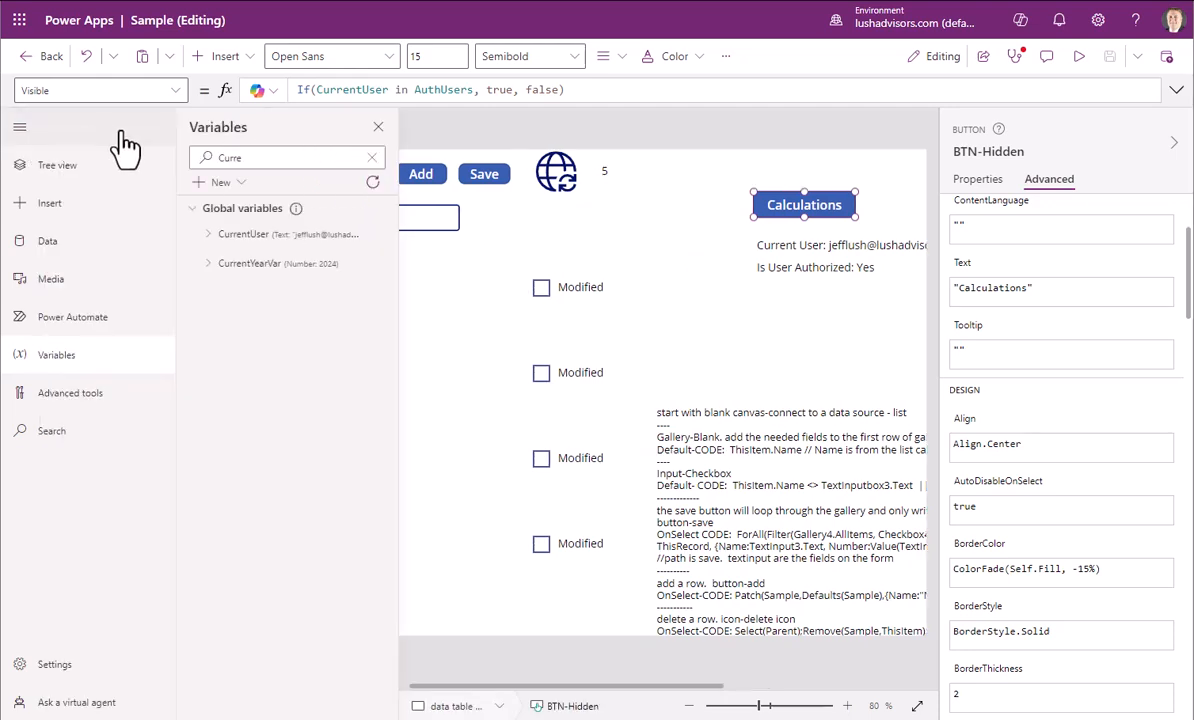
{"action": "left_click", "coordinate": [378, 126]}
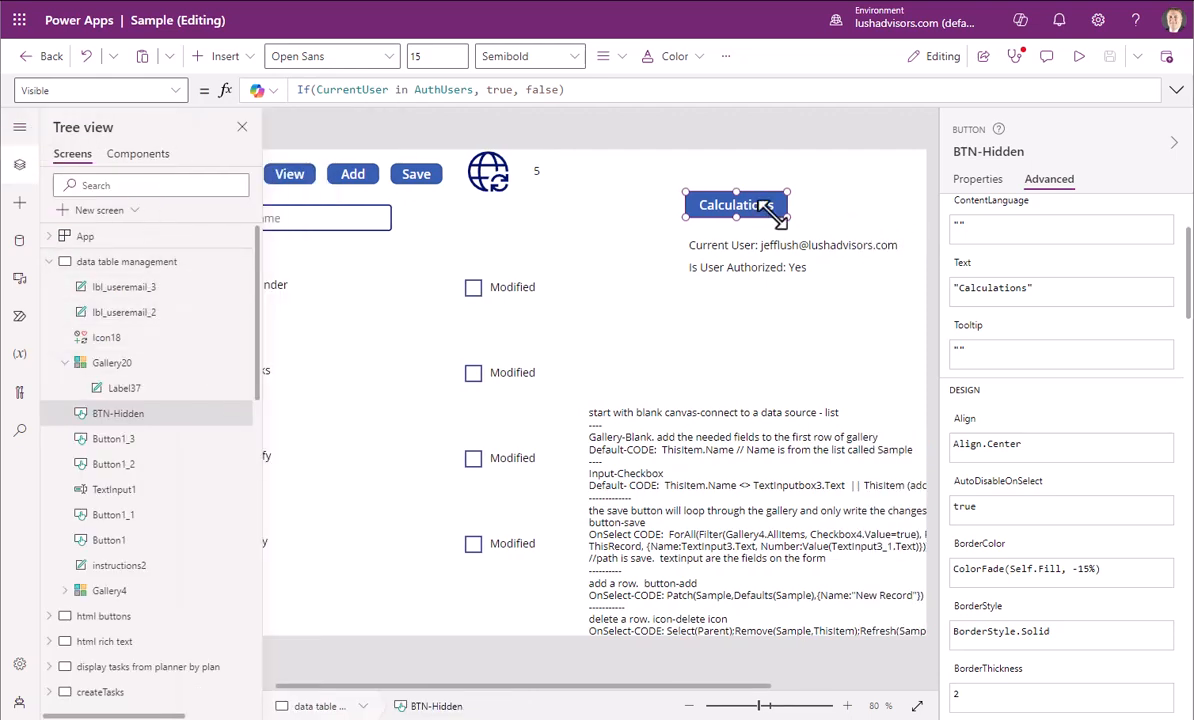
{"action": "mouse_move", "coordinate": [232, 76]}
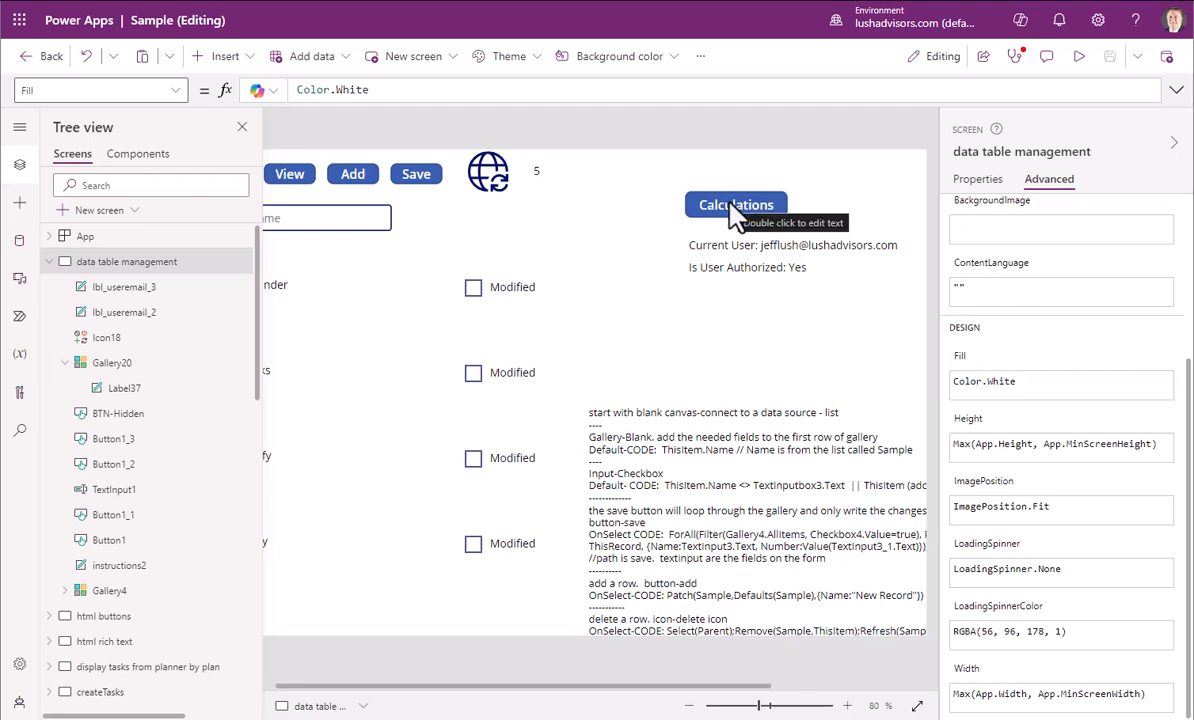
{"action": "left_click", "coordinate": [736, 204]}
{"action": "type", "text": "Visible"}
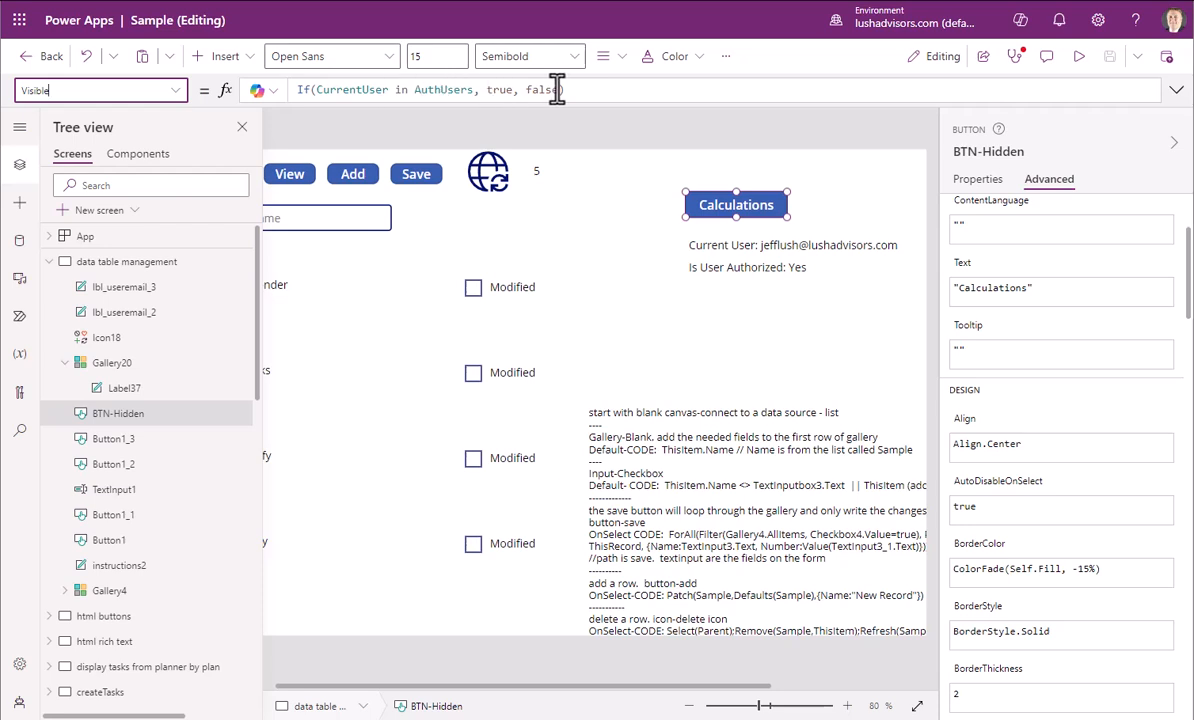
{"action": "mouse_move", "coordinate": [490, 90]}
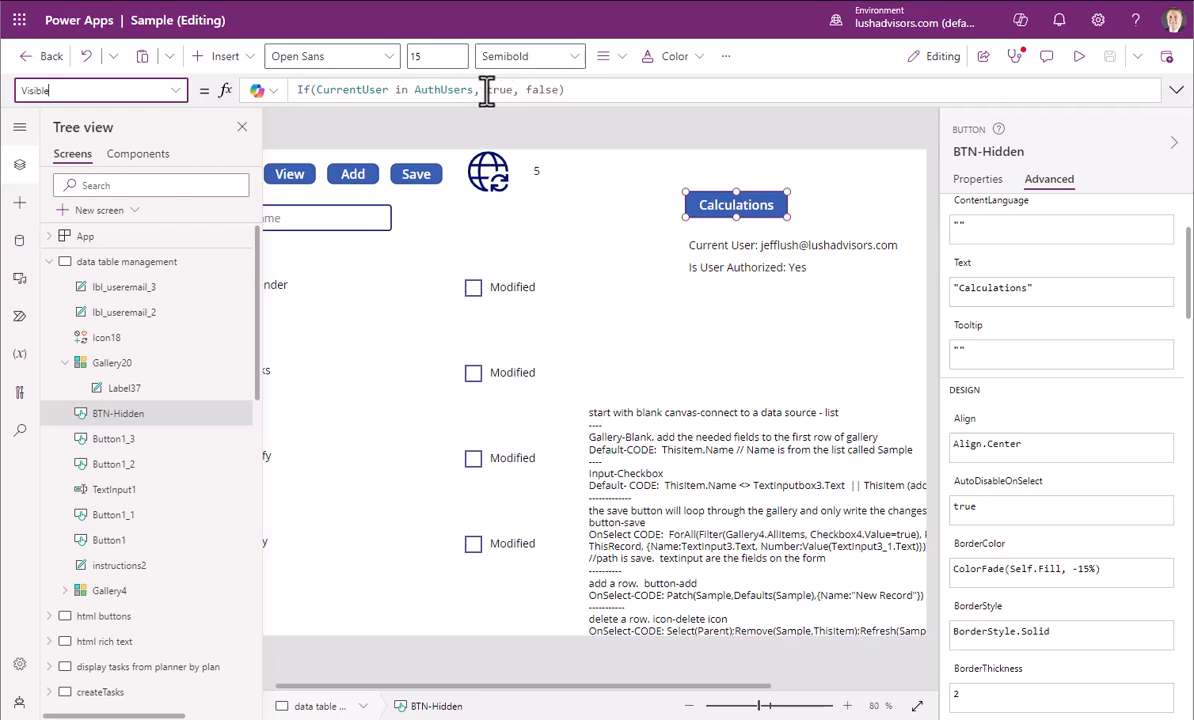
{"action": "mouse_move", "coordinate": [734, 204]}
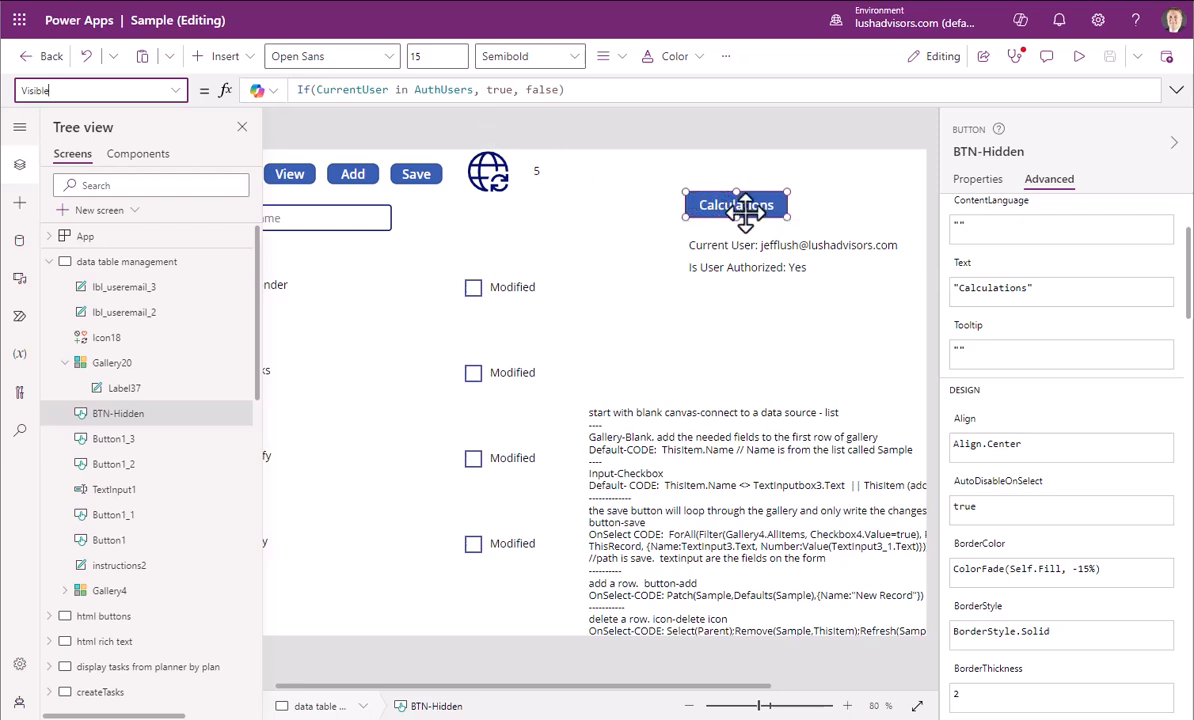
{"action": "mouse_move", "coordinate": [778, 190]}
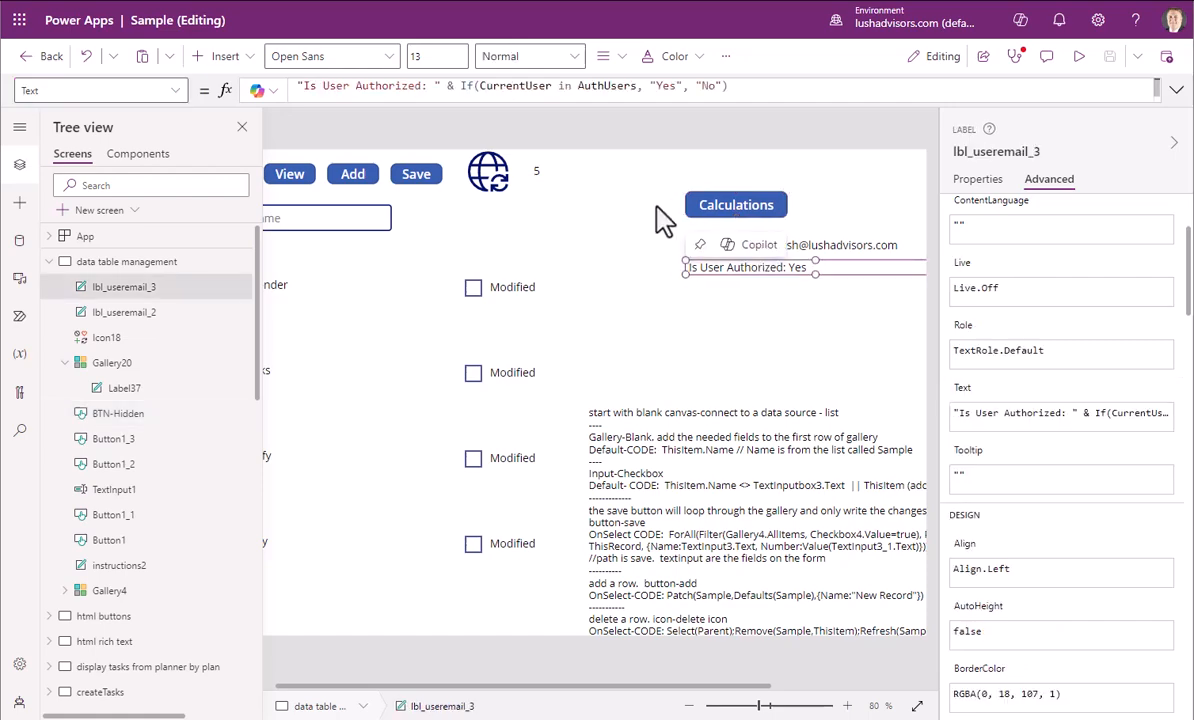
- Return to the Word guide's section on hiding the Calculations button for unauthorized users
{"action": "left_click", "coordinate": [736, 204]}
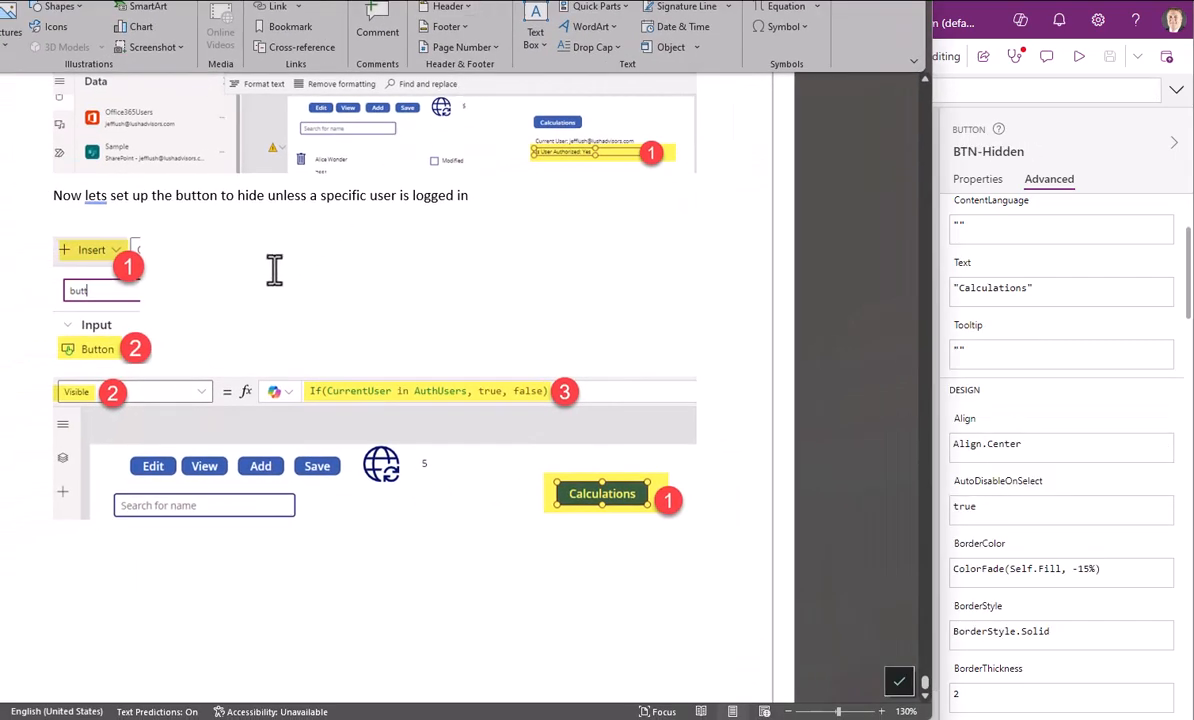
{"action": "scroll", "scroll_direction": "down", "scroll_amount": 3}
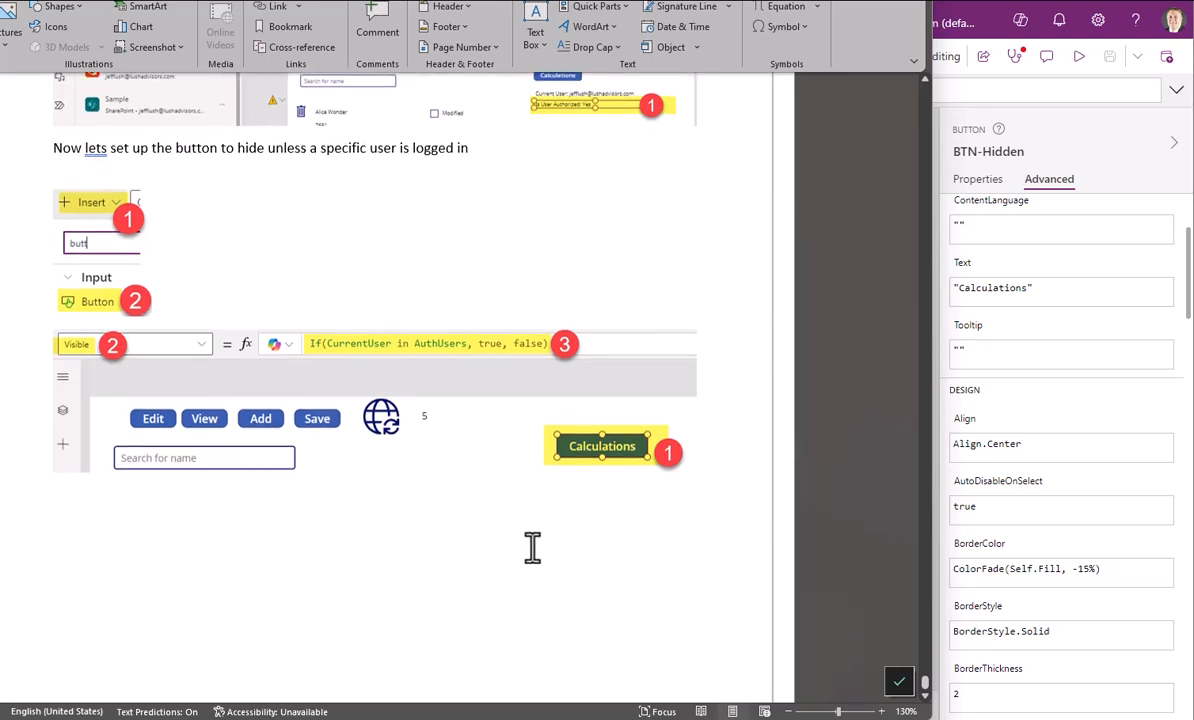
{"action": "mouse_move", "coordinate": [748, 410]}
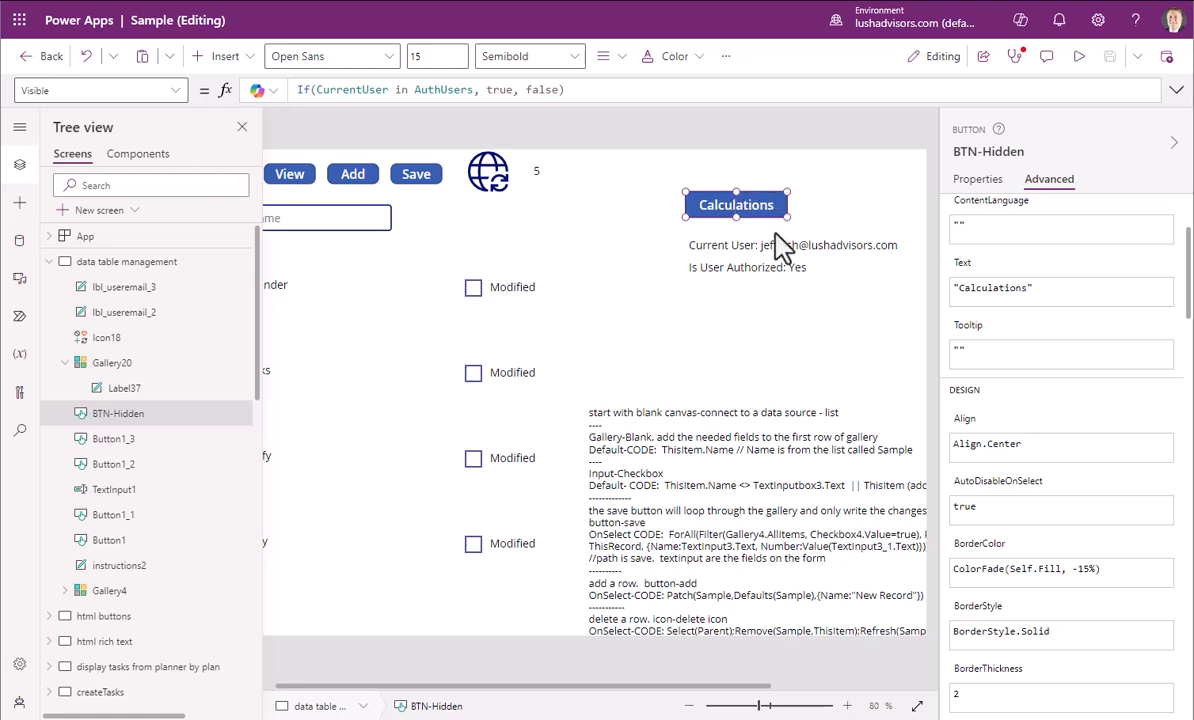
{"action": "mouse_move", "coordinate": [438, 436]}
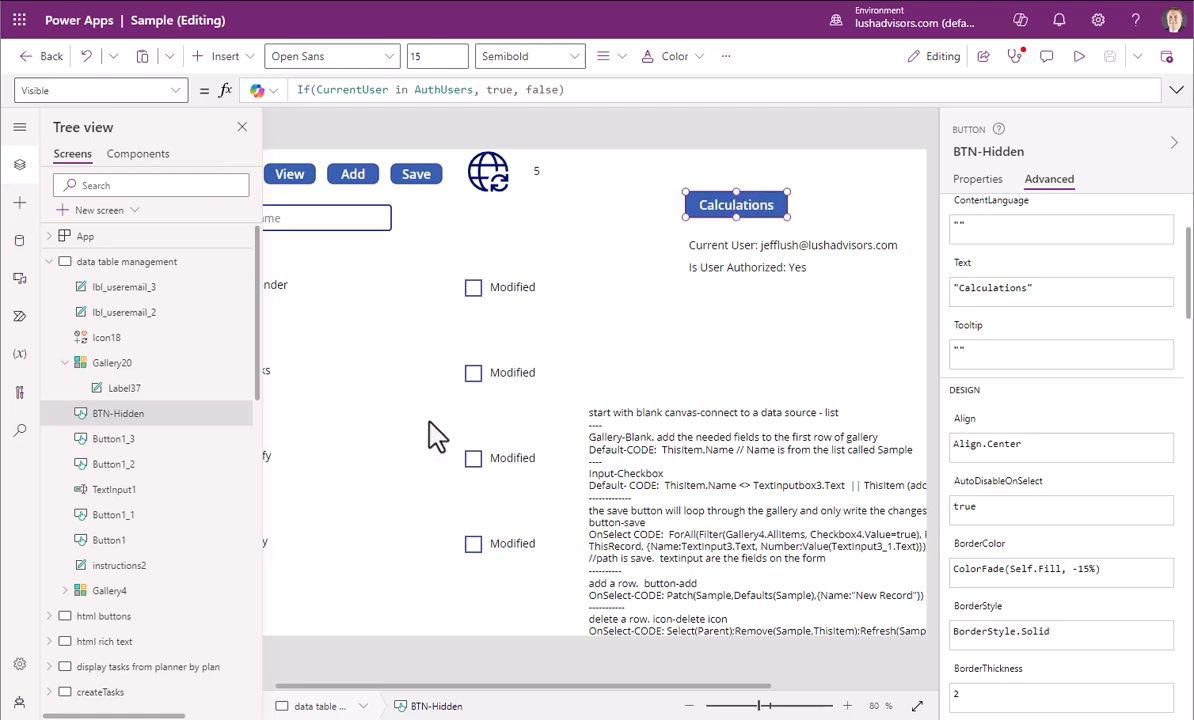